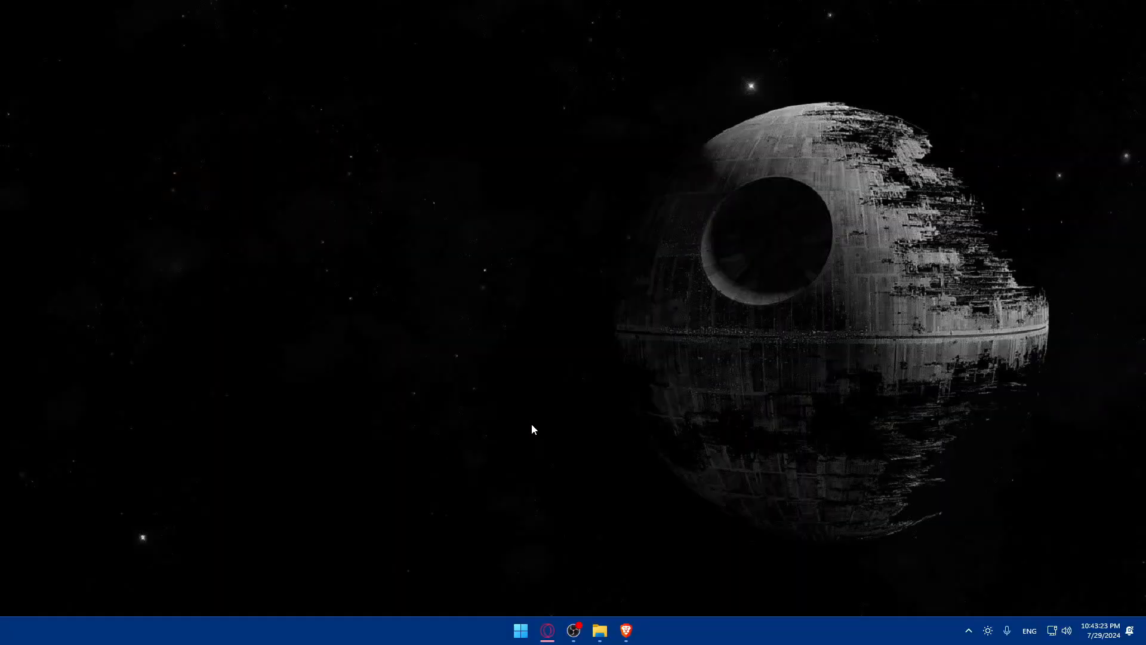
# - Launch Brave Browser from the Windows taskbar onto a new tab
pyautogui.click(625, 631)
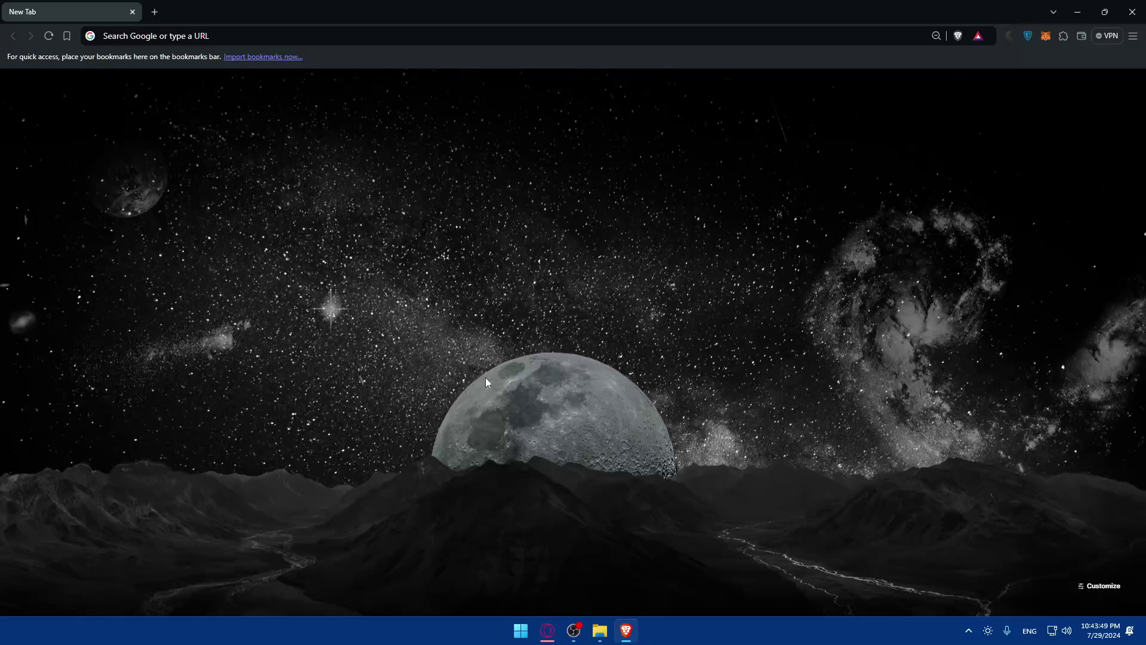
pyautogui.moveTo(191, 423)
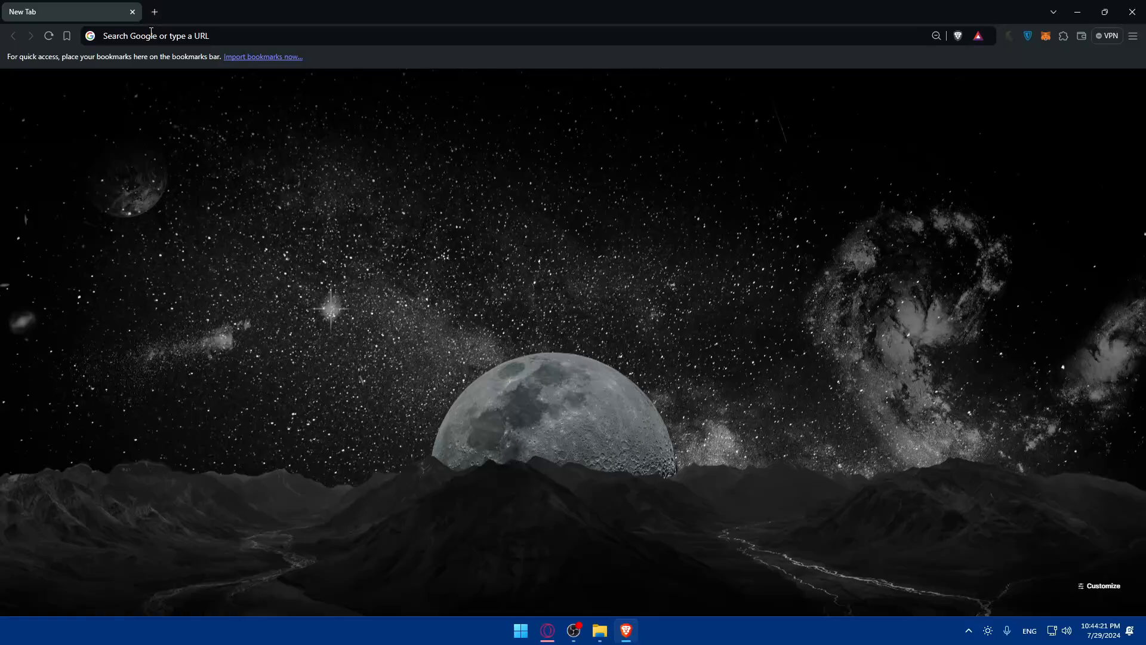
# - Go to freenom.com and enter mromix.tk in the free domain search box
pyautogui.click(153, 34)
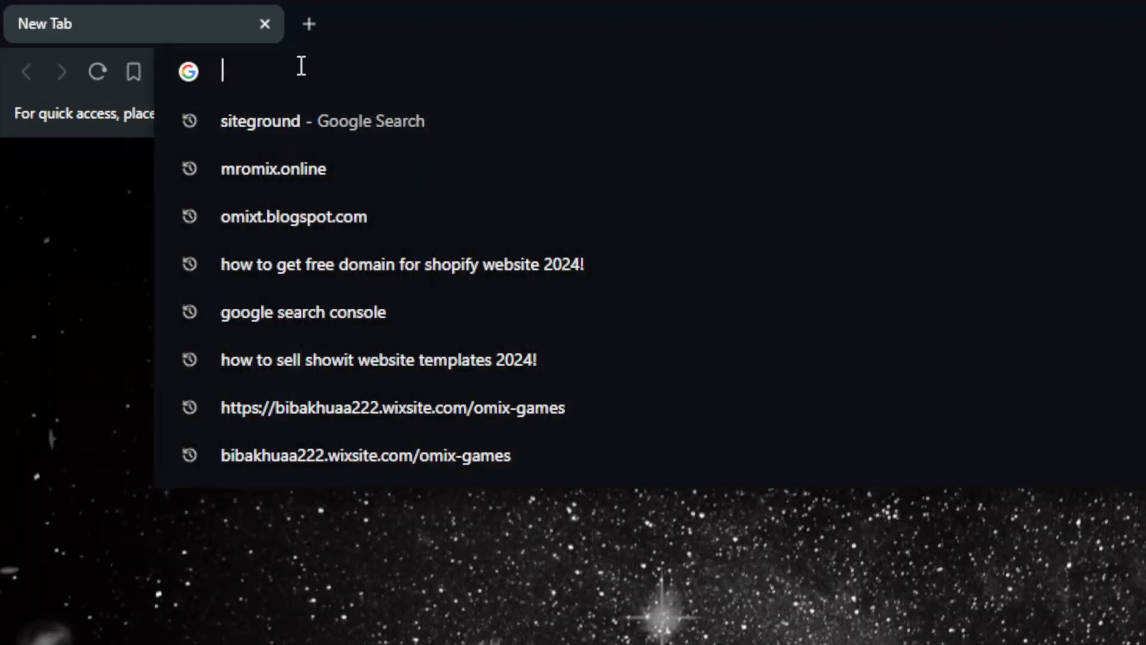
pyautogui.write('freenom.com/en/index.html?lang=en')
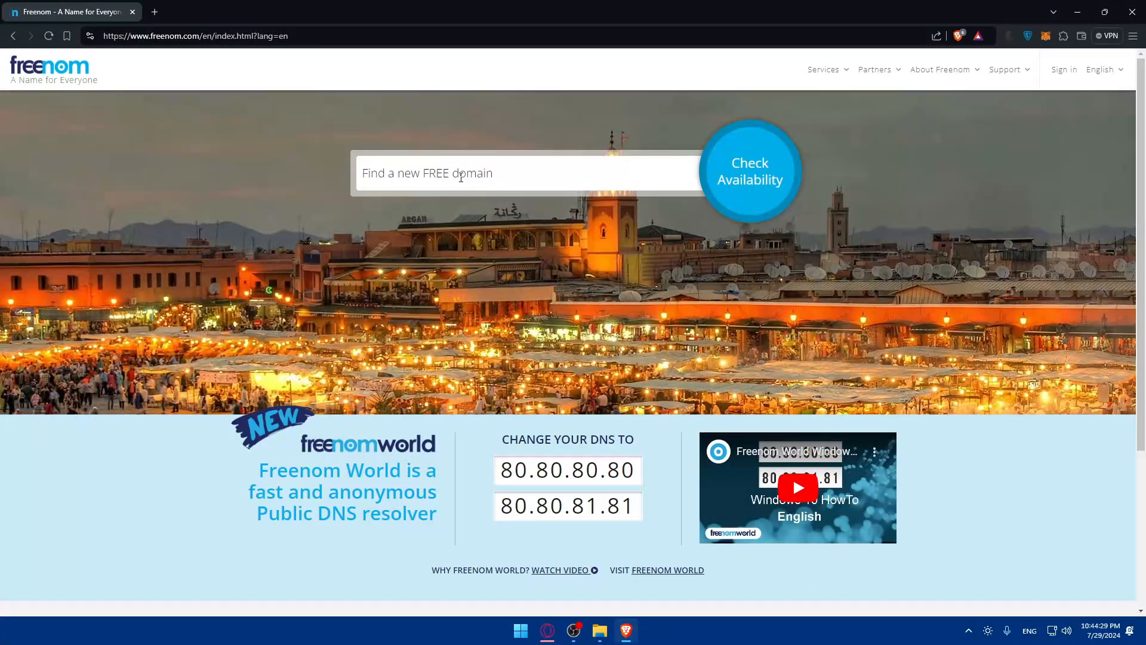
pyautogui.click(1065, 69)
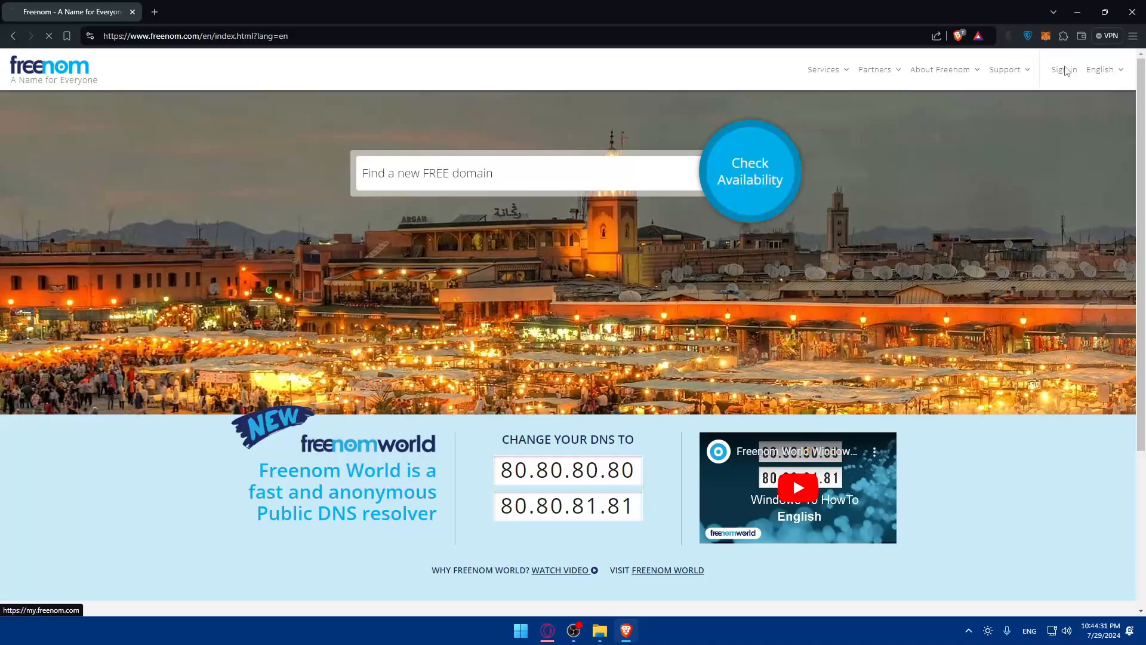
pyautogui.click(1062, 69)
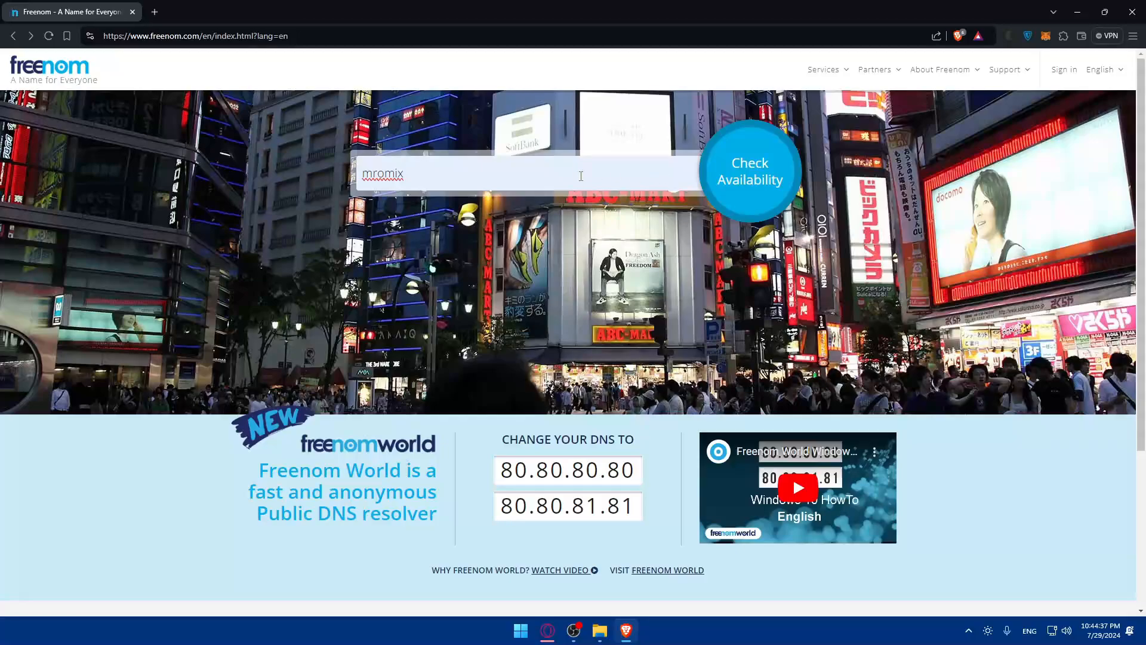
pyautogui.write('.tk')
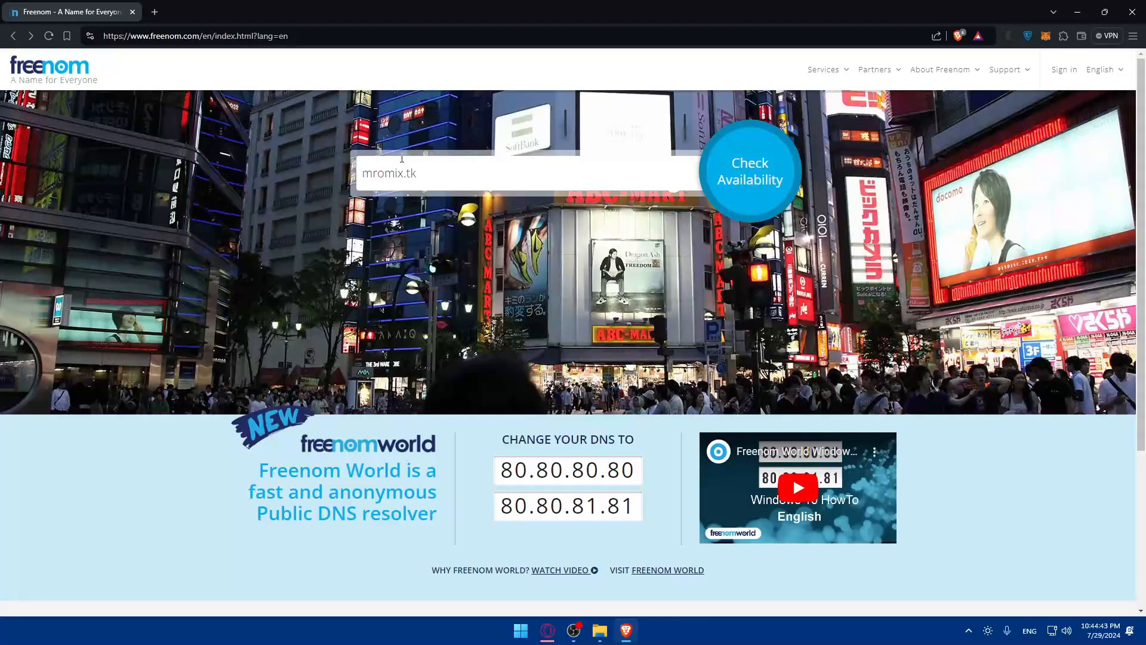
pyautogui.scroll(-3)
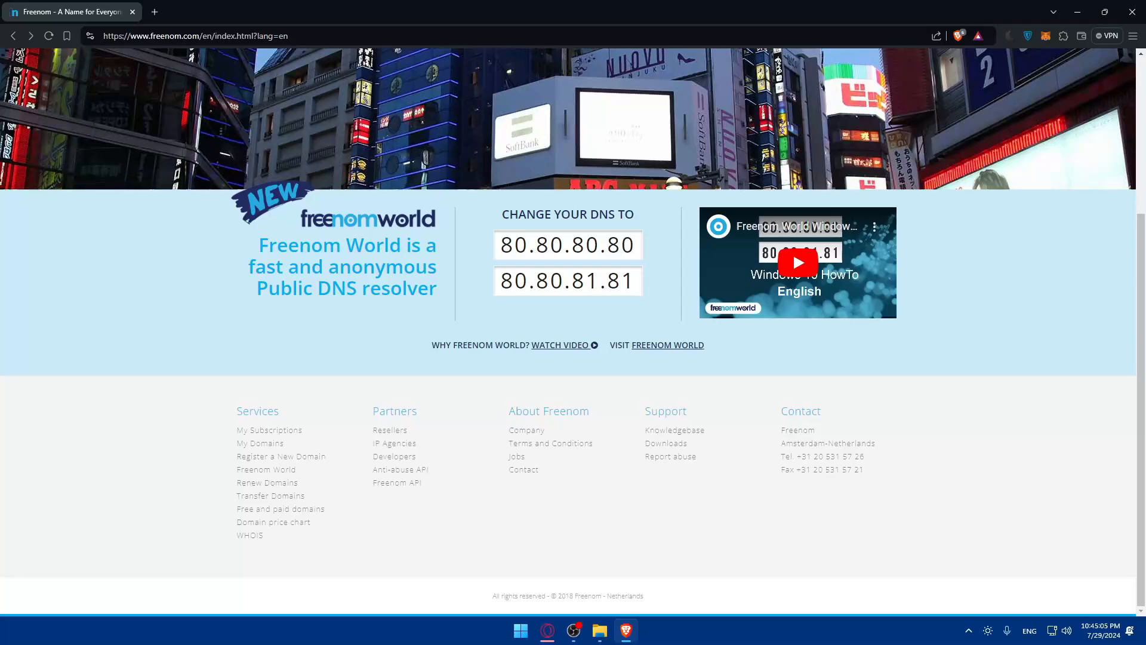
pyautogui.moveTo(323, 53)
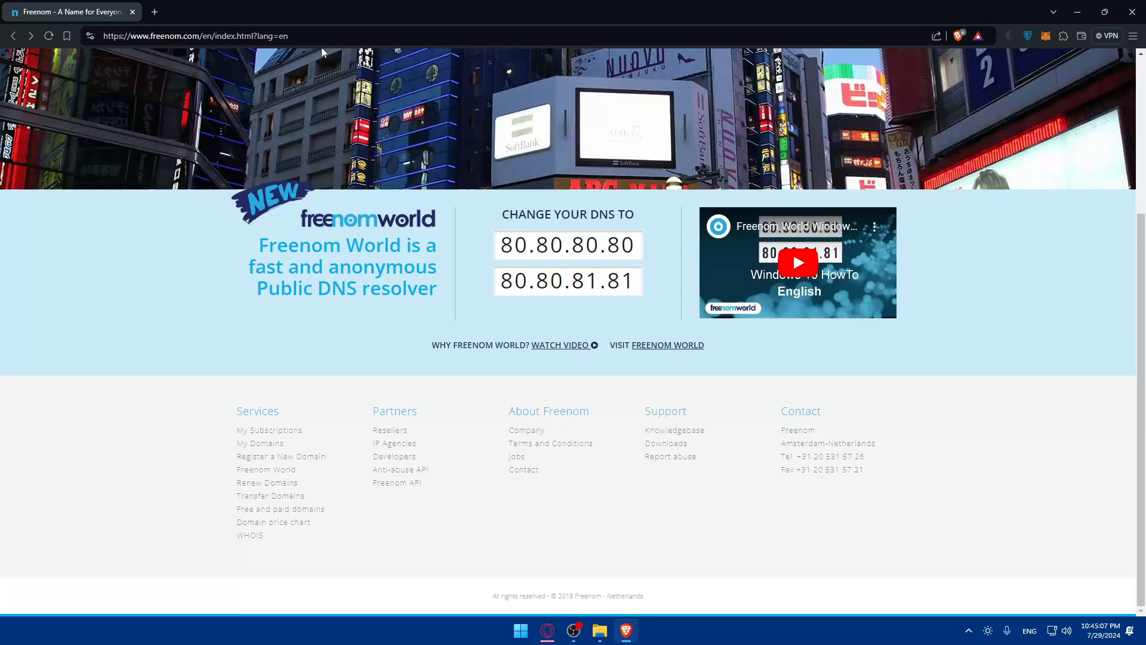
# - Go to infinityfree.com from the address bar
pyautogui.write('infi')
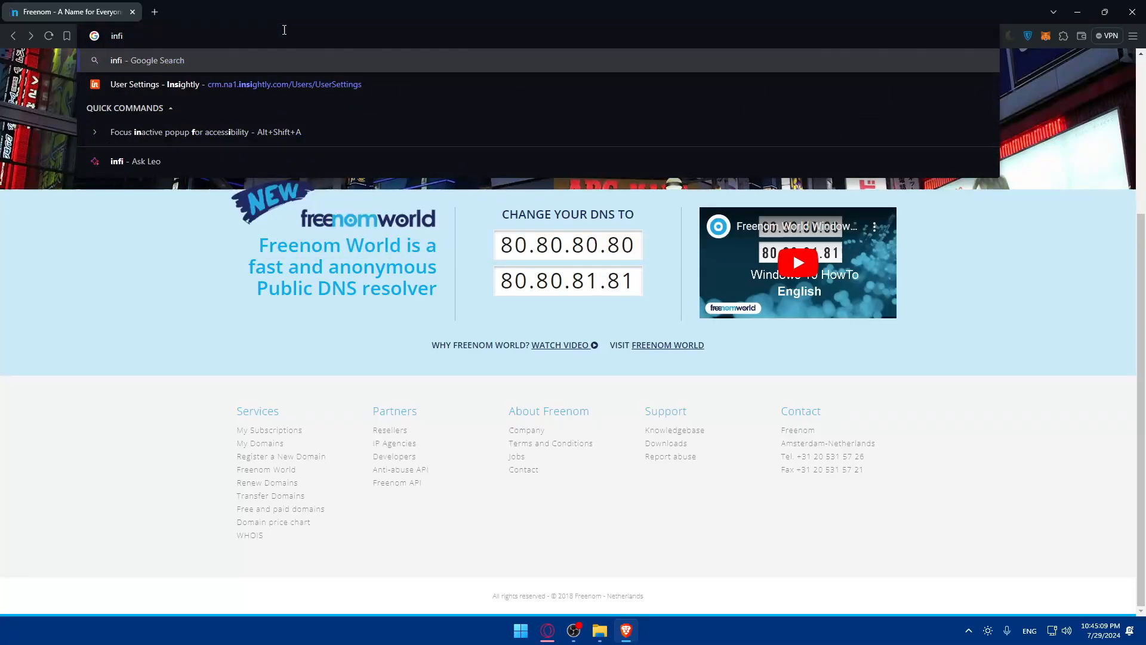
pyautogui.write('n')
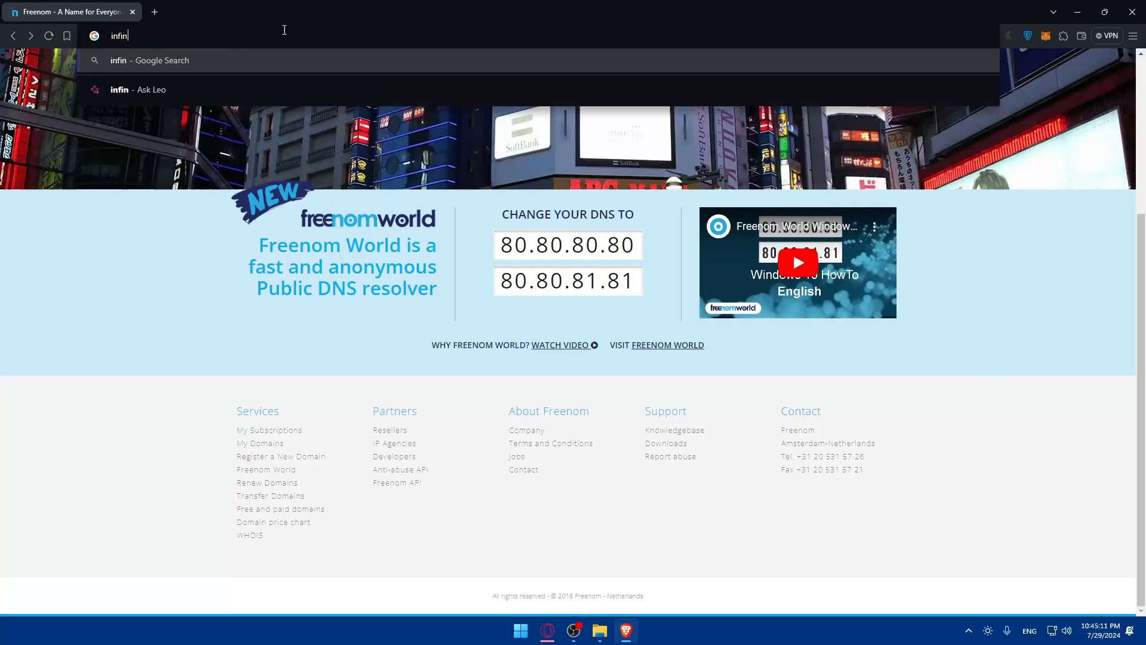
pyautogui.press('Backspace')
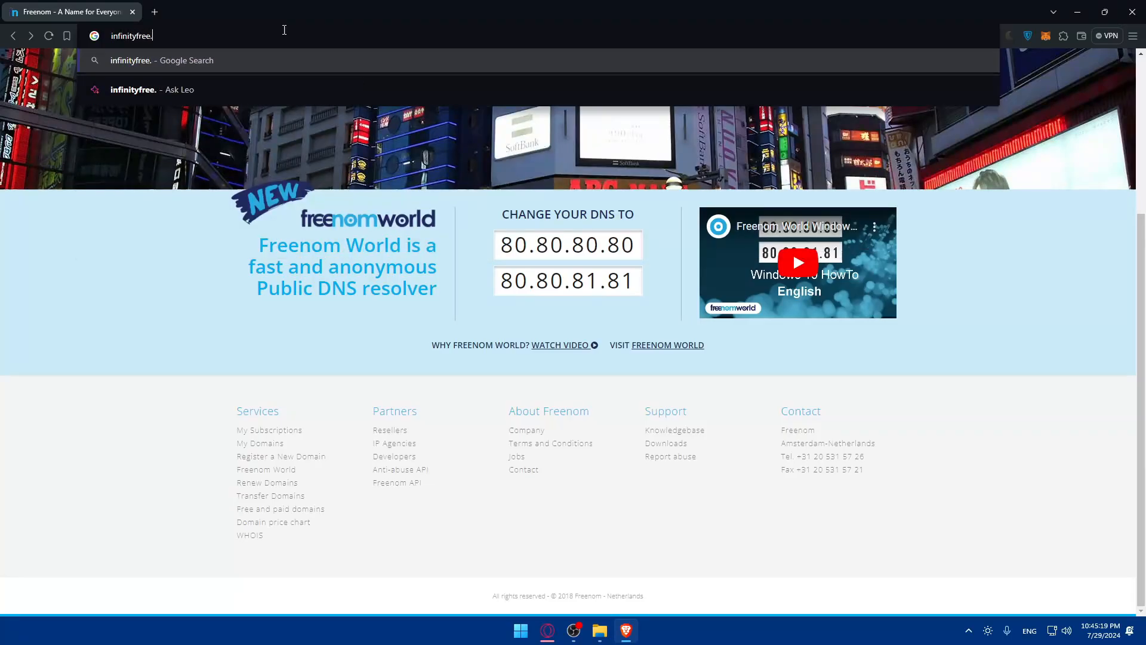
pyautogui.press('Enter')
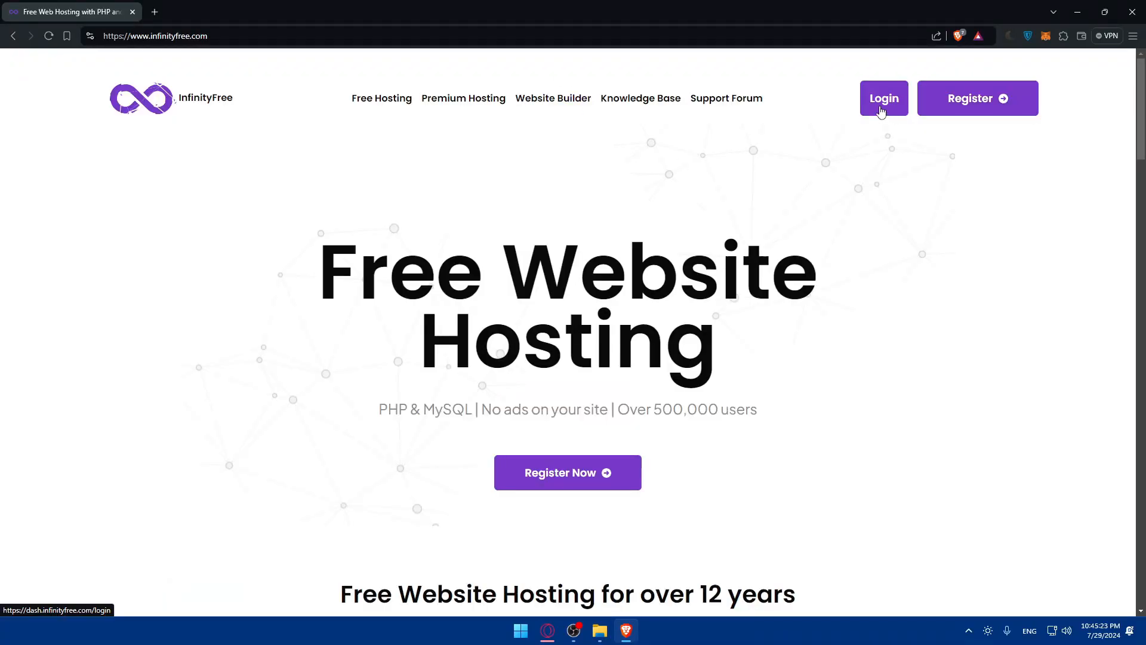
# - Sign in to InfinityFree with saved credentials and toggle the deleted accounts list
pyautogui.click(884, 98)
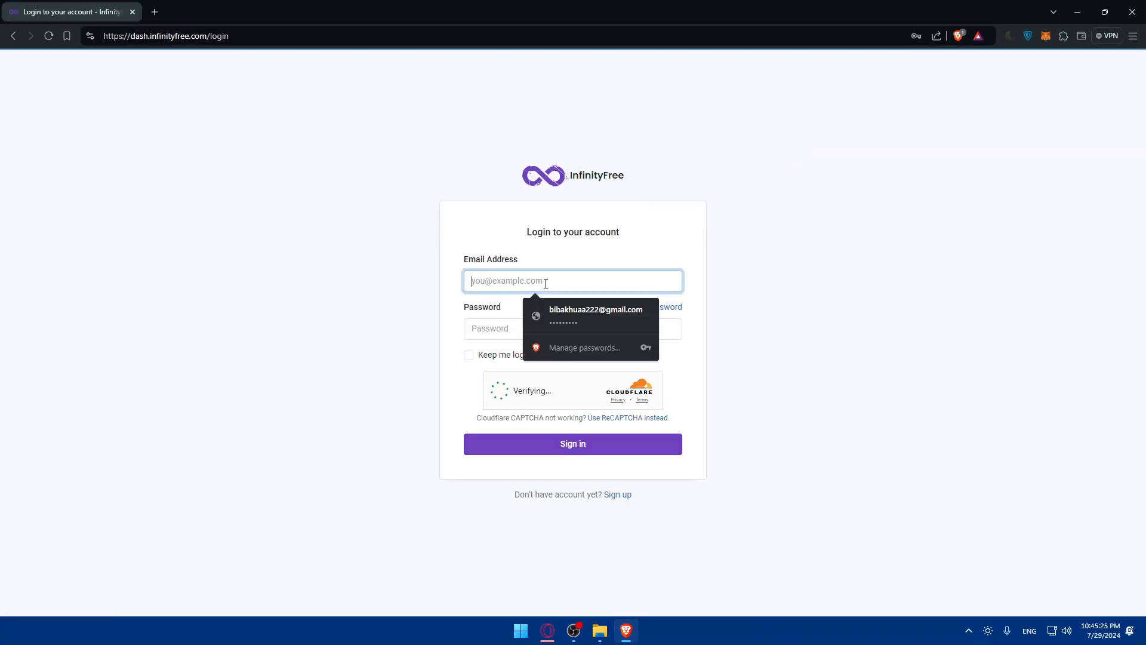
pyautogui.click(597, 313)
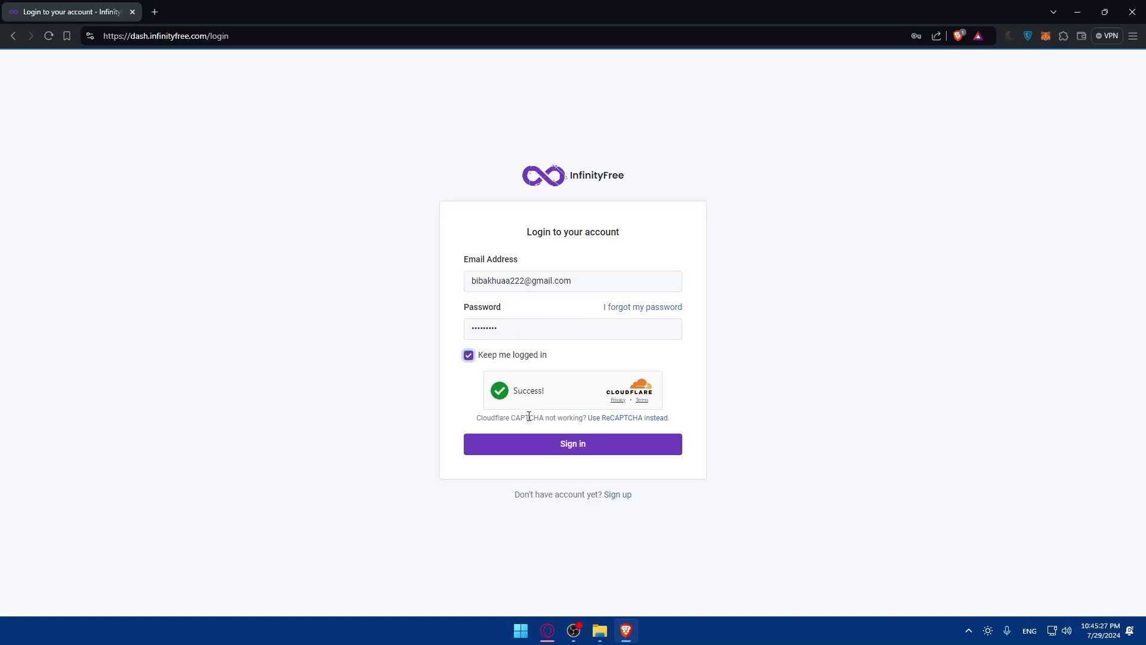
pyautogui.click(573, 443)
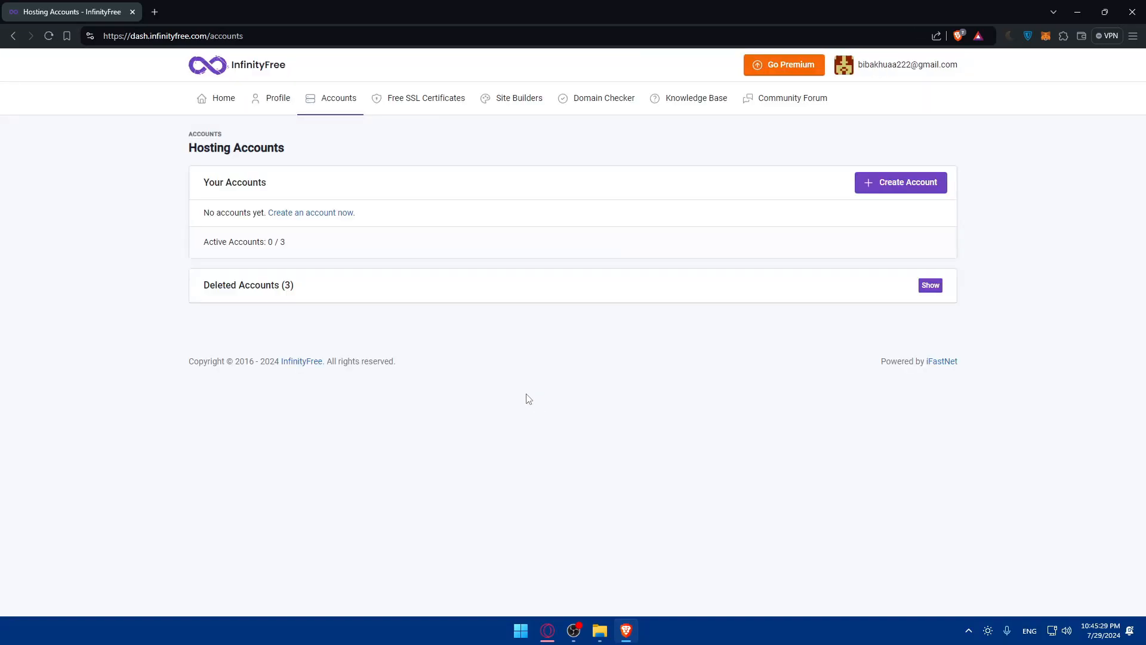
pyautogui.moveTo(290, 241)
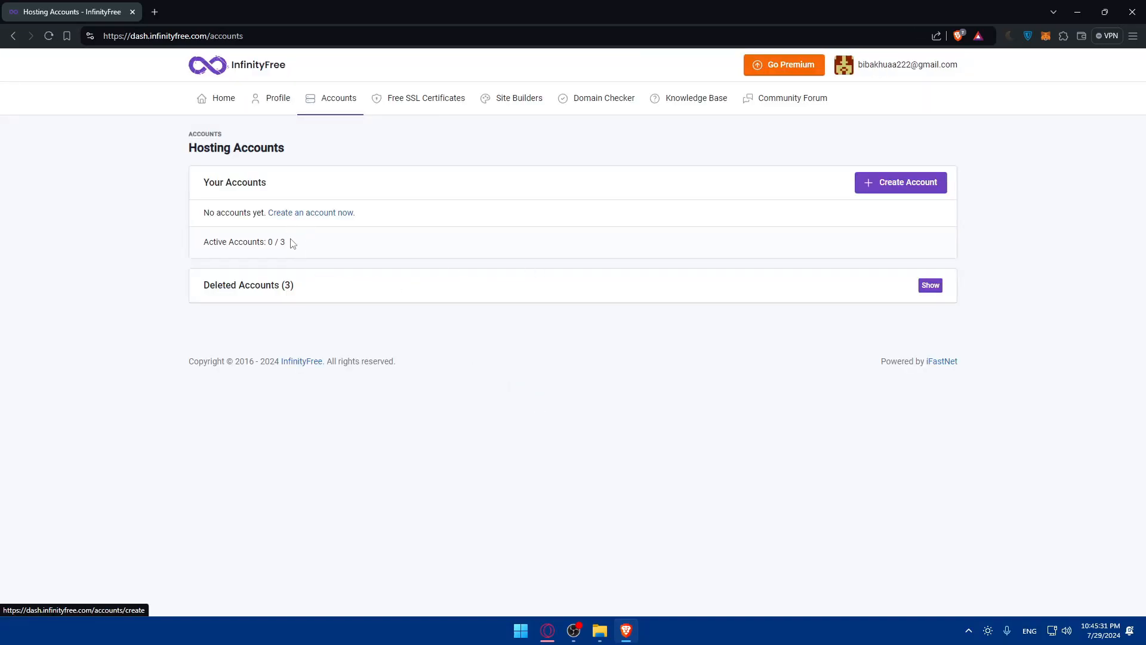
pyautogui.click(931, 285)
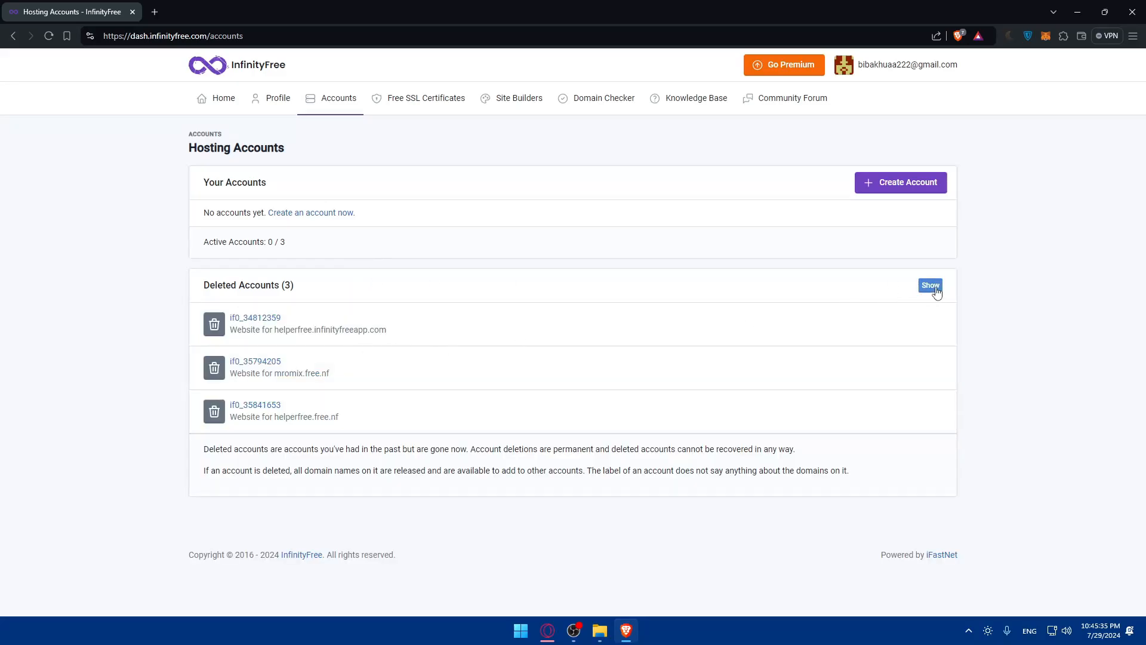
pyautogui.click(930, 284)
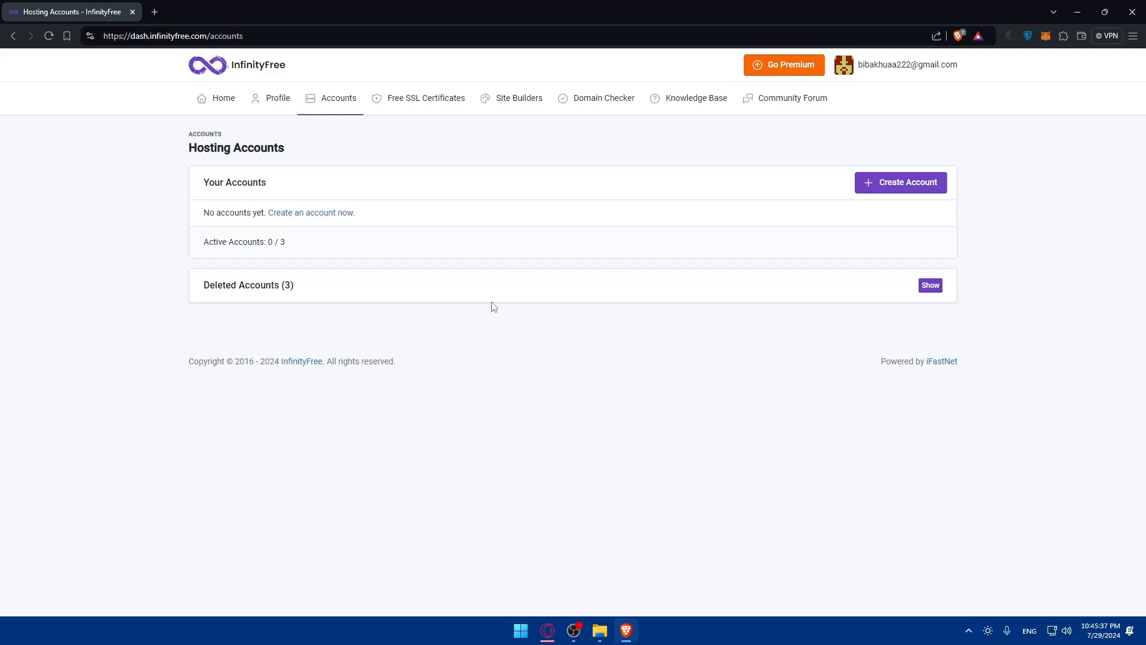
pyautogui.moveTo(452, 290)
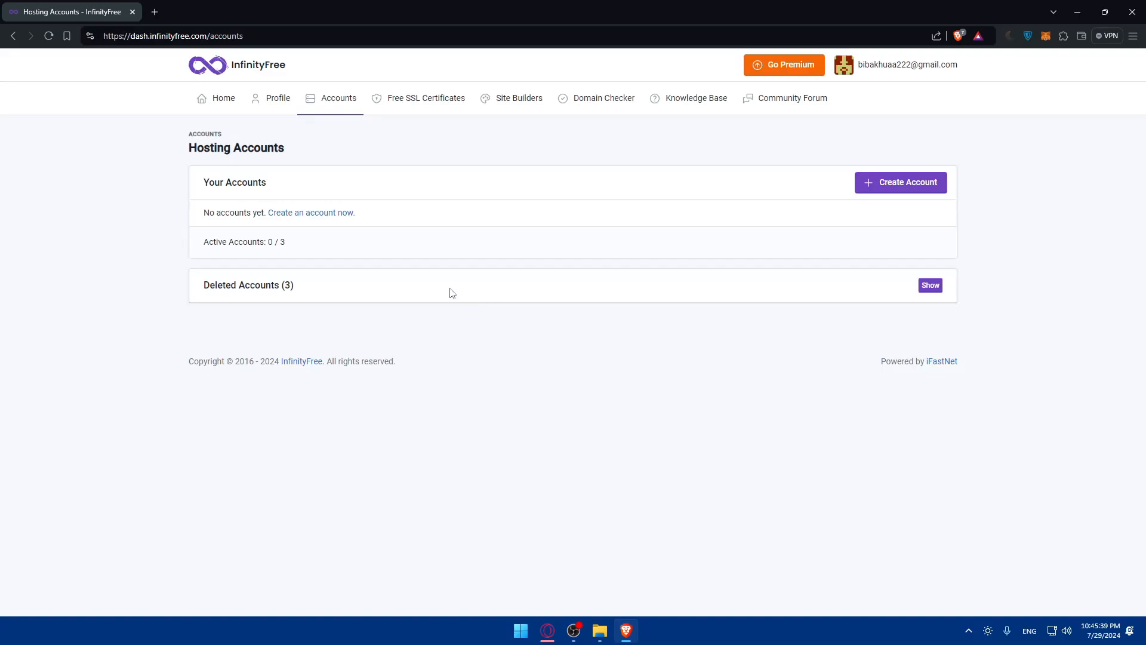
pyautogui.moveTo(256, 179)
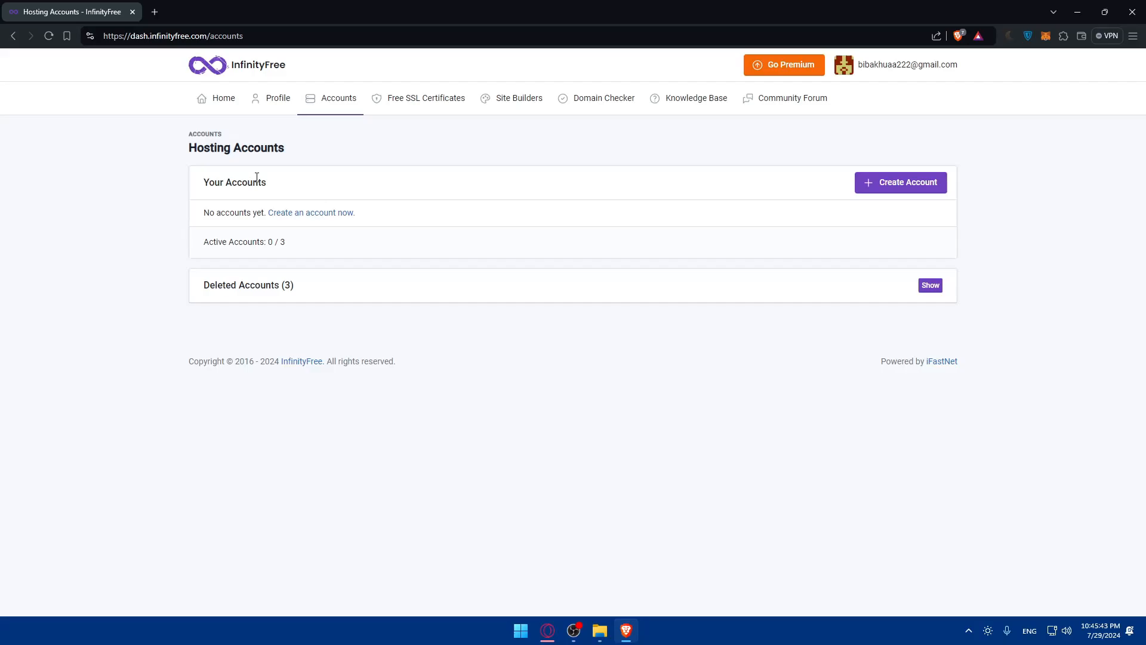
pyautogui.moveTo(590, 245)
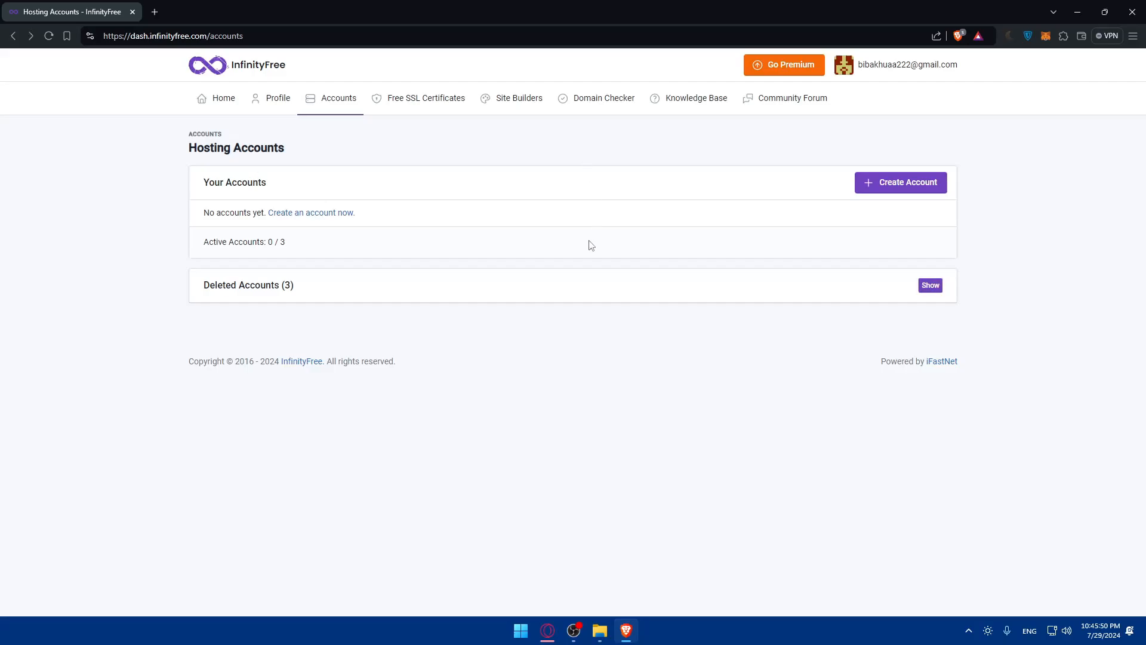
# - Start creating a new hosting account and review the Choose Hosting Plan comparison
pyautogui.click(900, 181)
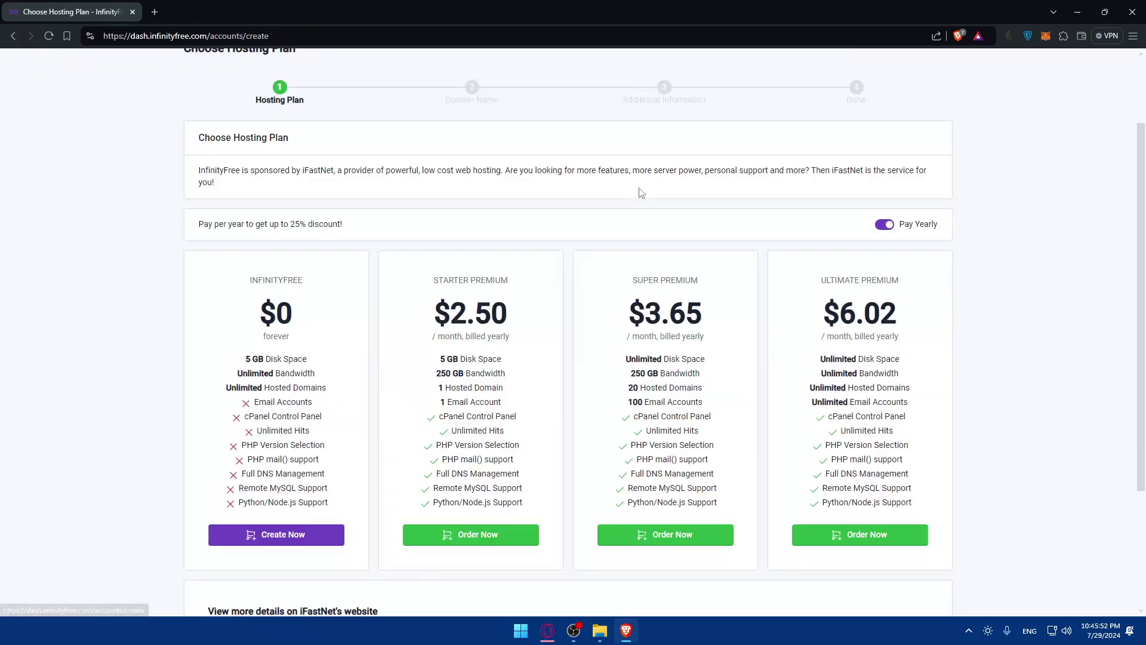
pyautogui.scroll(-3)
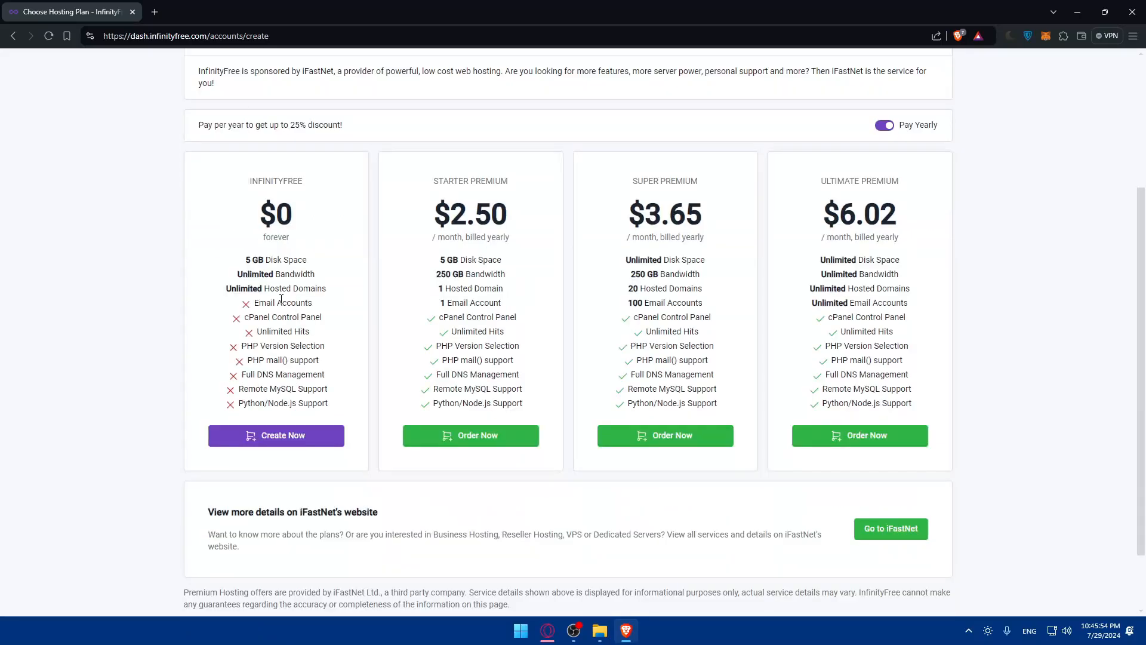
pyautogui.moveTo(272, 263)
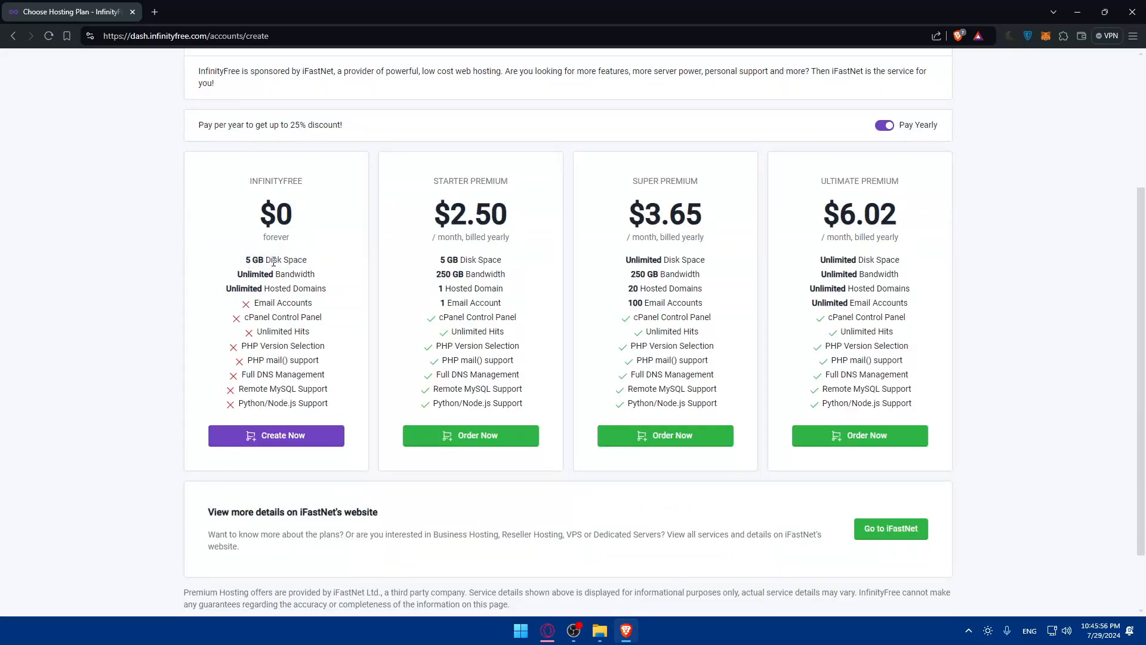
pyautogui.doubleClick(276, 274)
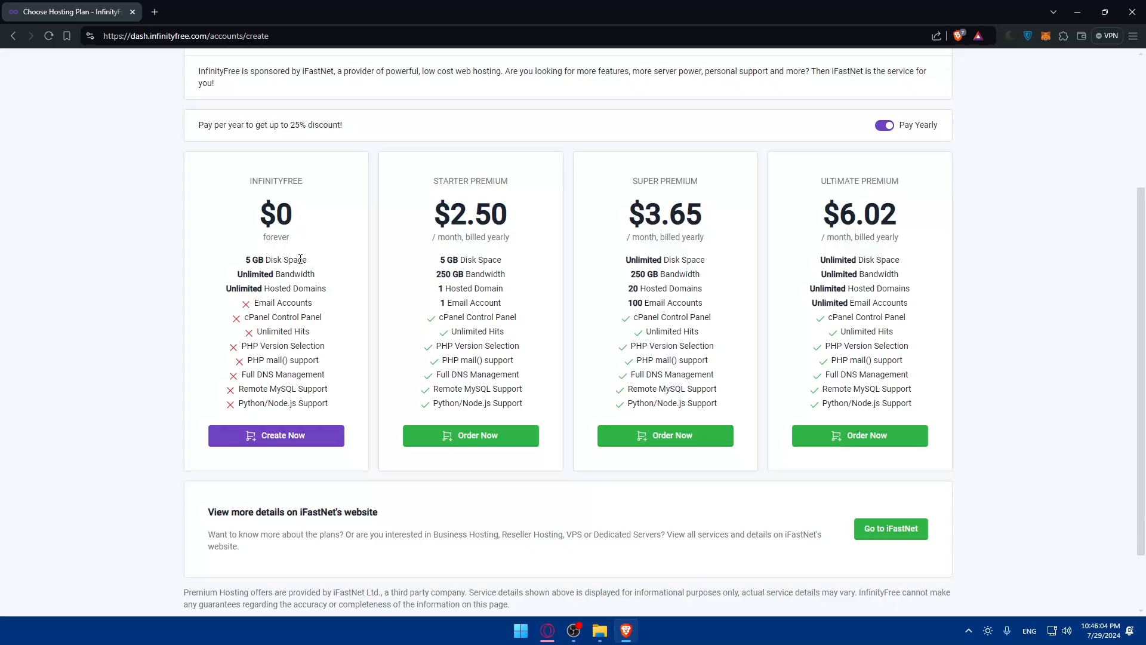
pyautogui.moveTo(253, 304)
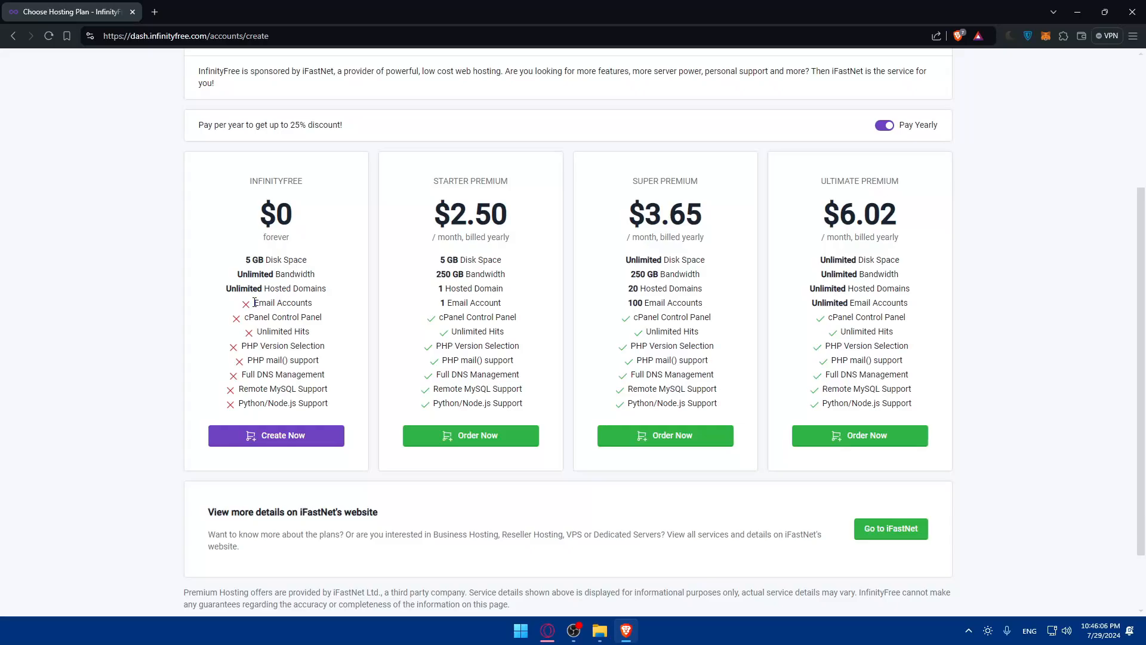
pyautogui.moveTo(320, 316)
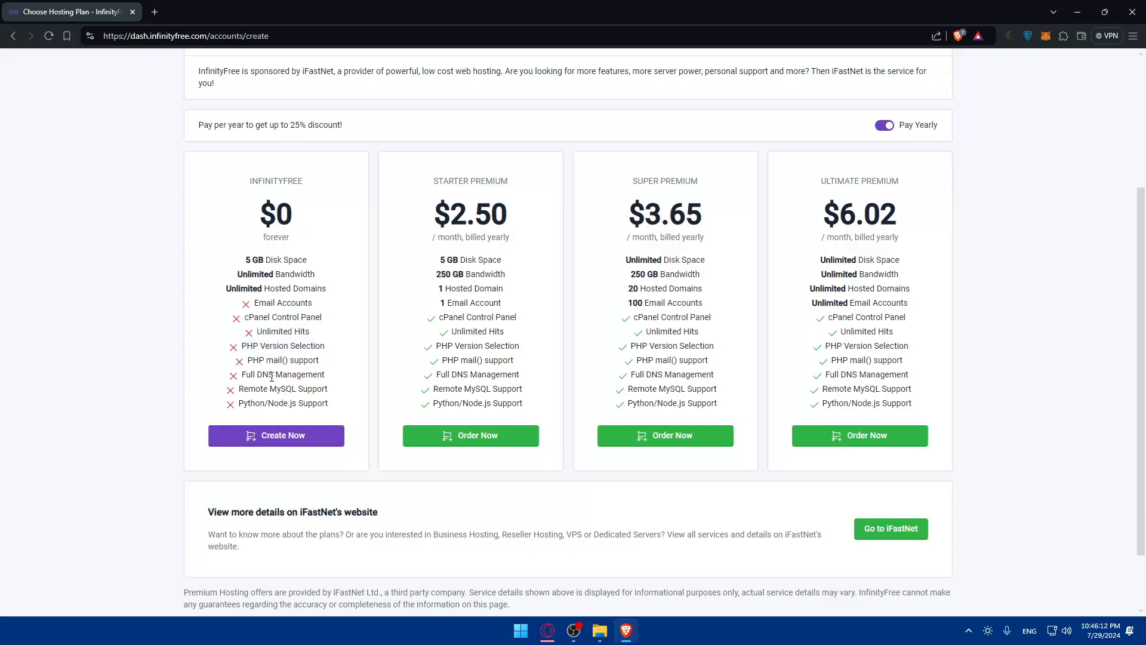
pyautogui.scroll(-3)
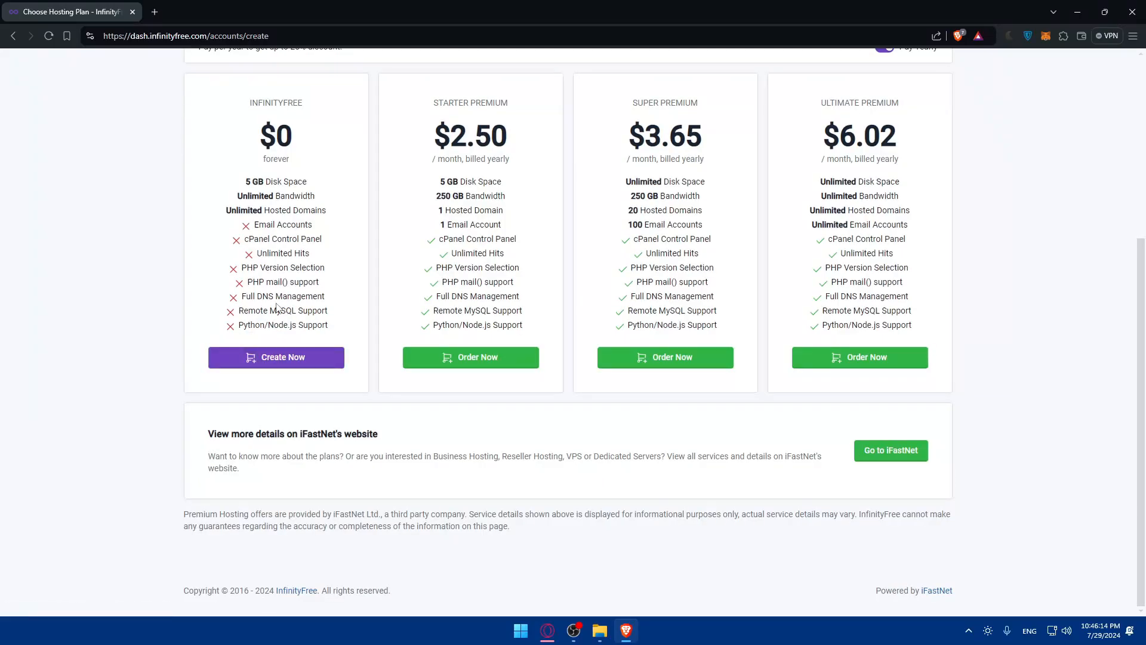
pyautogui.moveTo(437, 215)
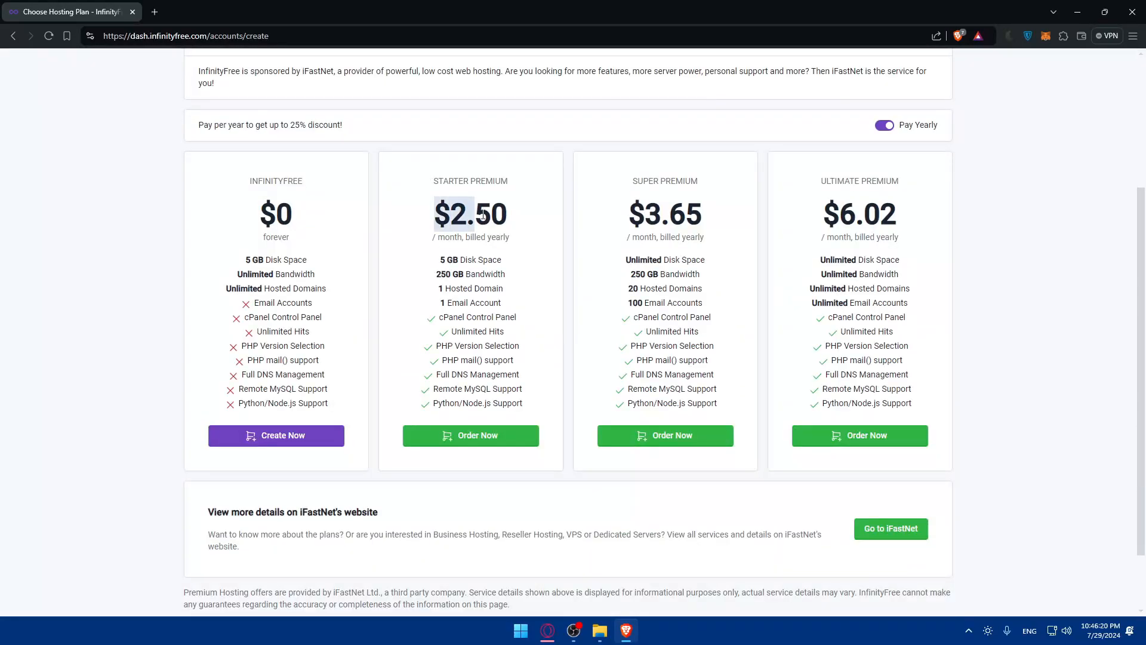
pyautogui.moveTo(435, 303)
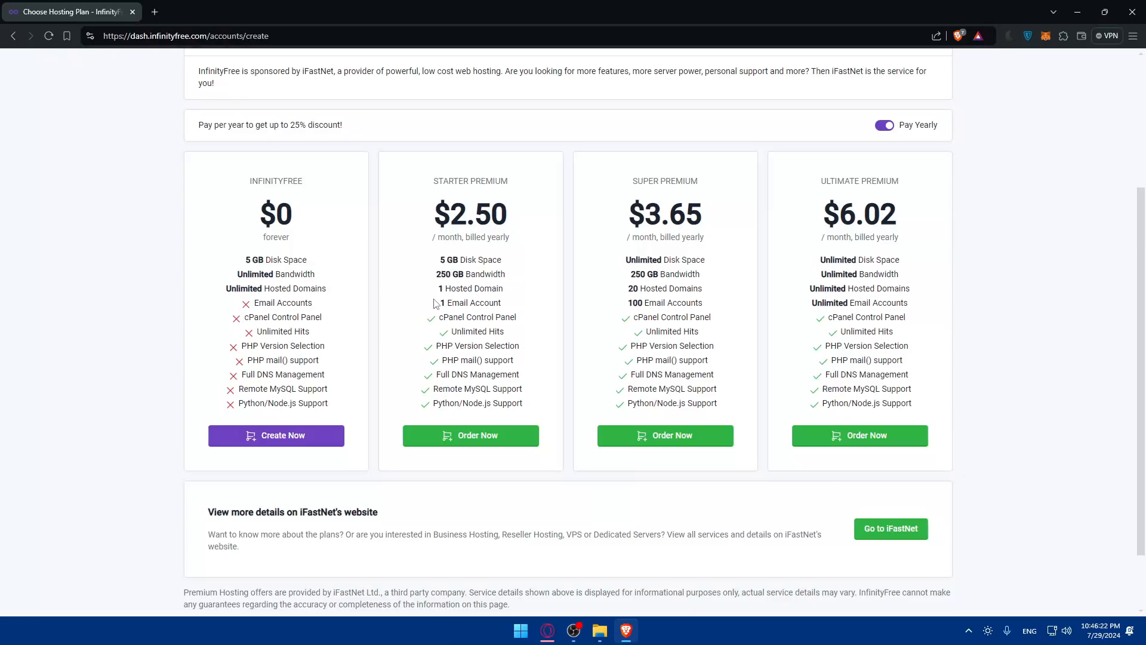
pyautogui.scroll(3)
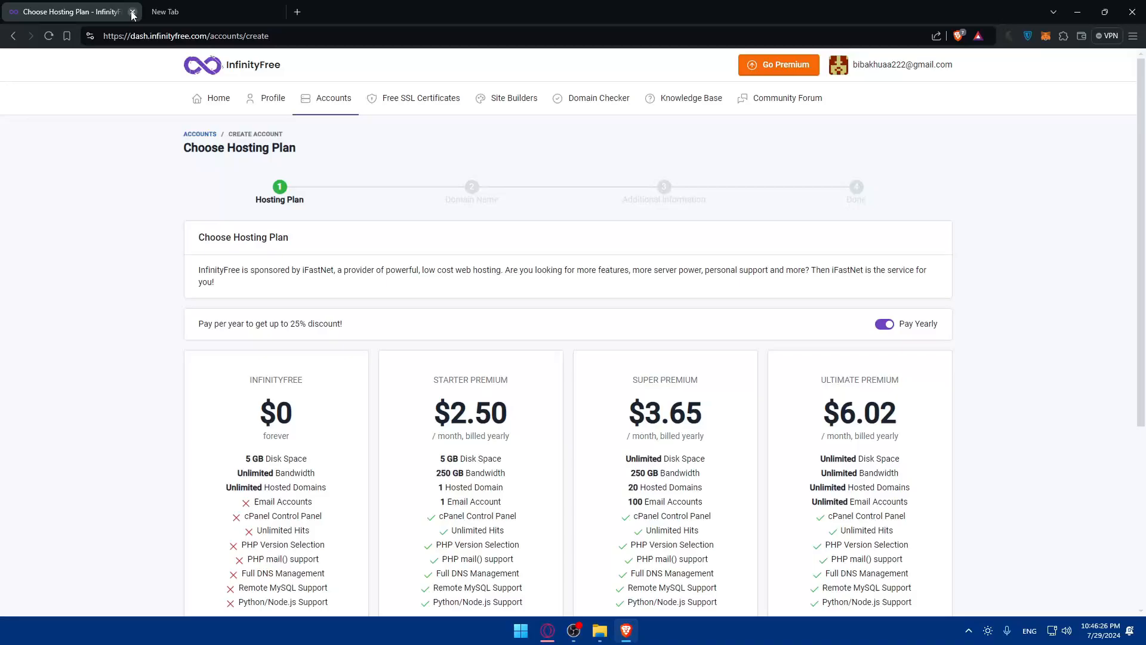
# - Close the InfinityFree tab and load the biz.nf homepage
pyautogui.click(134, 11)
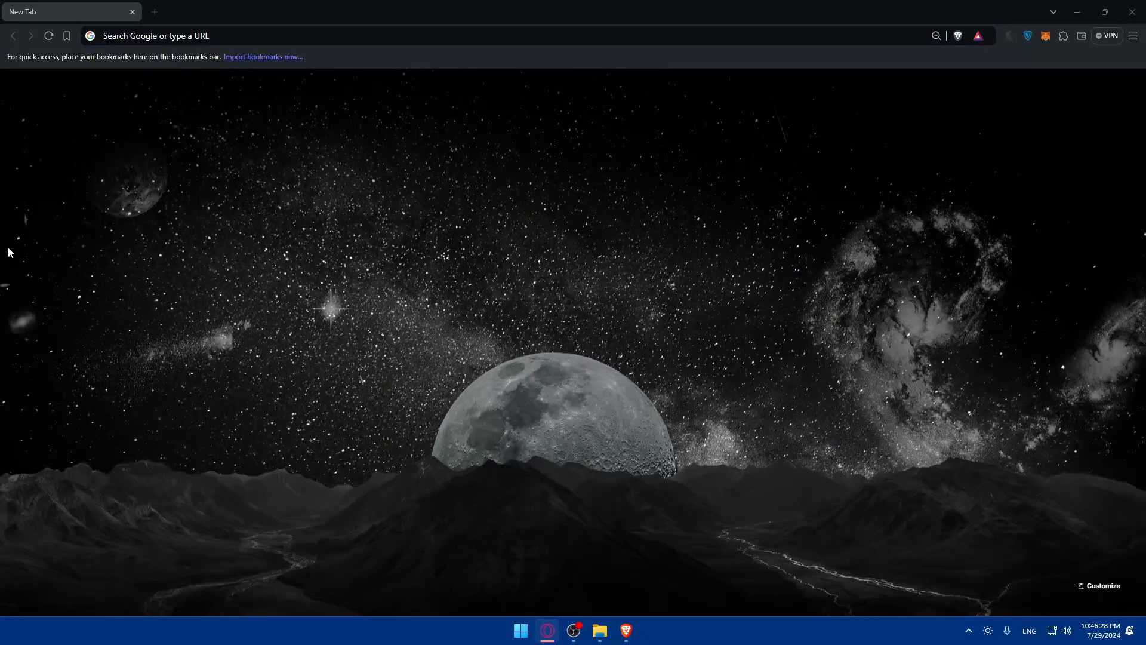
pyautogui.write('biz.nf')
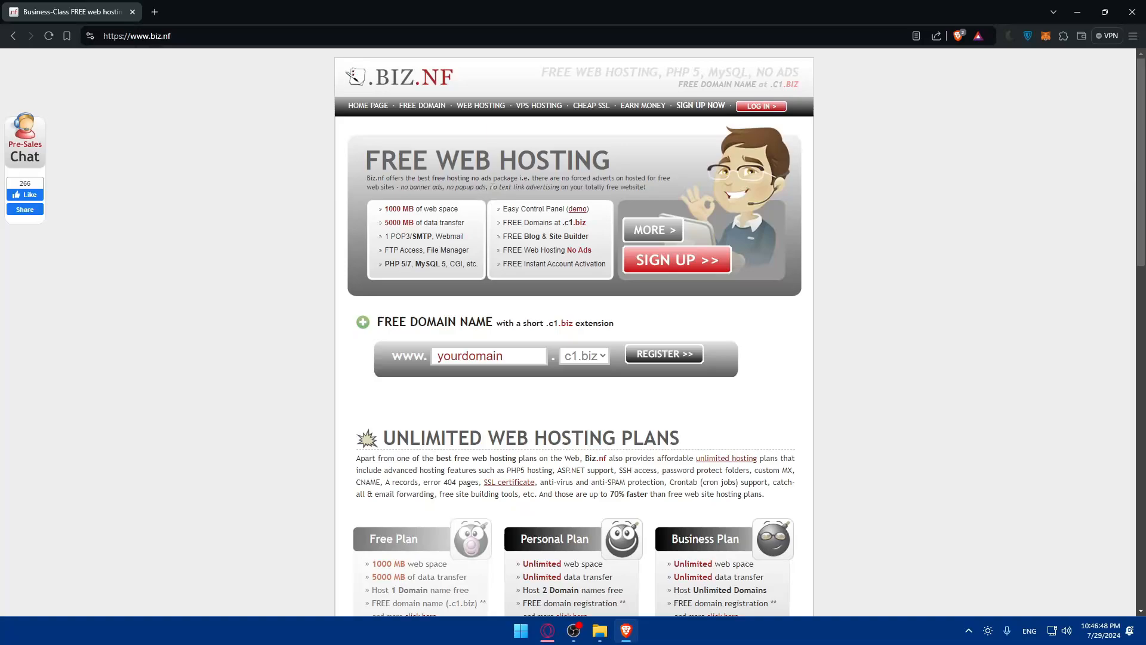
pyautogui.moveTo(491, 188); pyautogui.dragTo(618, 188)
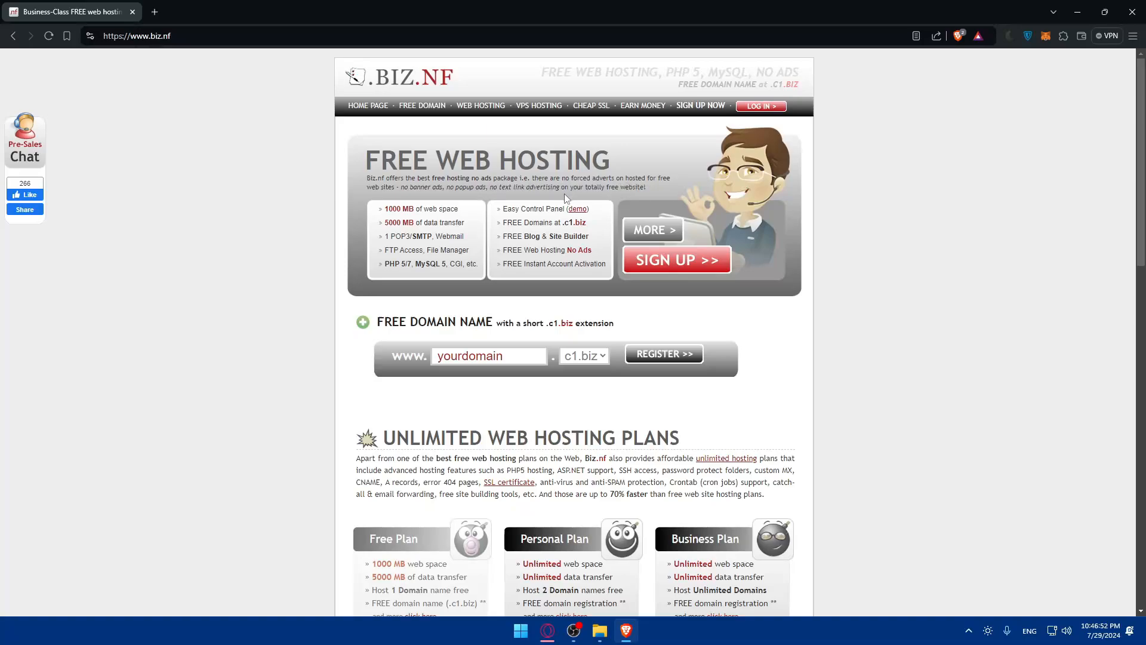
pyautogui.moveTo(410, 223)
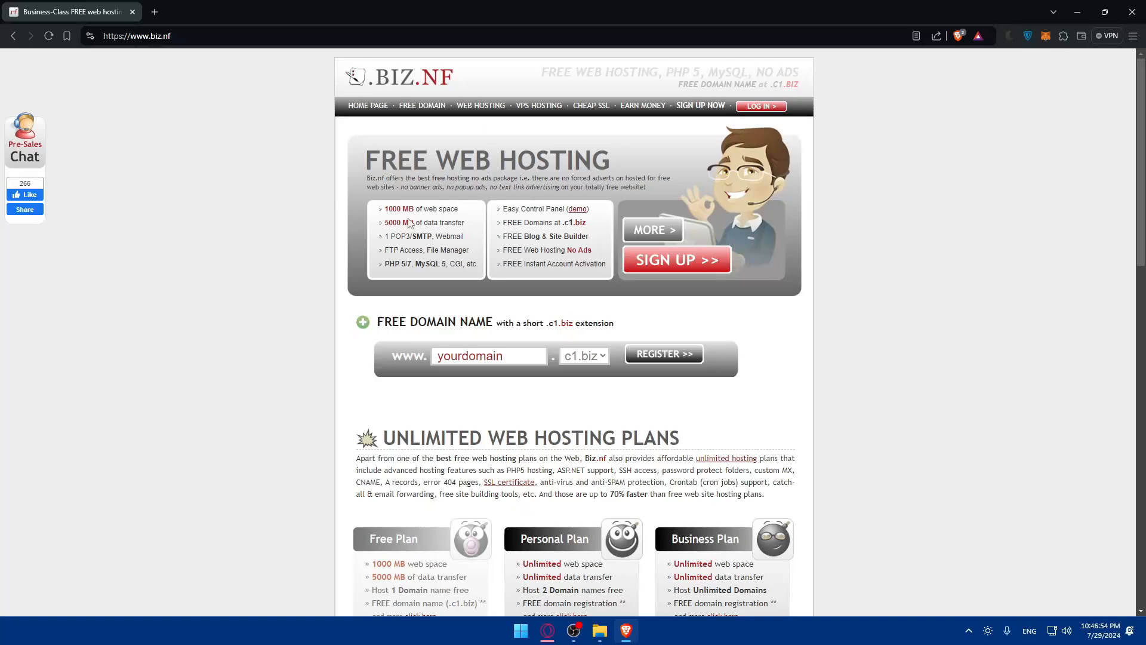
pyautogui.moveTo(444, 225)
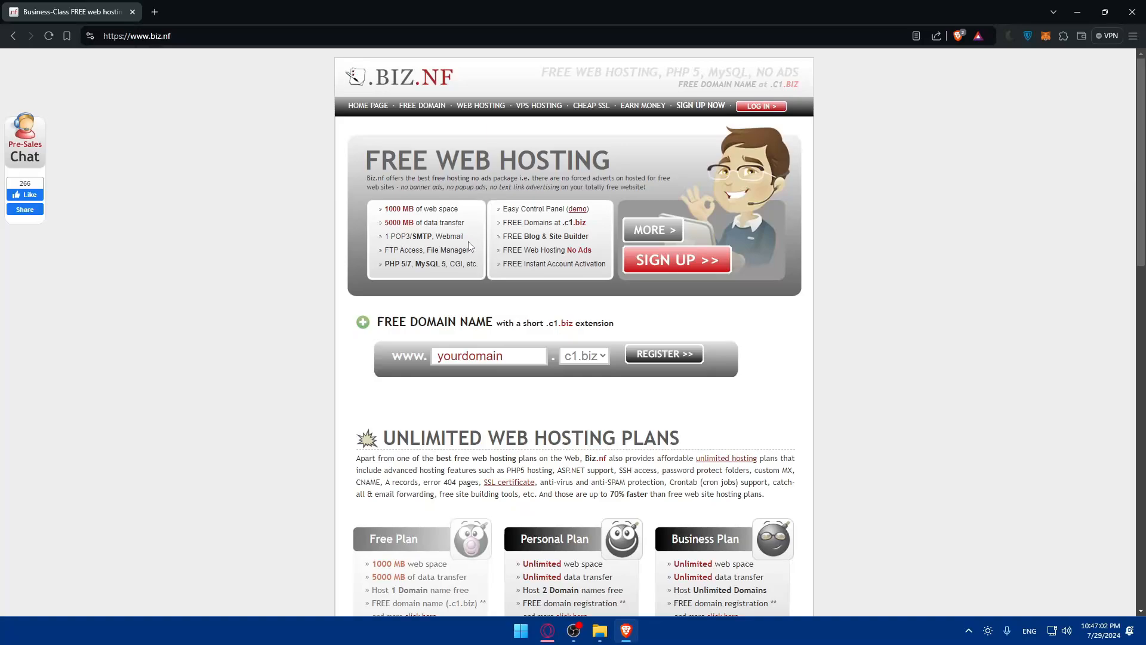
pyautogui.moveTo(468, 252)
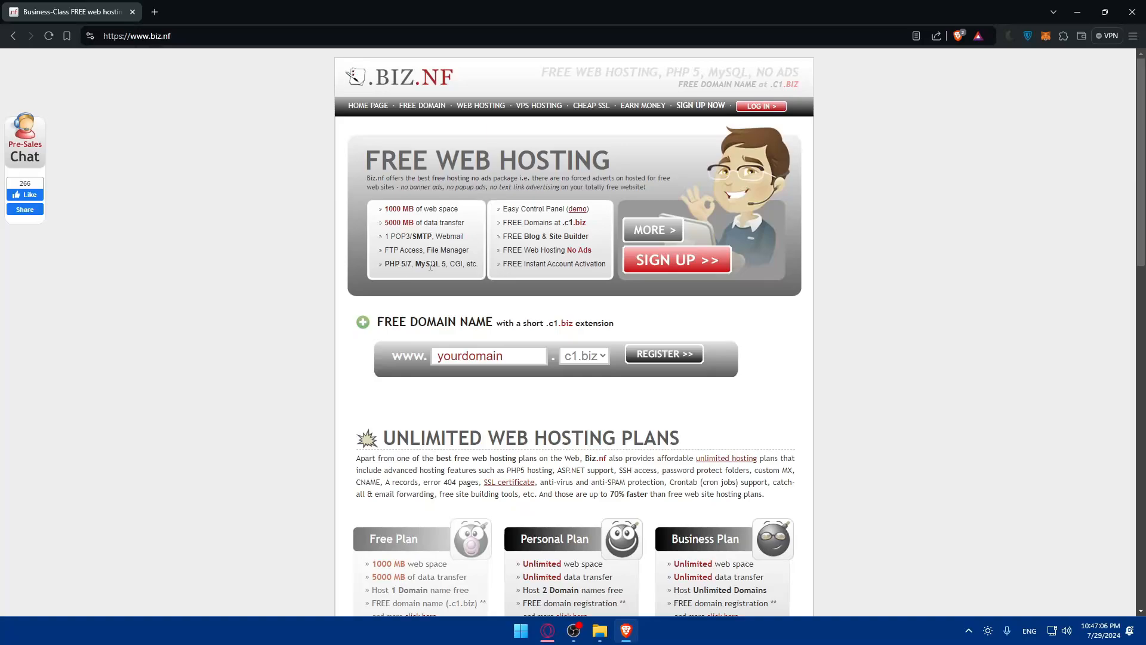
pyautogui.moveTo(465, 267)
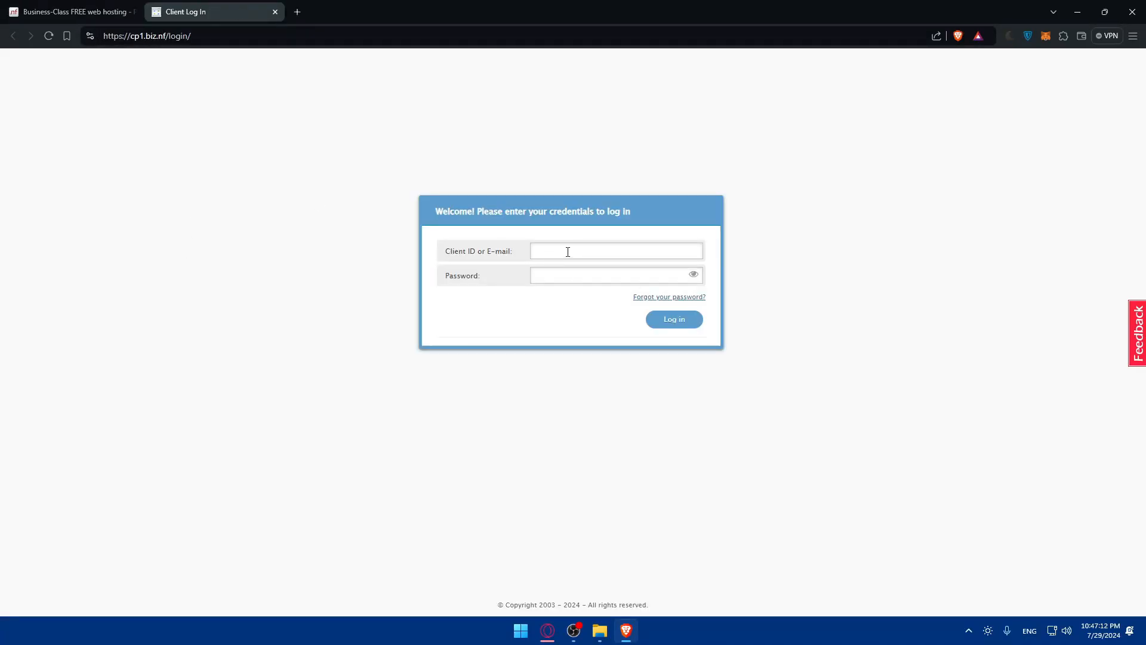
# - Attempt the Biz.nf control panel login as 'admin', get rejected, and close the login tab
pyautogui.click(616, 251)
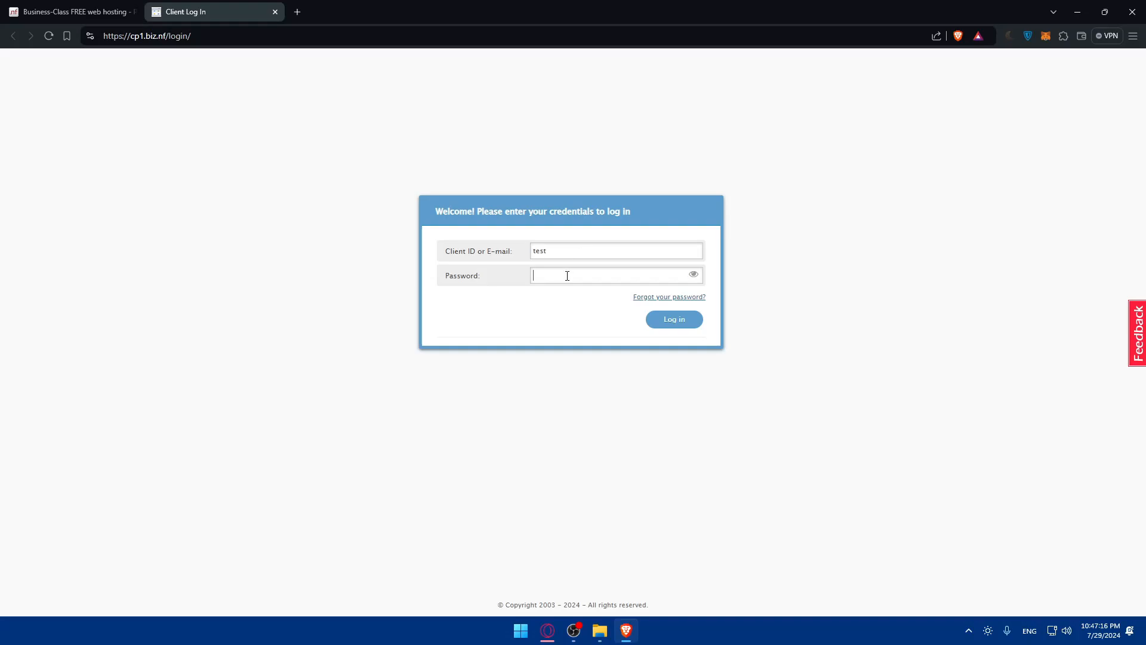
pyautogui.click(673, 319)
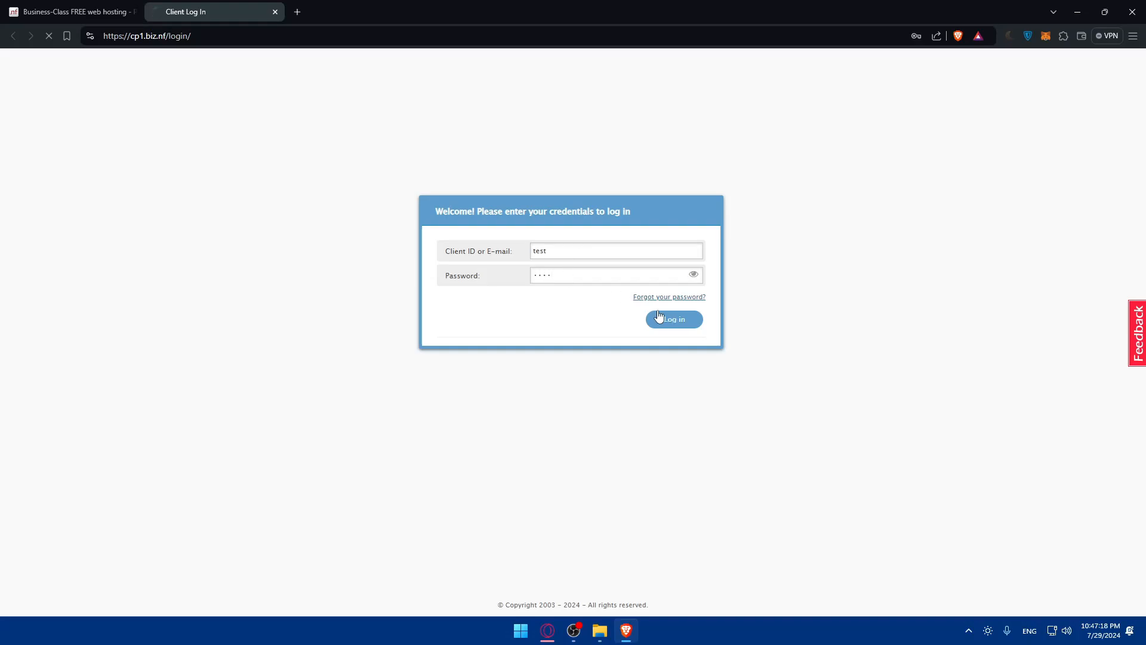
pyautogui.click(674, 319)
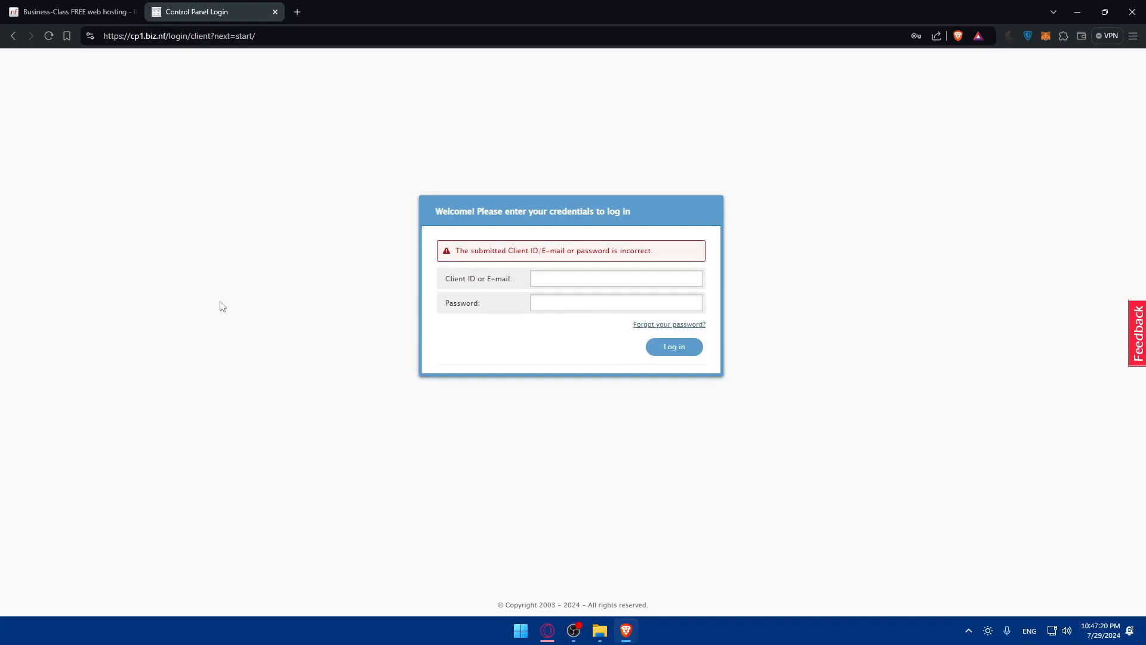
pyautogui.write('admin')
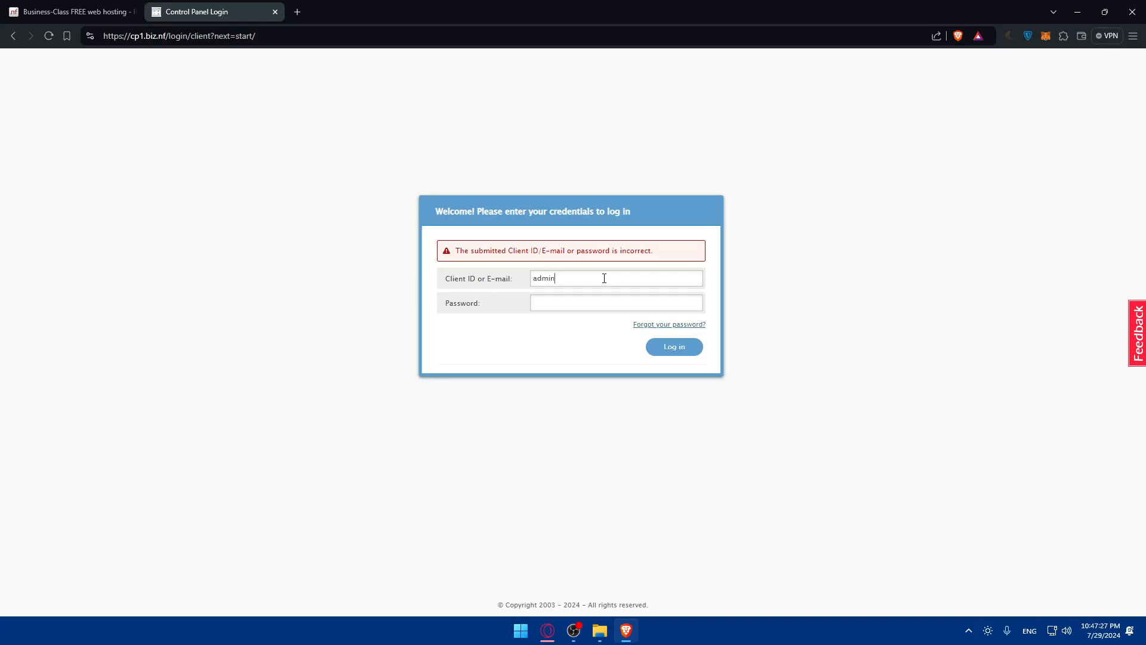
pyautogui.write('•••••')
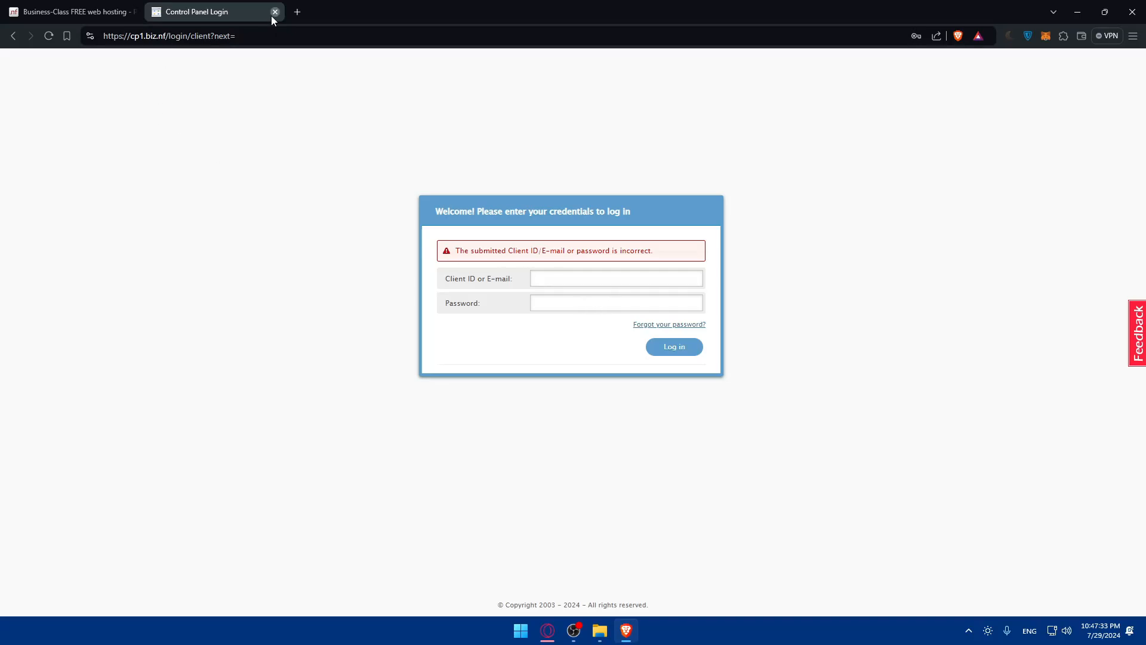
pyautogui.click(274, 11)
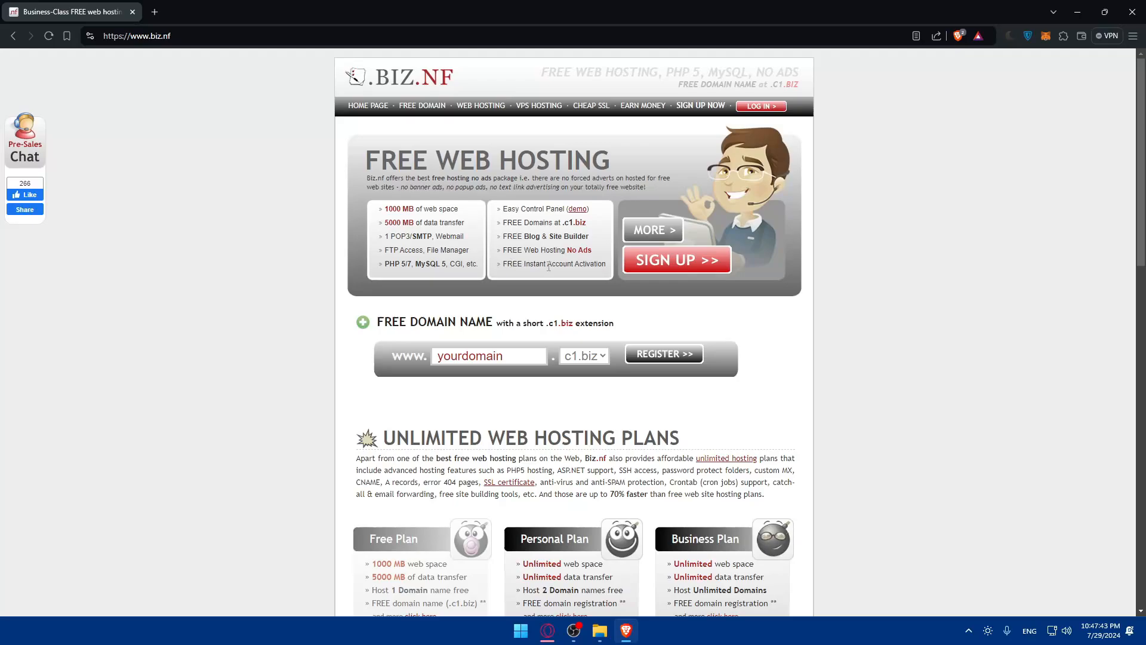
# - Review the Biz.nf free domain name offer and the hosting plan tiers below it
pyautogui.moveTo(377, 322); pyautogui.dragTo(435, 323)
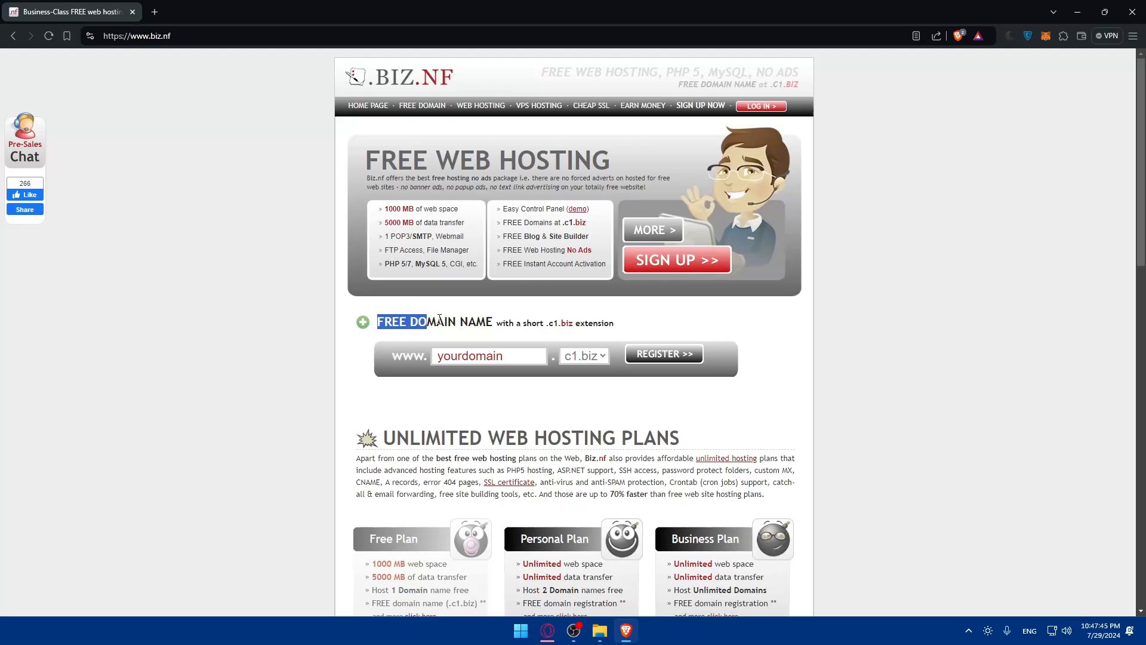
pyautogui.click(552, 325)
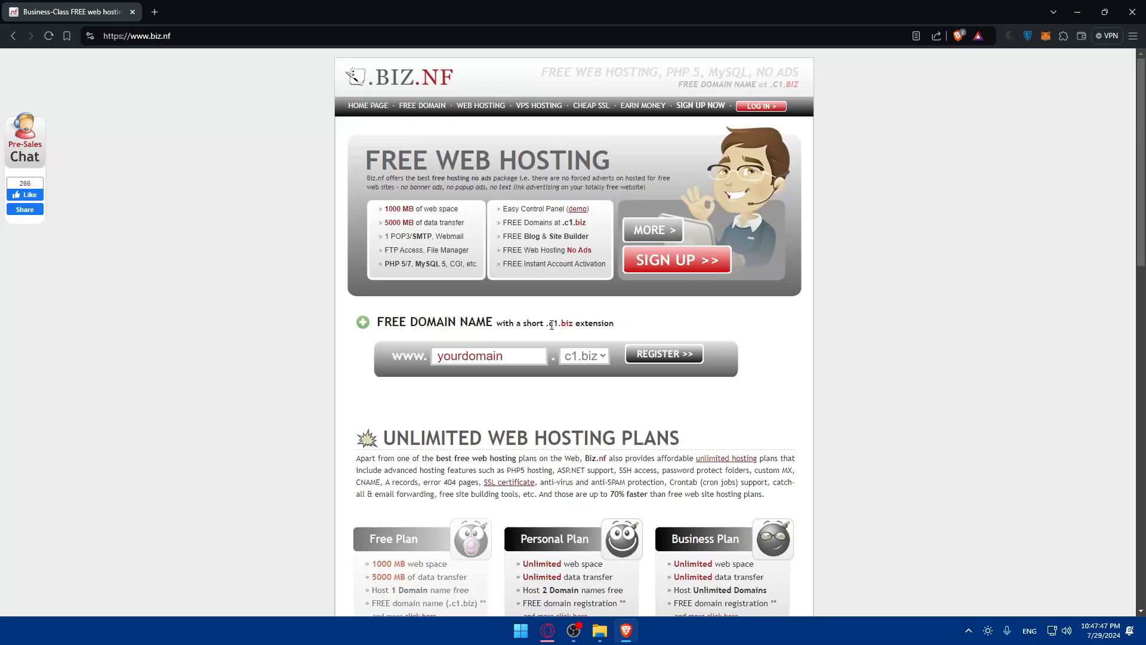
pyautogui.scroll(-3)
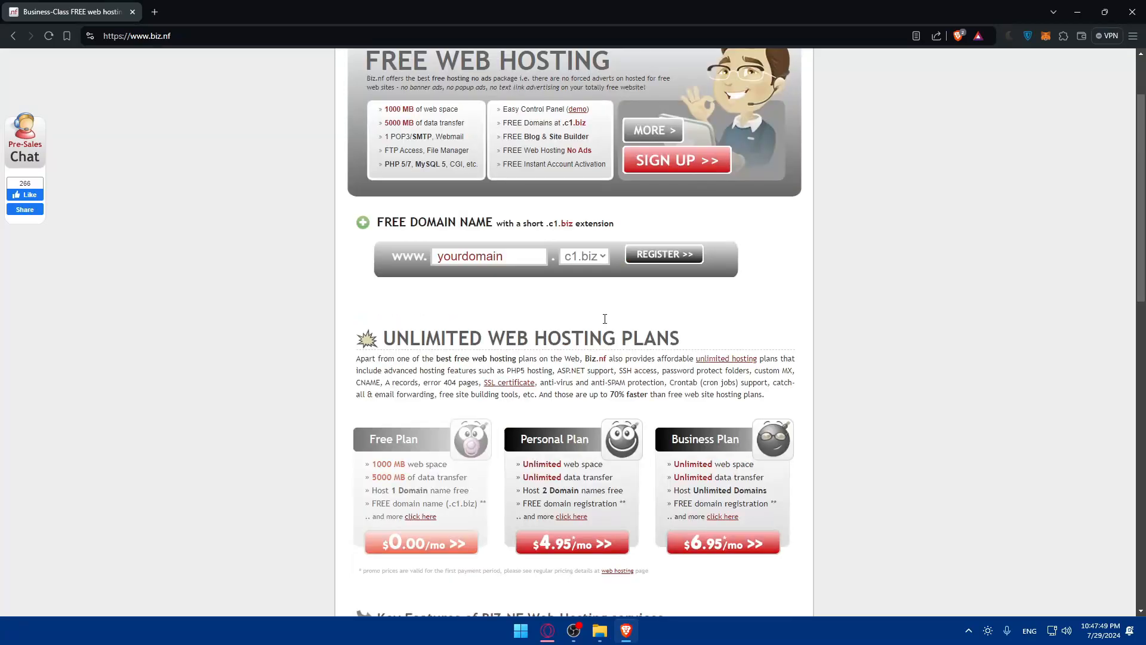
pyautogui.scroll(-3)
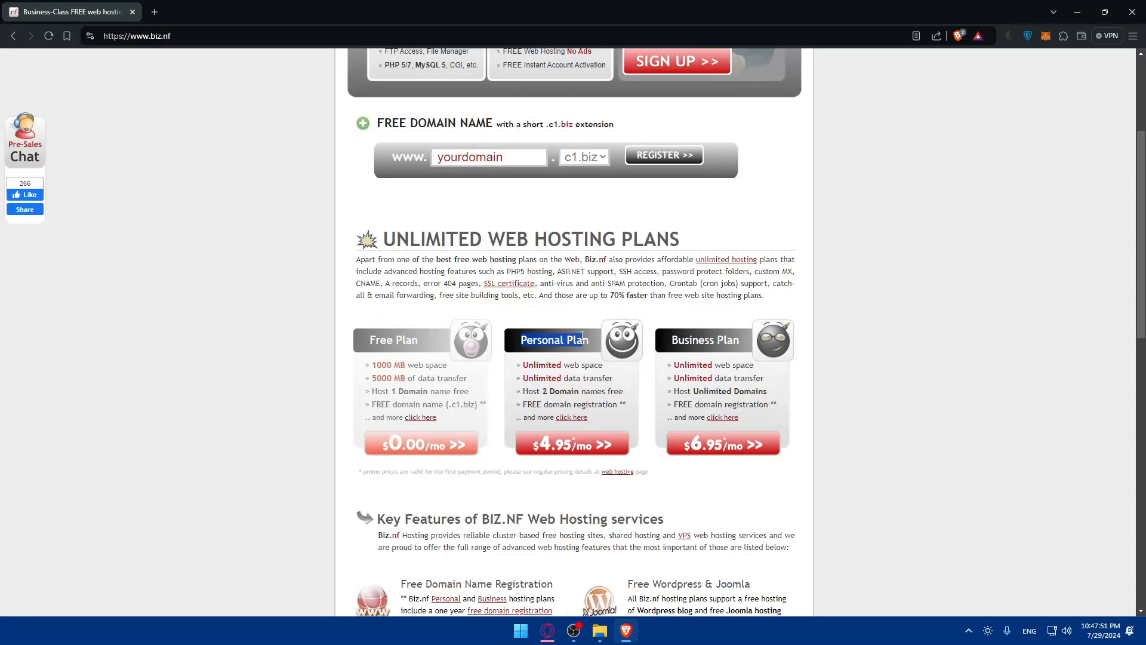
pyautogui.moveTo(567, 378)
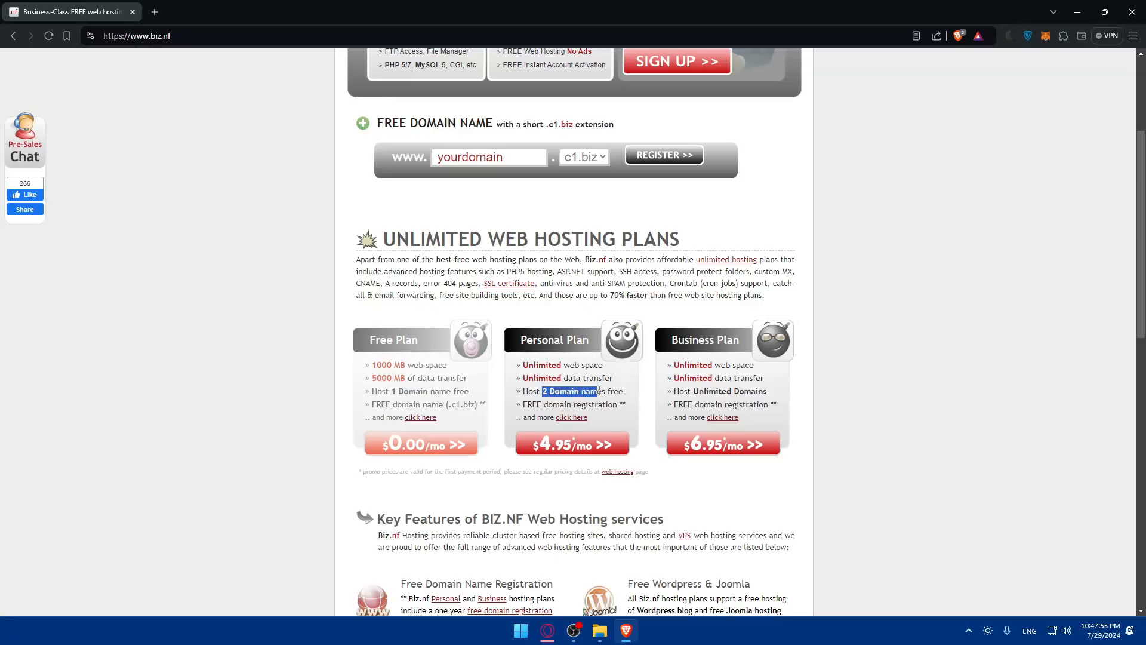
pyautogui.click(526, 404)
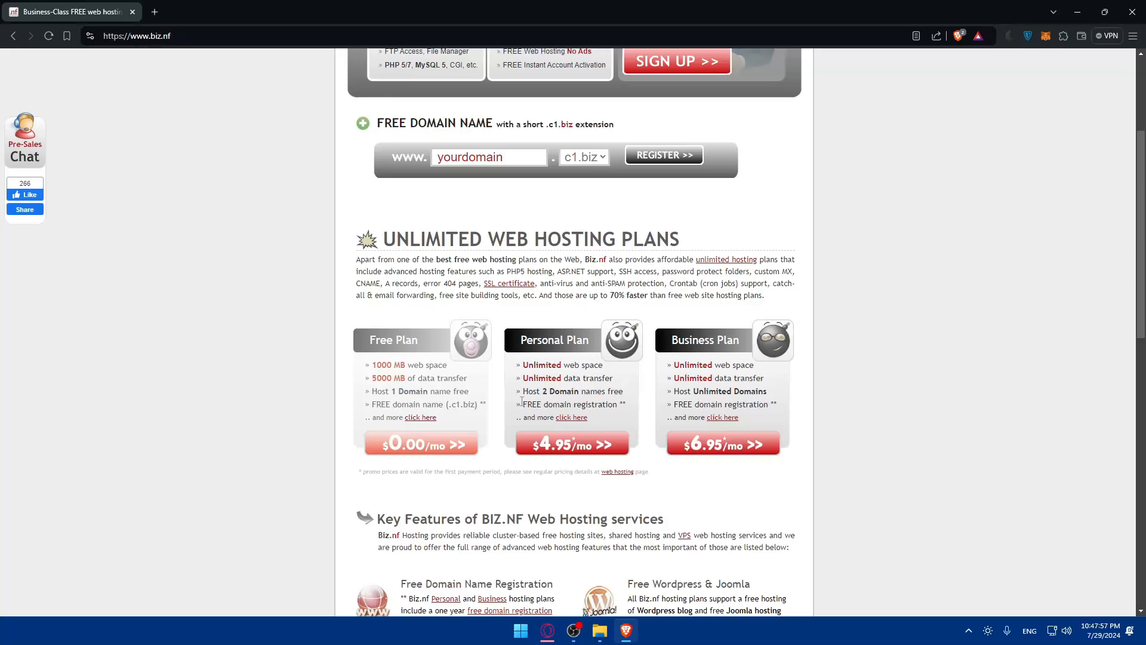
pyautogui.moveTo(623, 439)
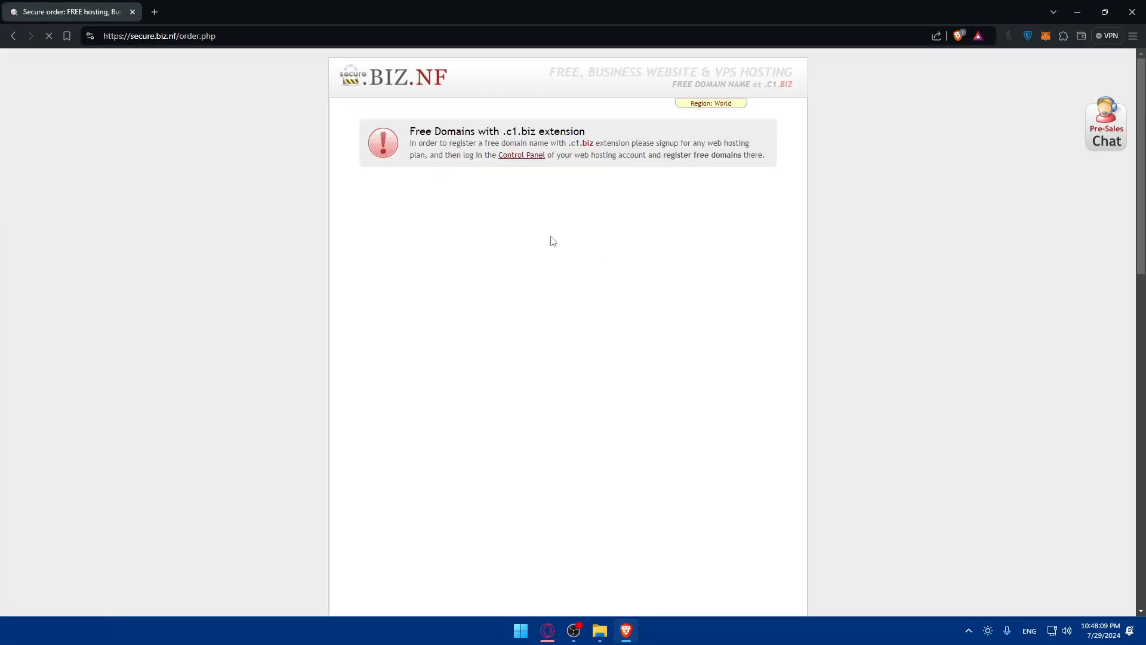
pyautogui.moveTo(475, 232)
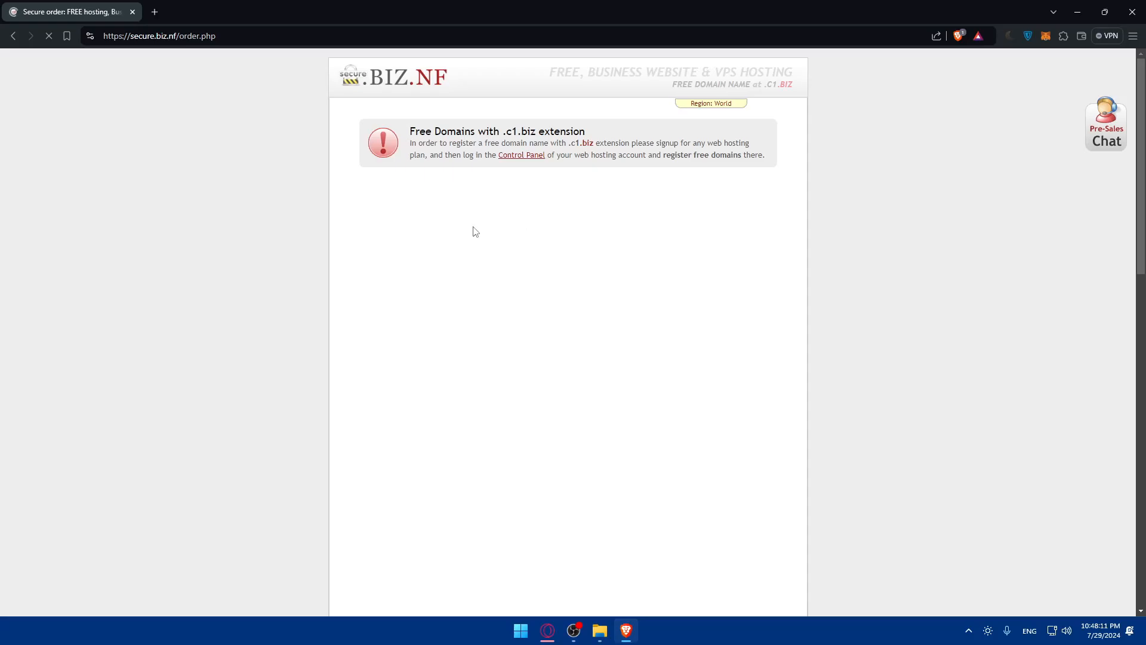
pyautogui.moveTo(523, 318)
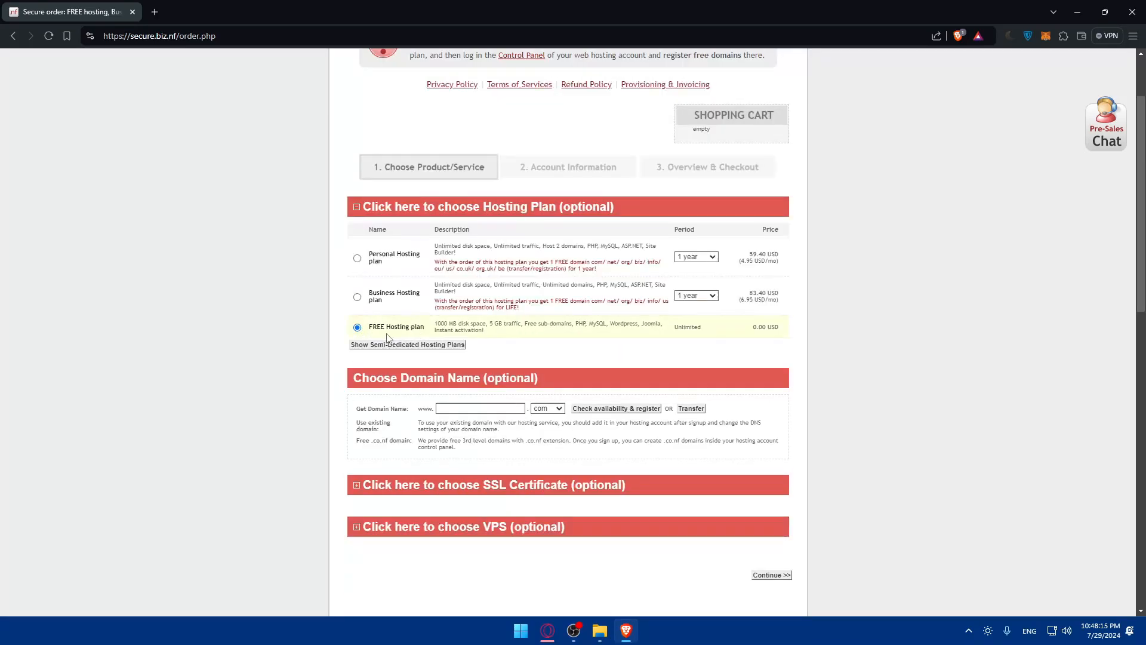
# - Choose the FREE Hosting plan with no domain name and continue to Account Information
pyautogui.scroll(-3)
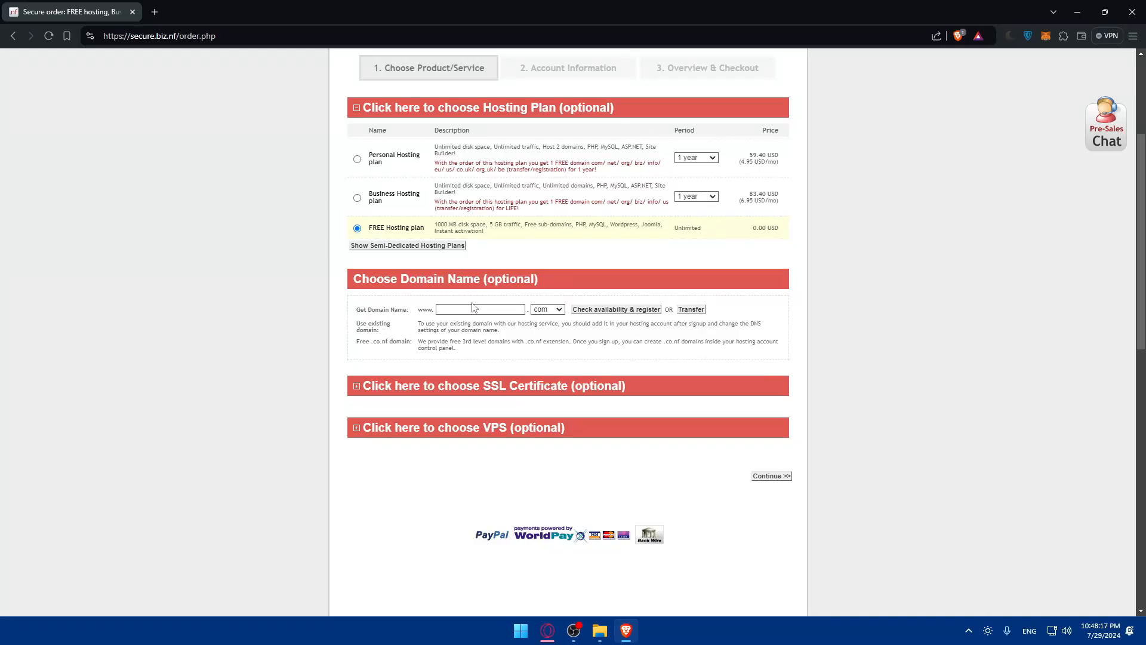
pyautogui.click(547, 309)
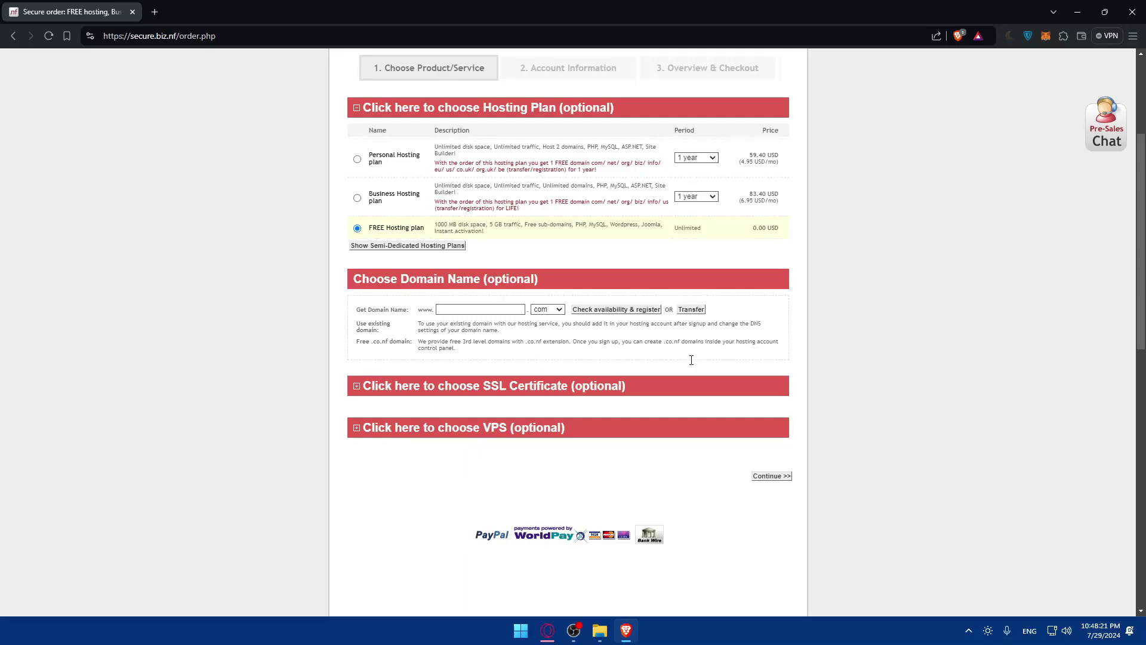
pyautogui.click(771, 475)
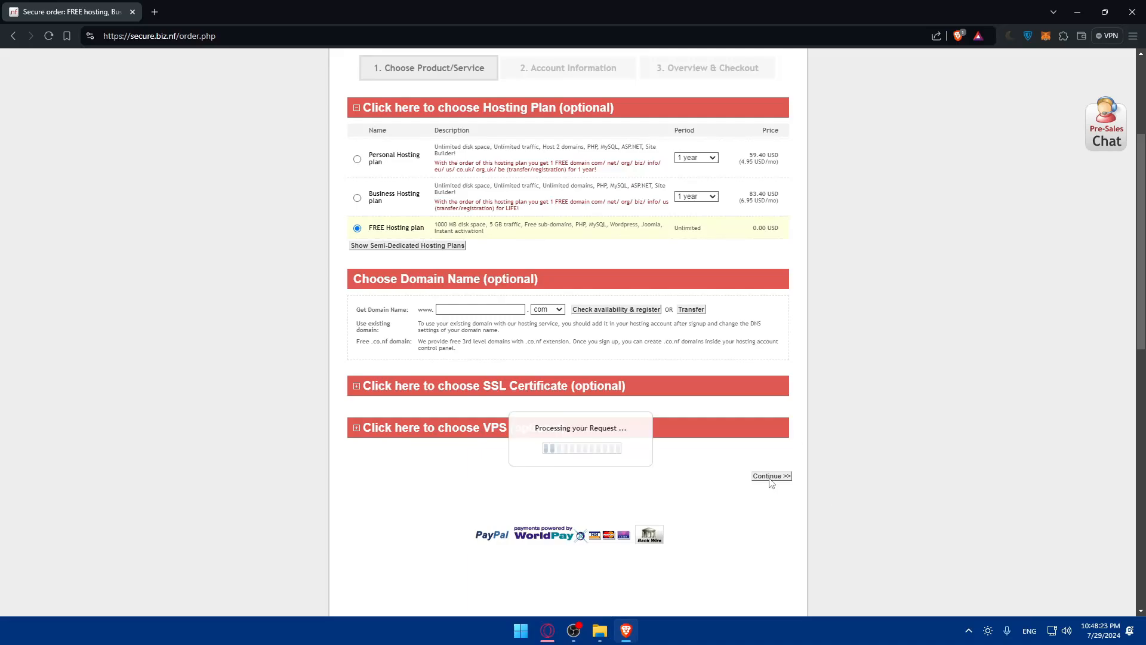
pyautogui.click(772, 475)
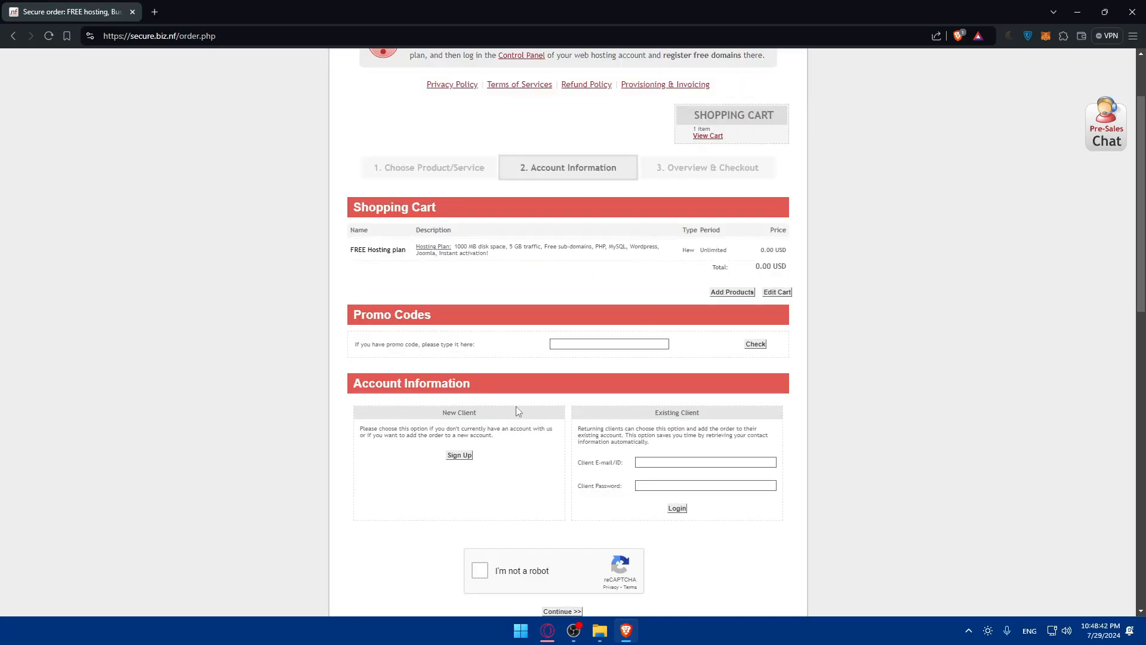
pyautogui.moveTo(490, 446)
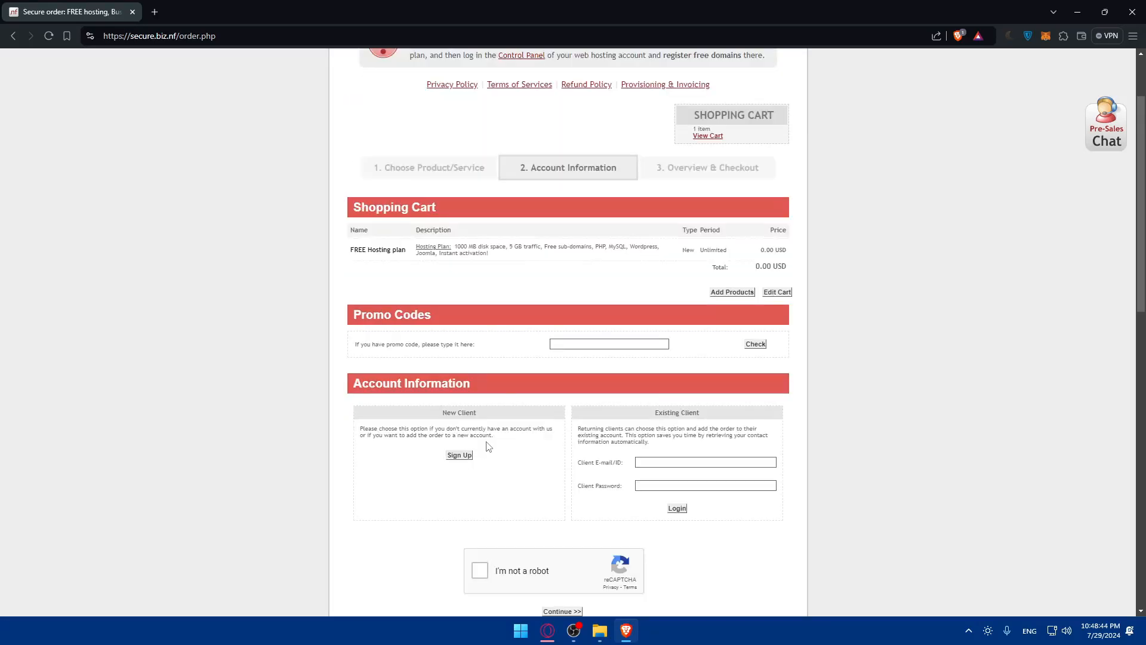
pyautogui.scroll(-3)
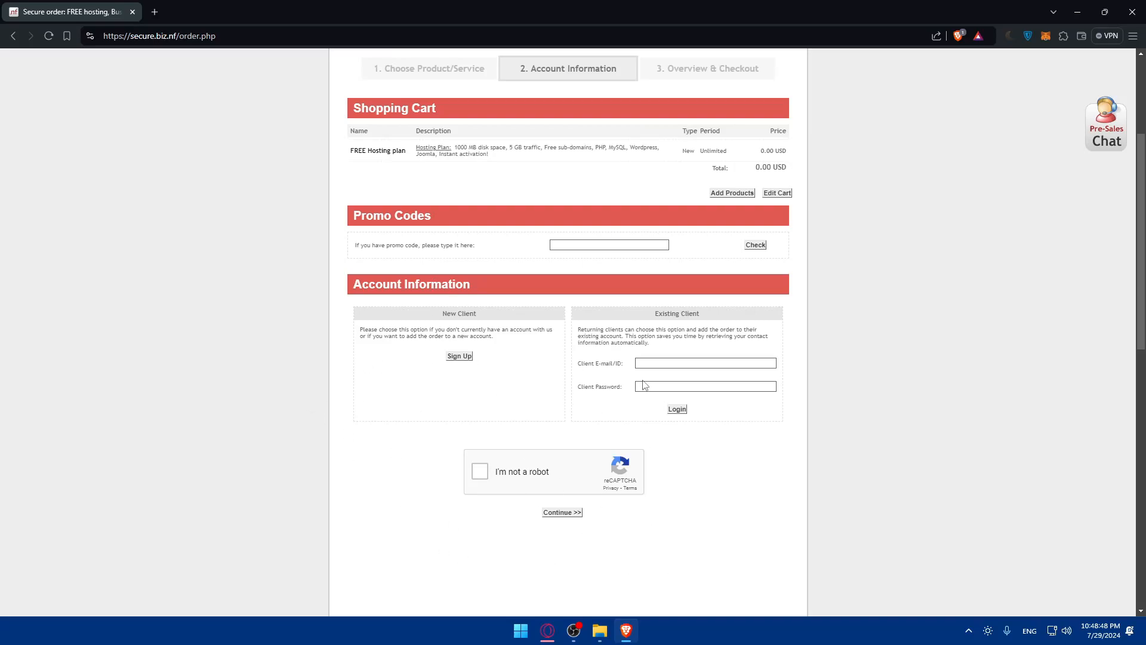
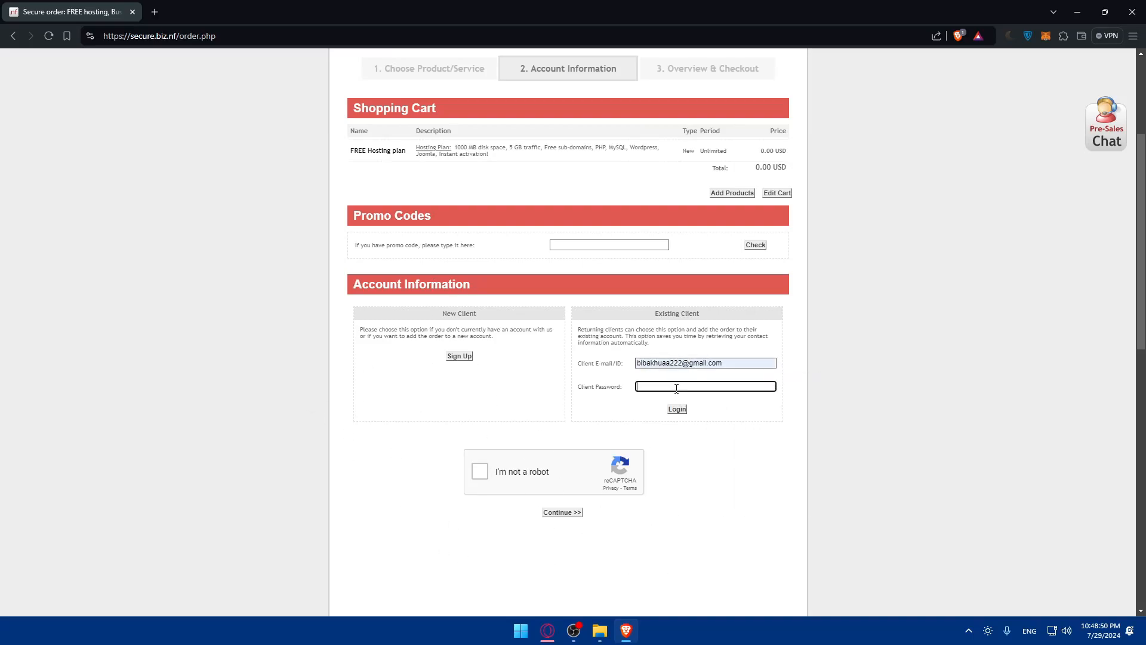
pyautogui.write('password')
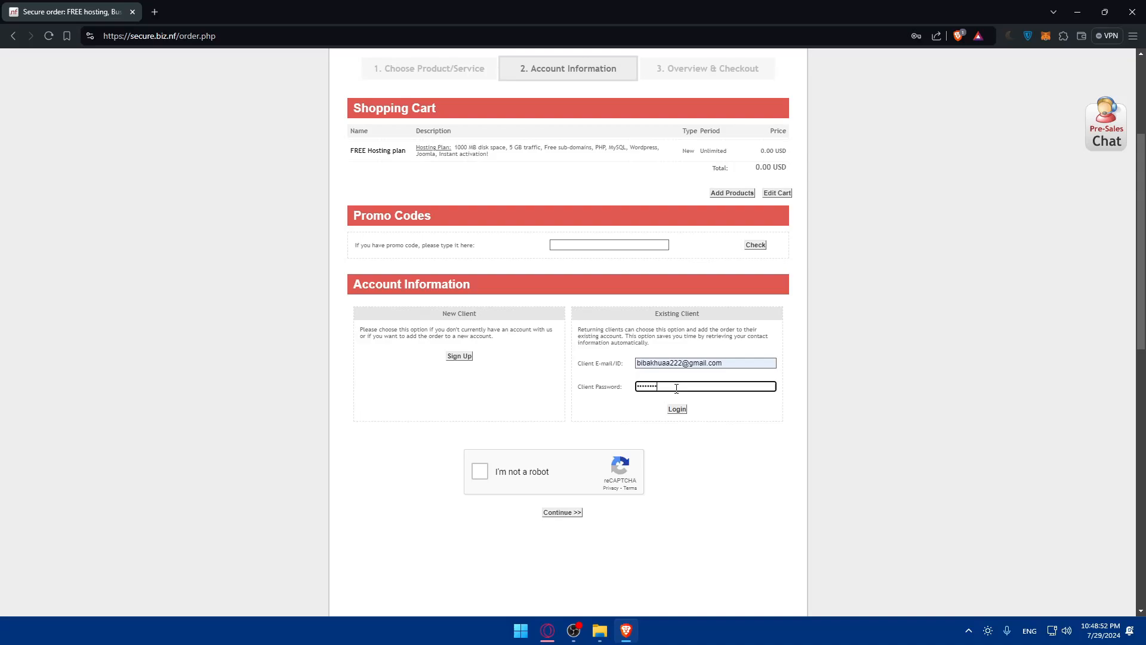
pyautogui.click(676, 409)
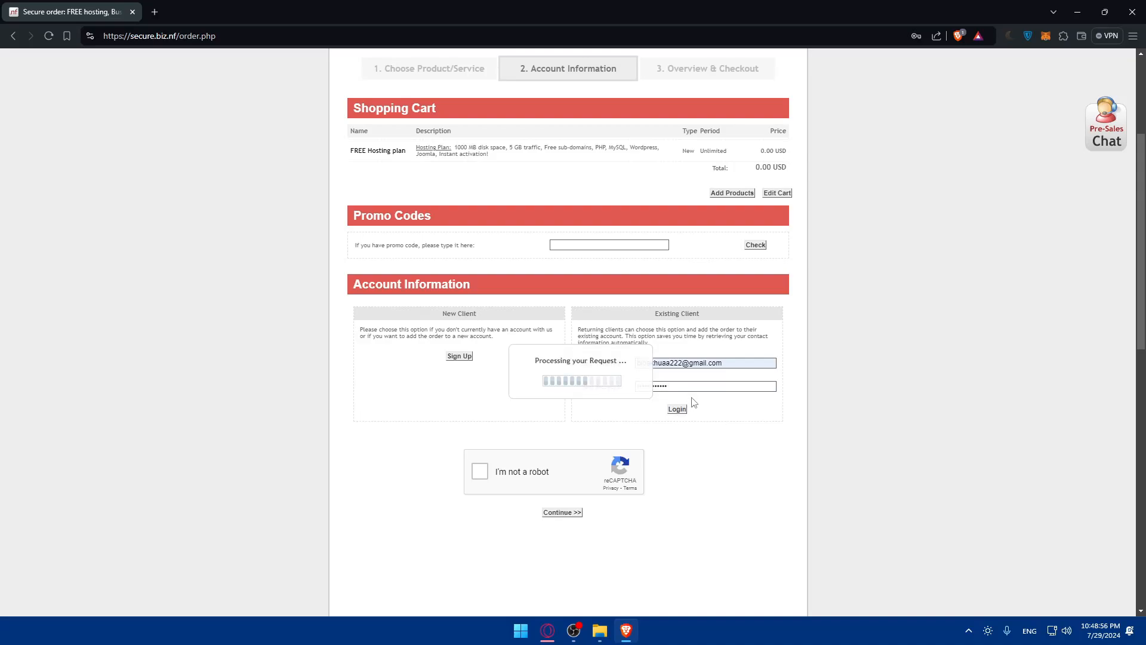
pyautogui.click(676, 409)
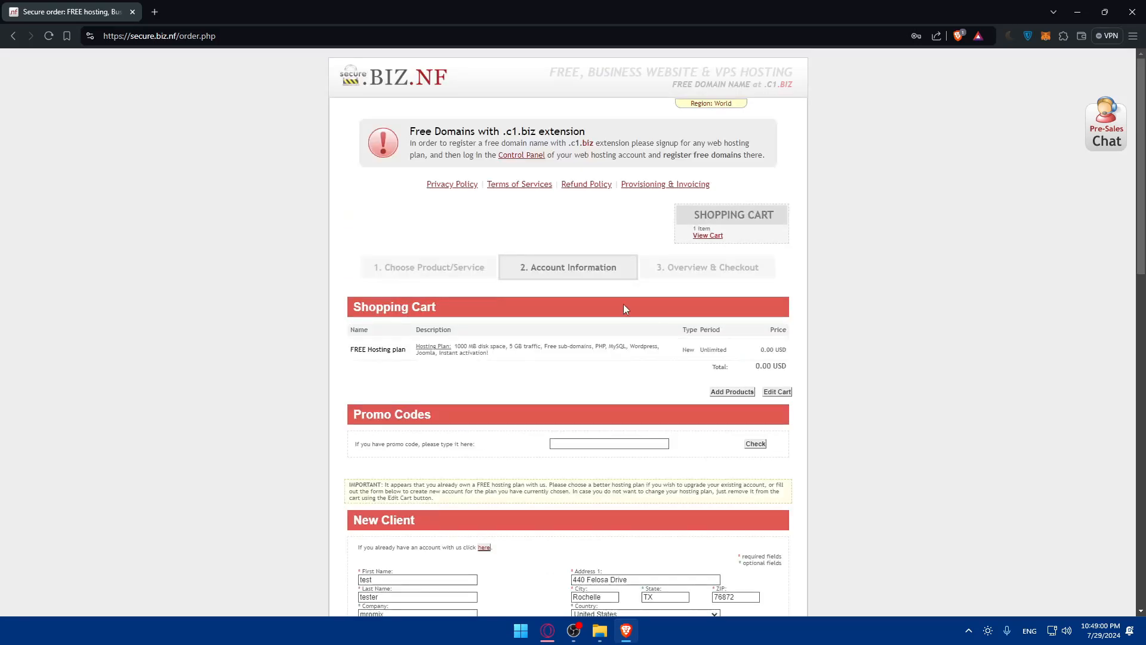
pyautogui.scroll(-3)
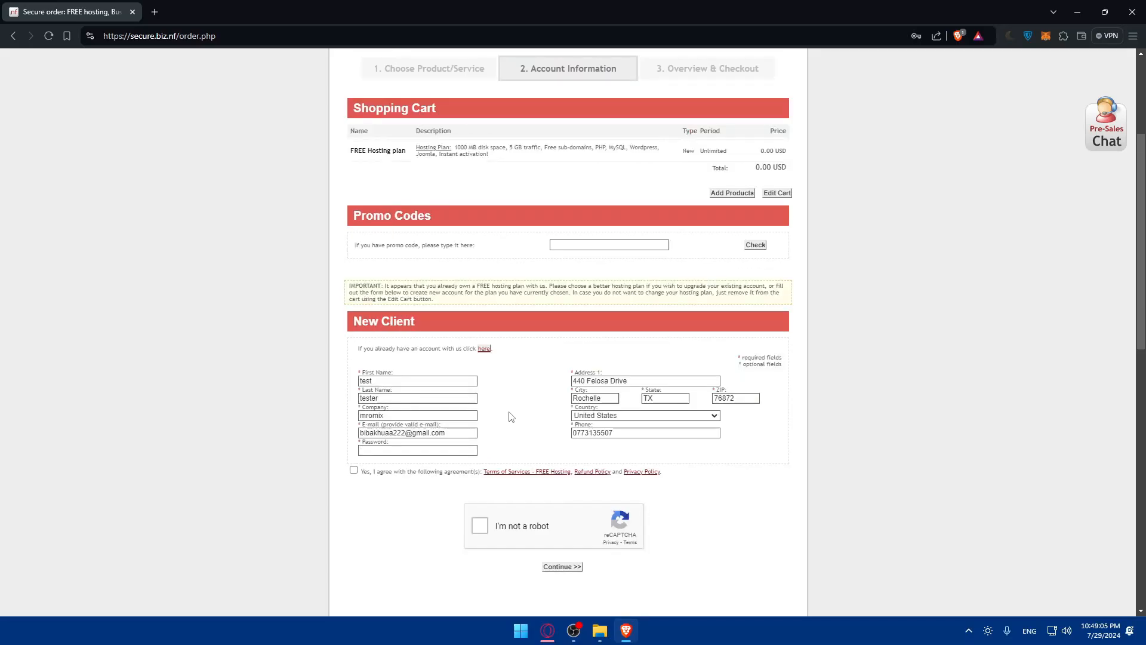
pyautogui.moveTo(487, 409)
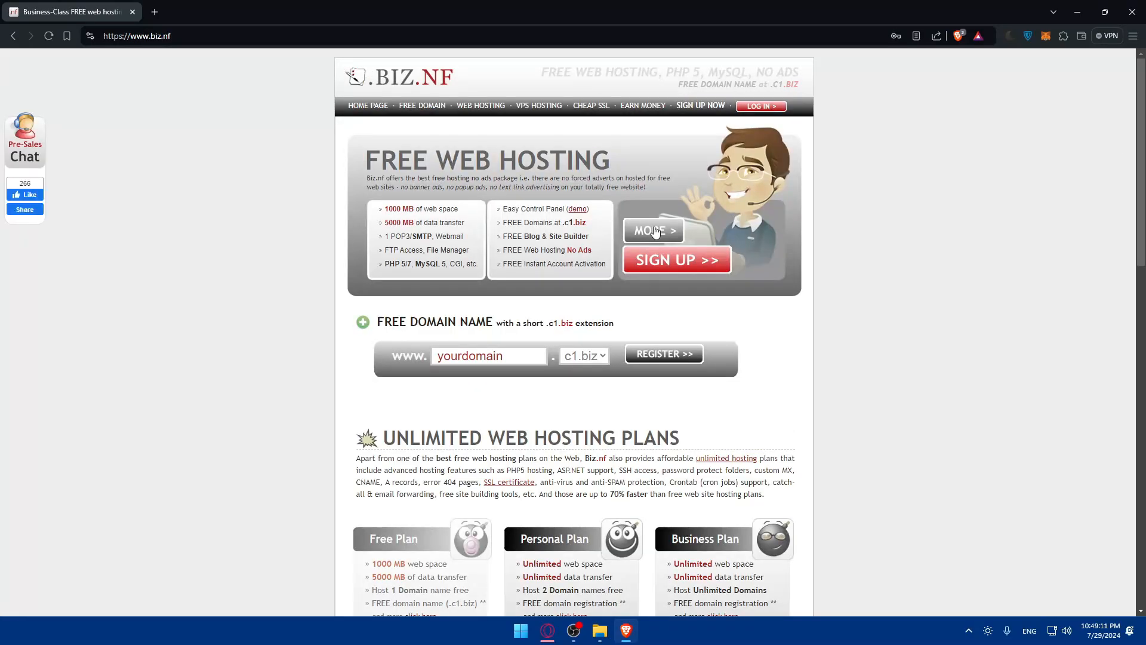
pyautogui.click(762, 106)
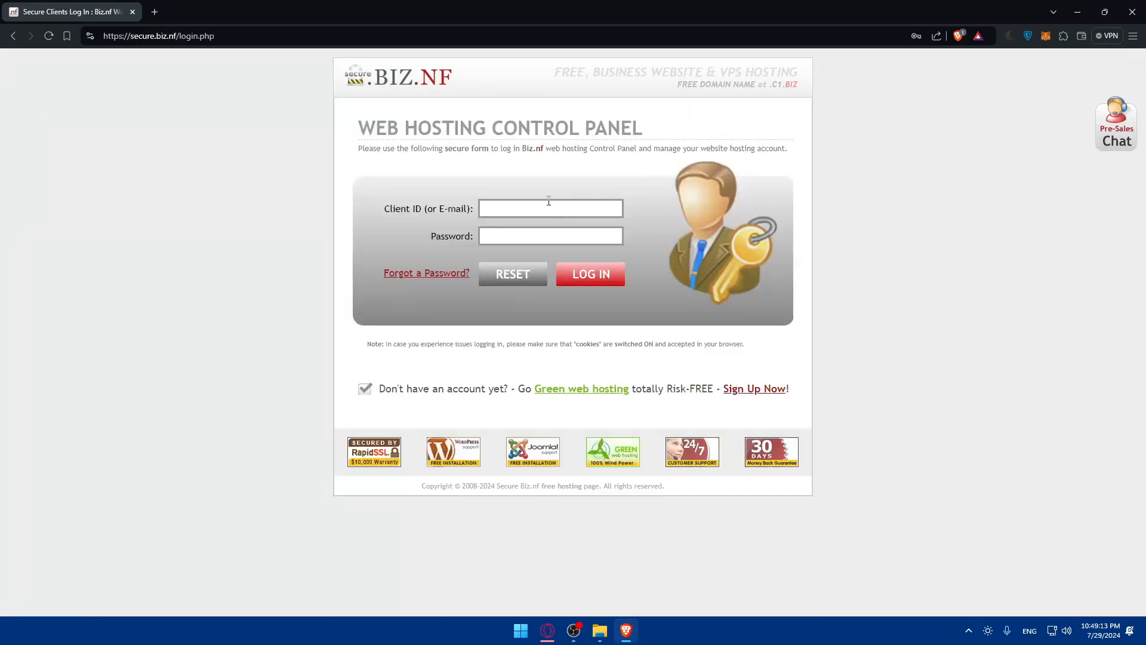
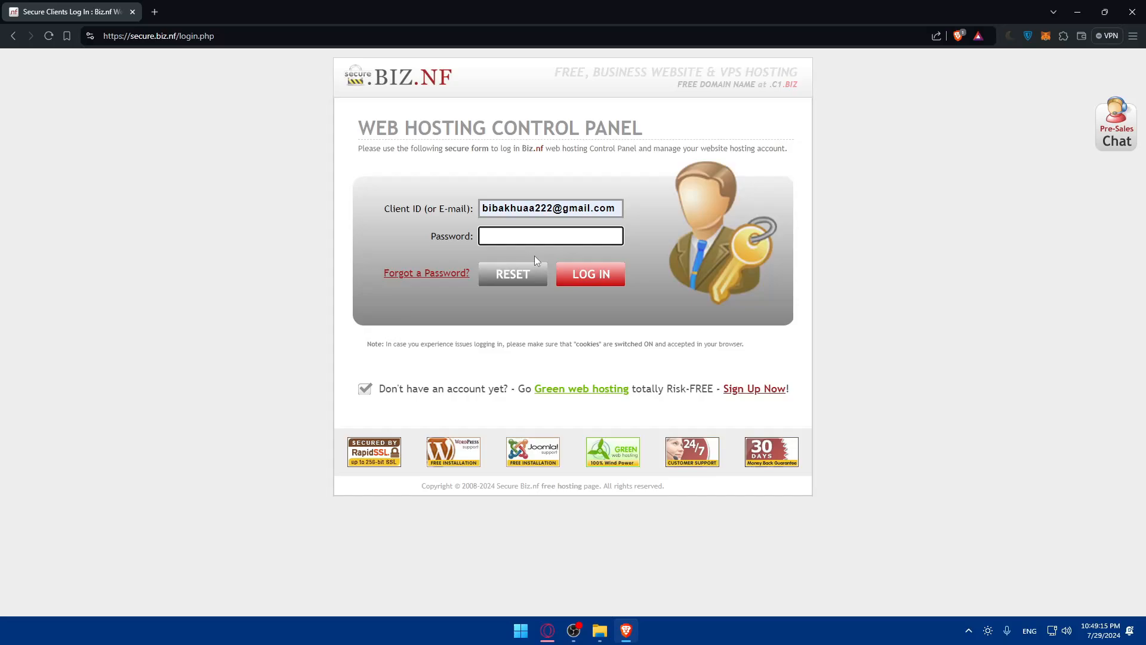
pyautogui.write('password')
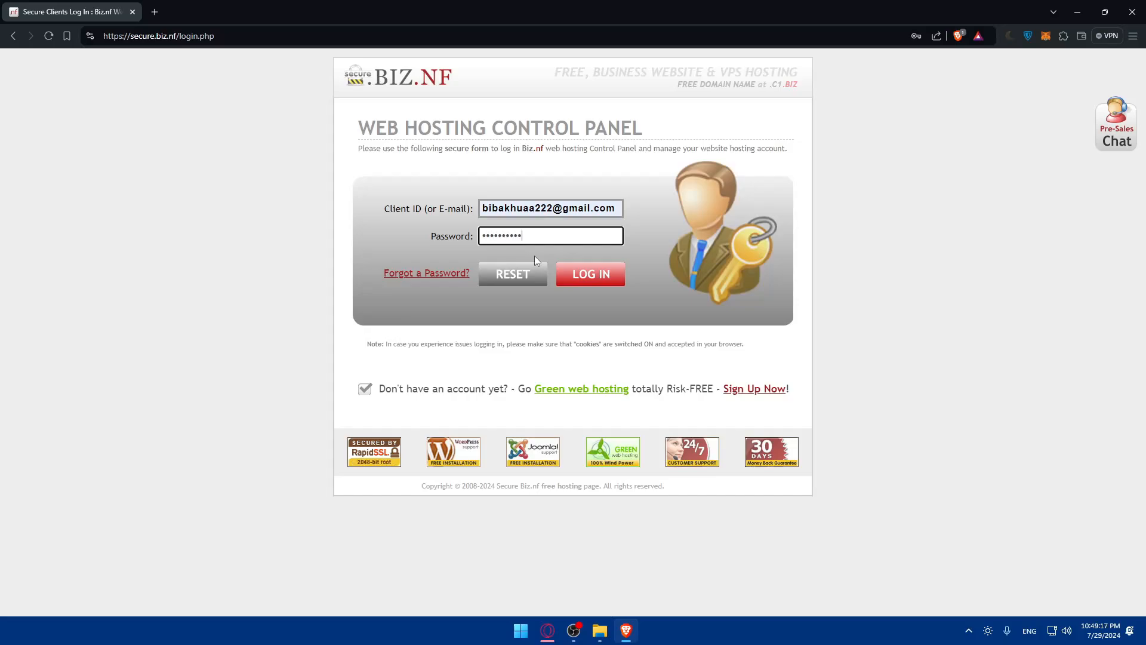
pyautogui.click(590, 275)
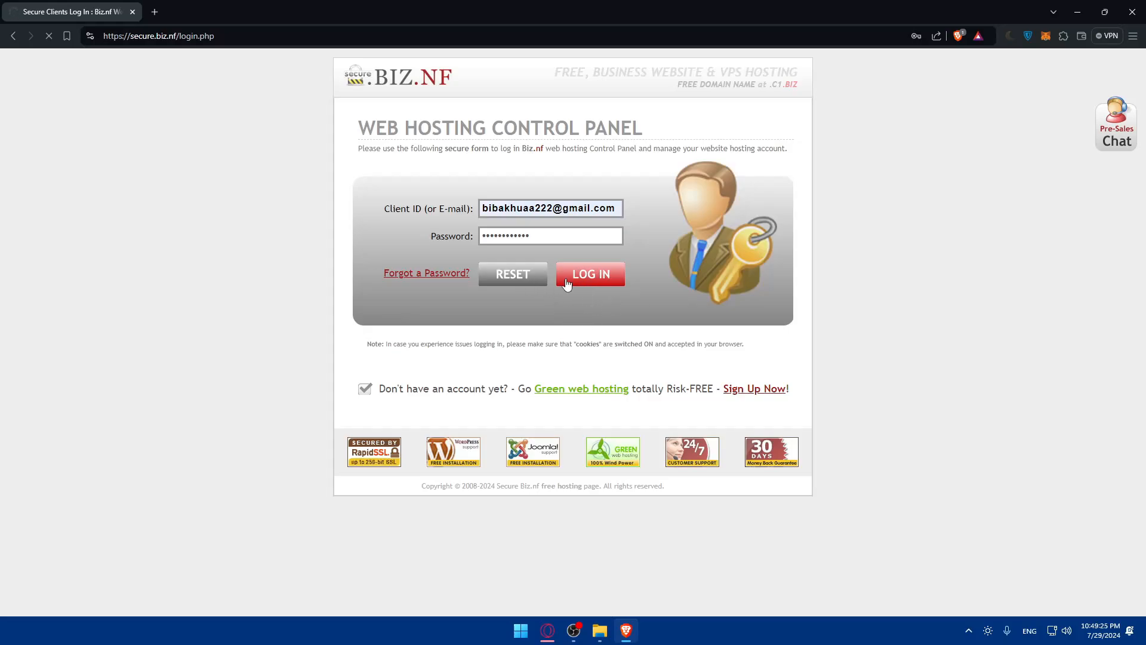
pyautogui.moveTo(565, 396)
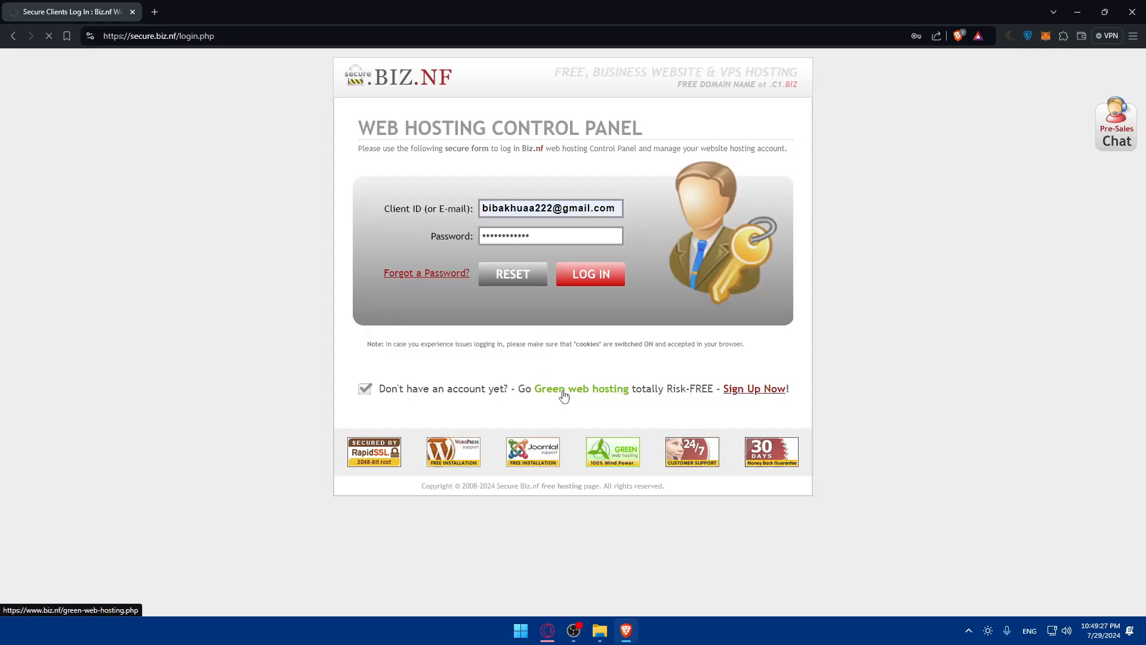
# - View the Green Web Hosting page and its Free, Personal and Business plan comparison
pyautogui.click(582, 389)
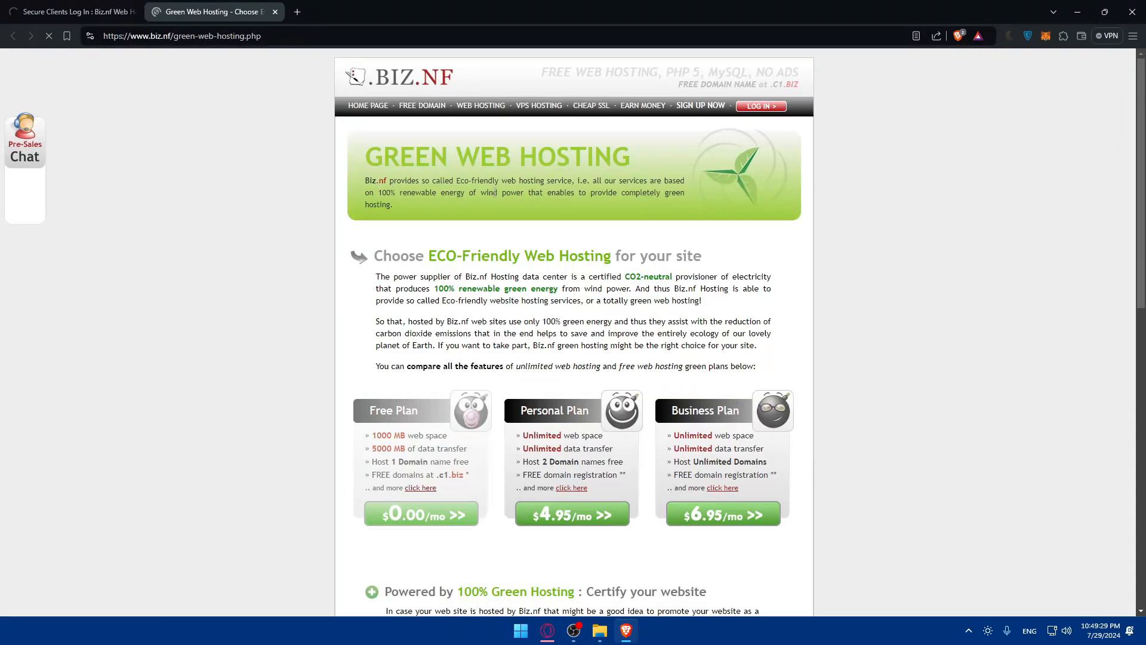
pyautogui.scroll(-3)
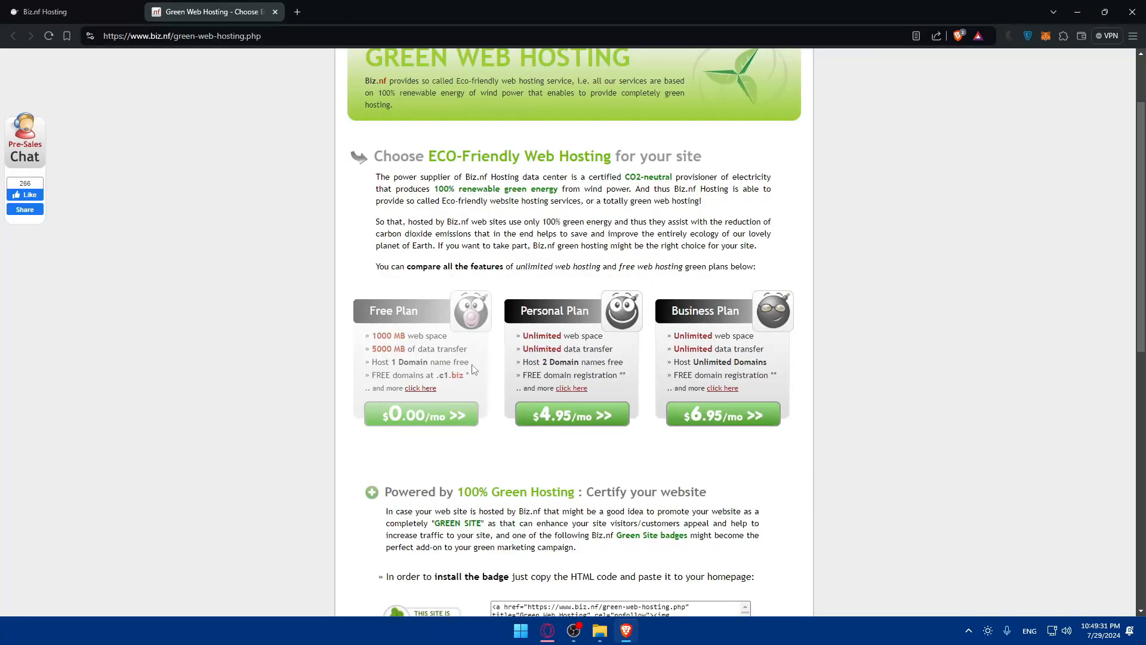
pyautogui.moveTo(434, 329)
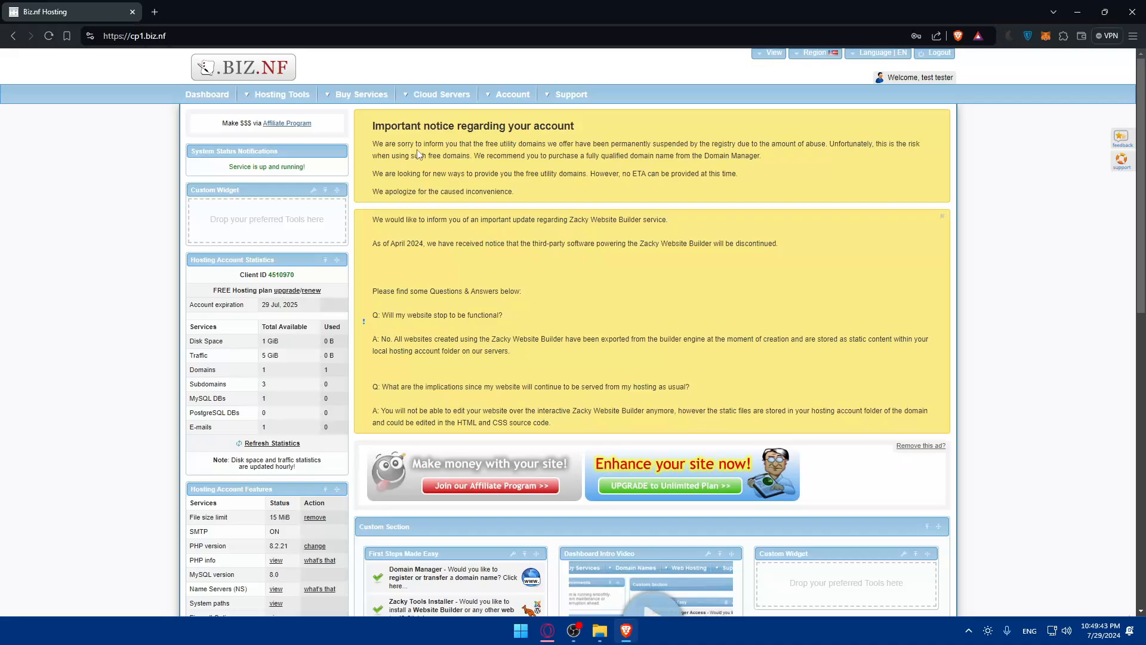
pyautogui.moveTo(560, 148)
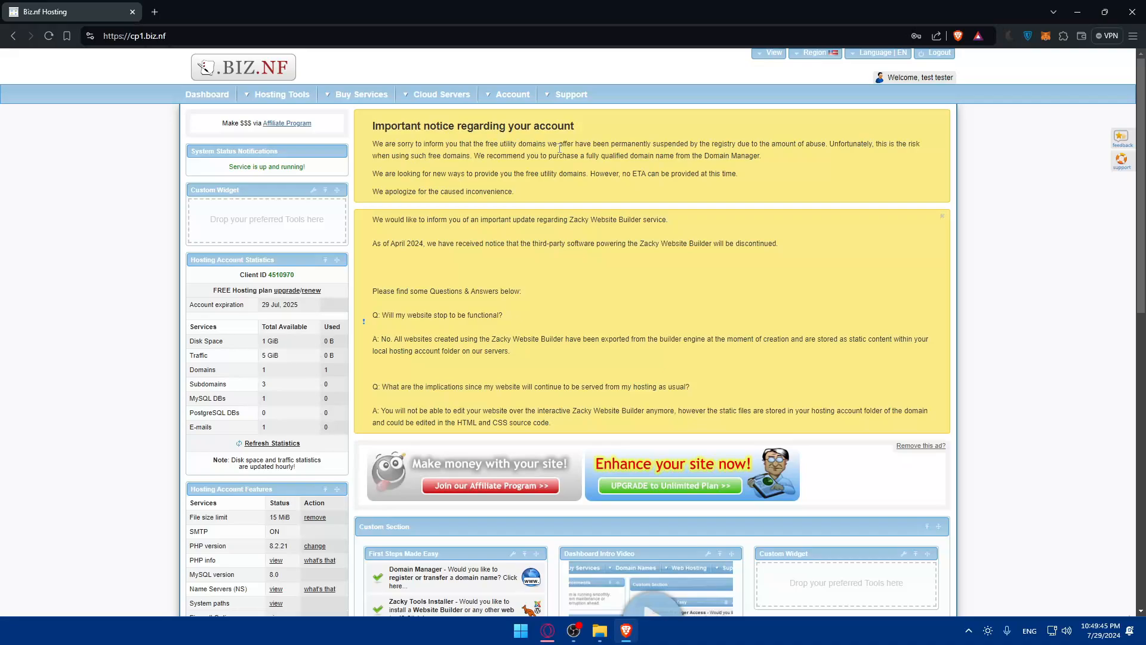
pyautogui.moveTo(715, 148)
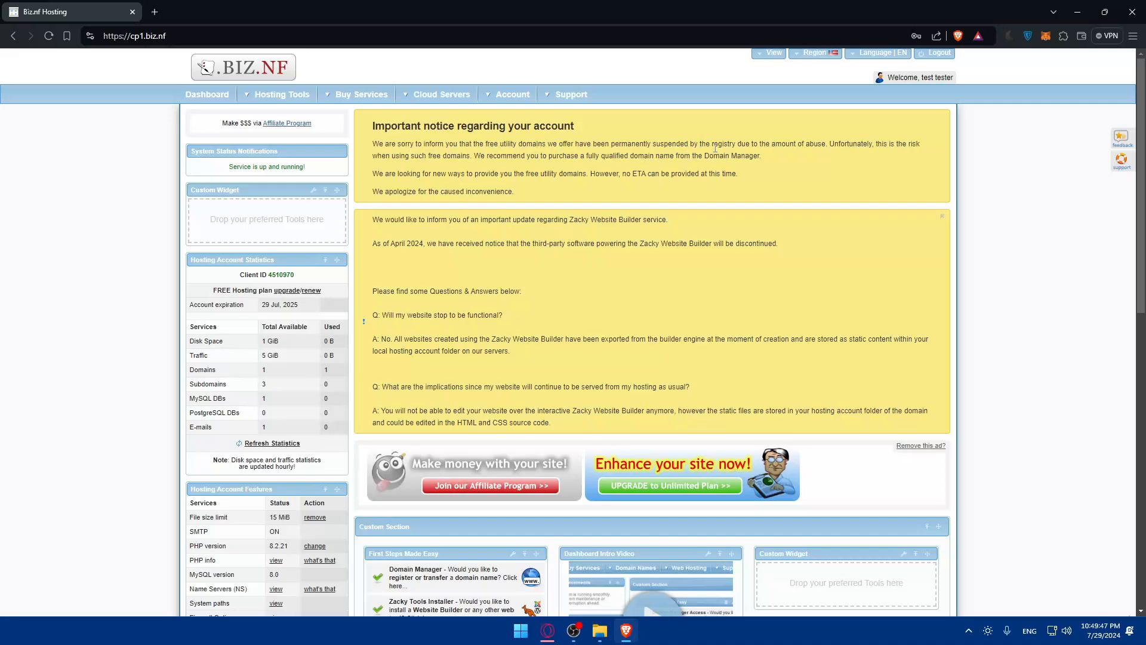
pyautogui.moveTo(808, 155)
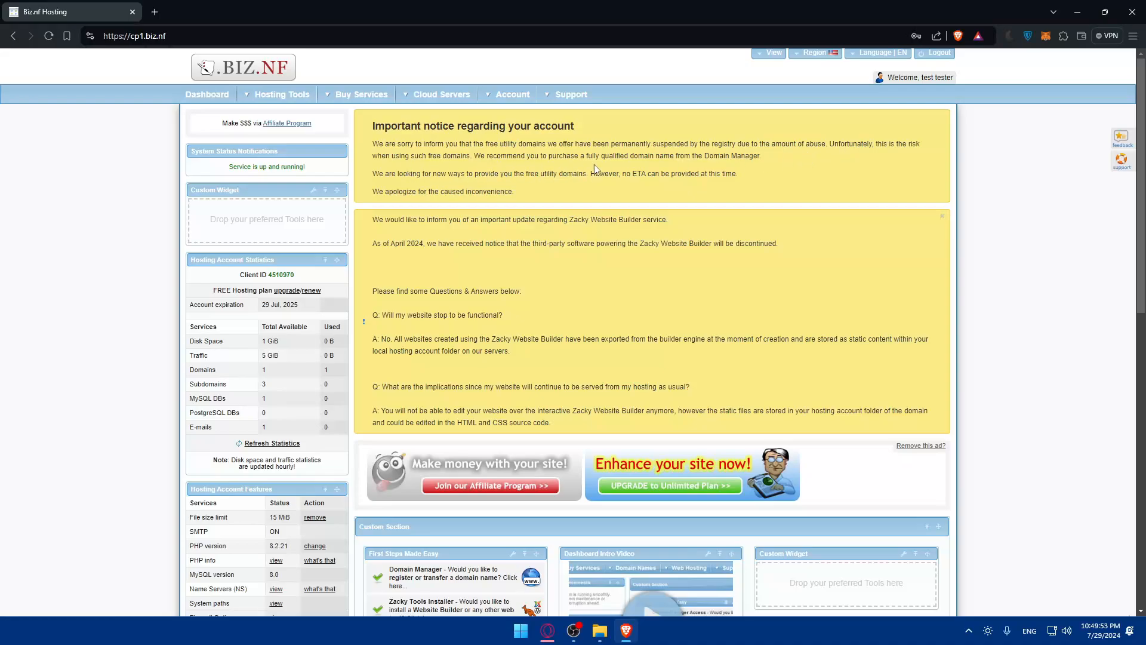
pyautogui.moveTo(720, 157)
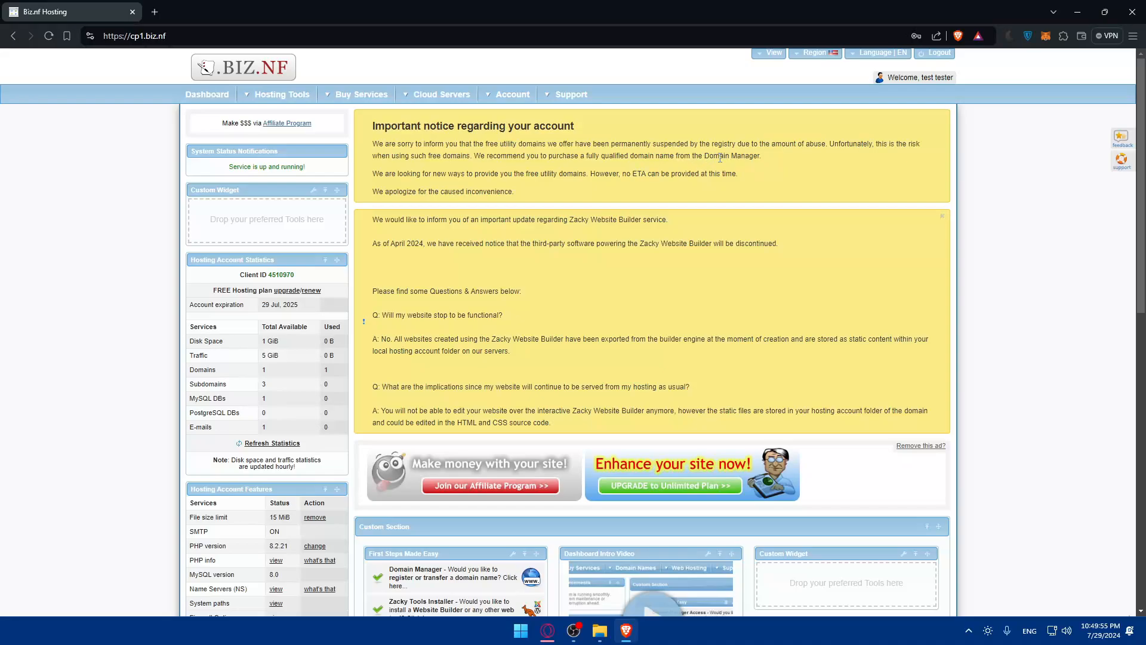
pyautogui.moveTo(533, 189)
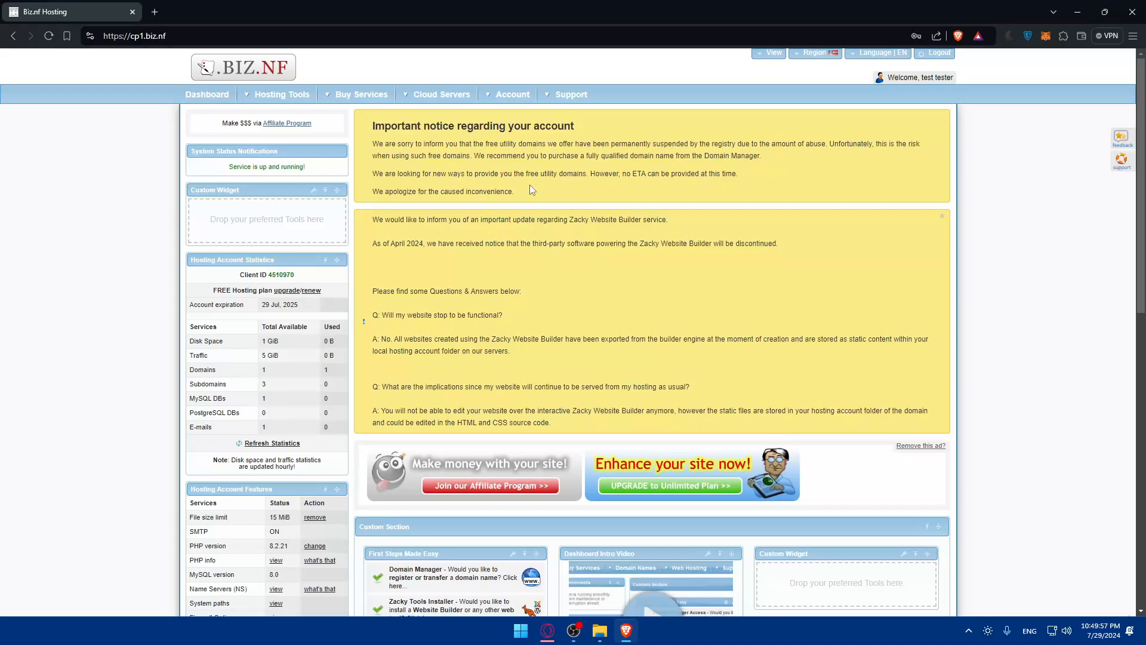
pyautogui.moveTo(581, 176)
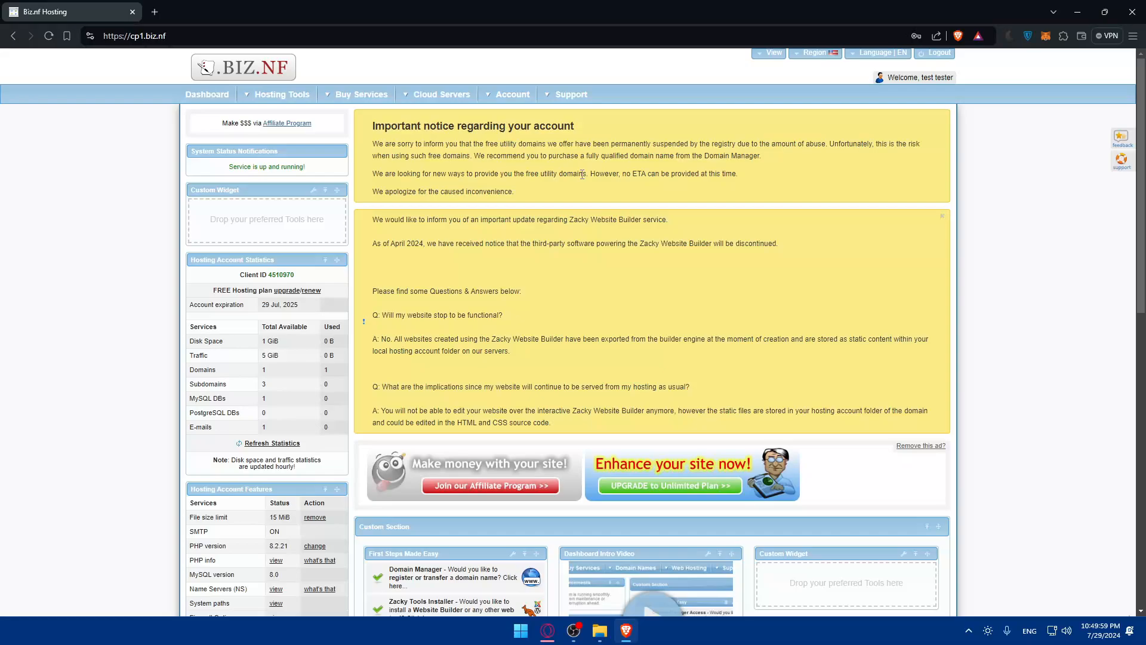
pyautogui.moveTo(736, 182)
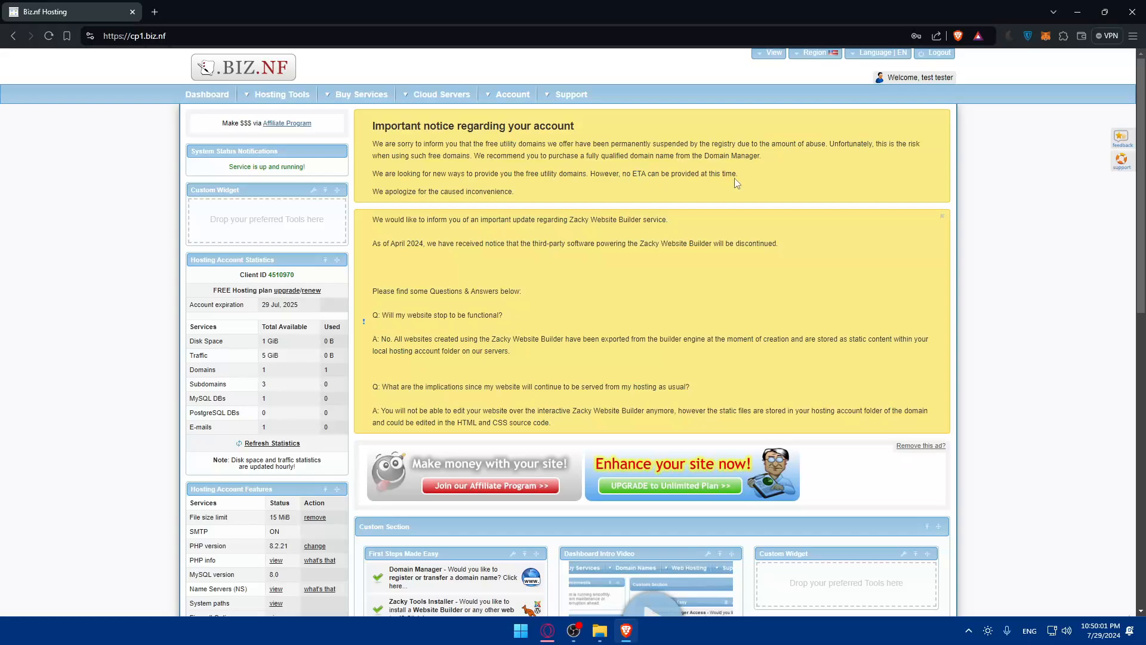
pyautogui.moveTo(538, 198)
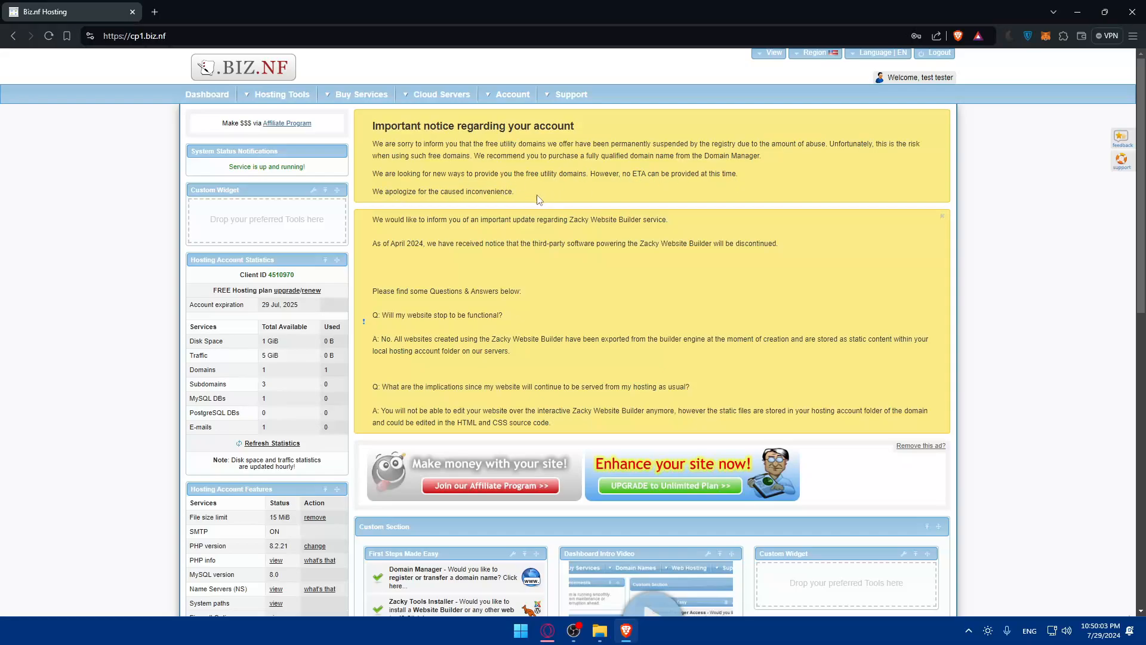
pyautogui.moveTo(533, 196)
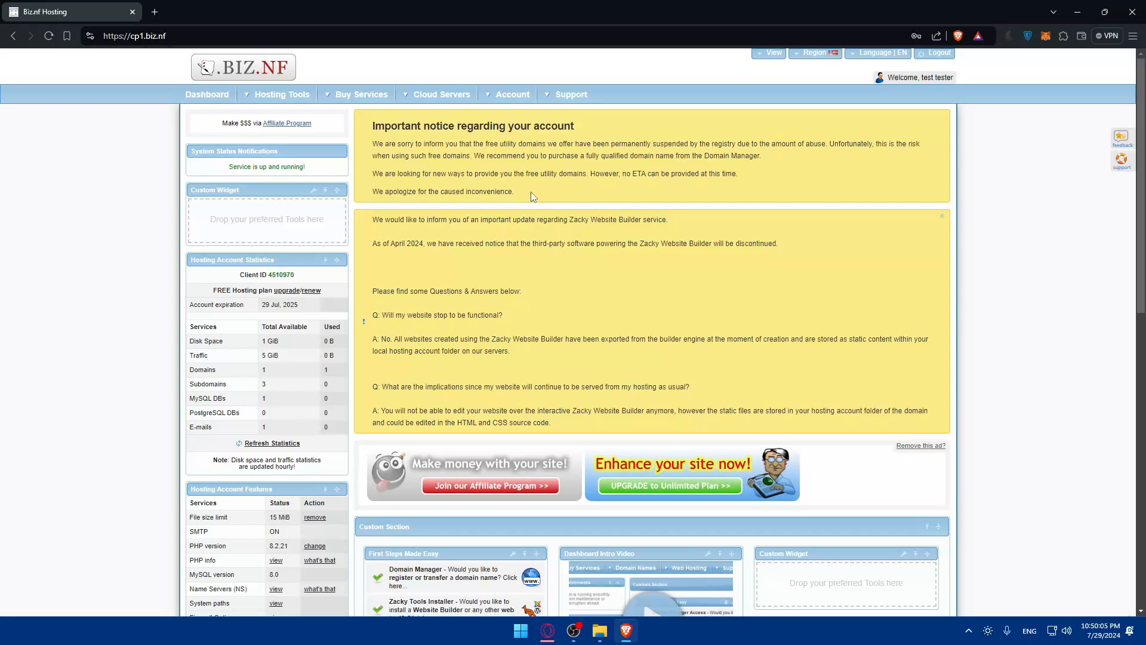
pyautogui.moveTo(621, 144)
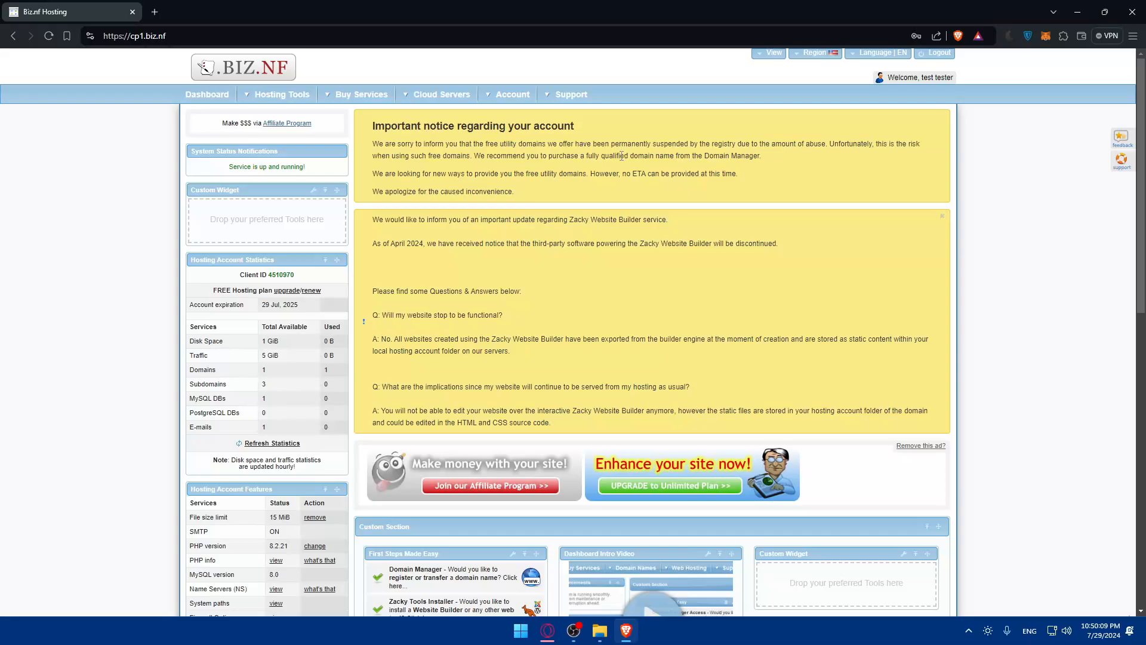
pyautogui.scroll(-3)
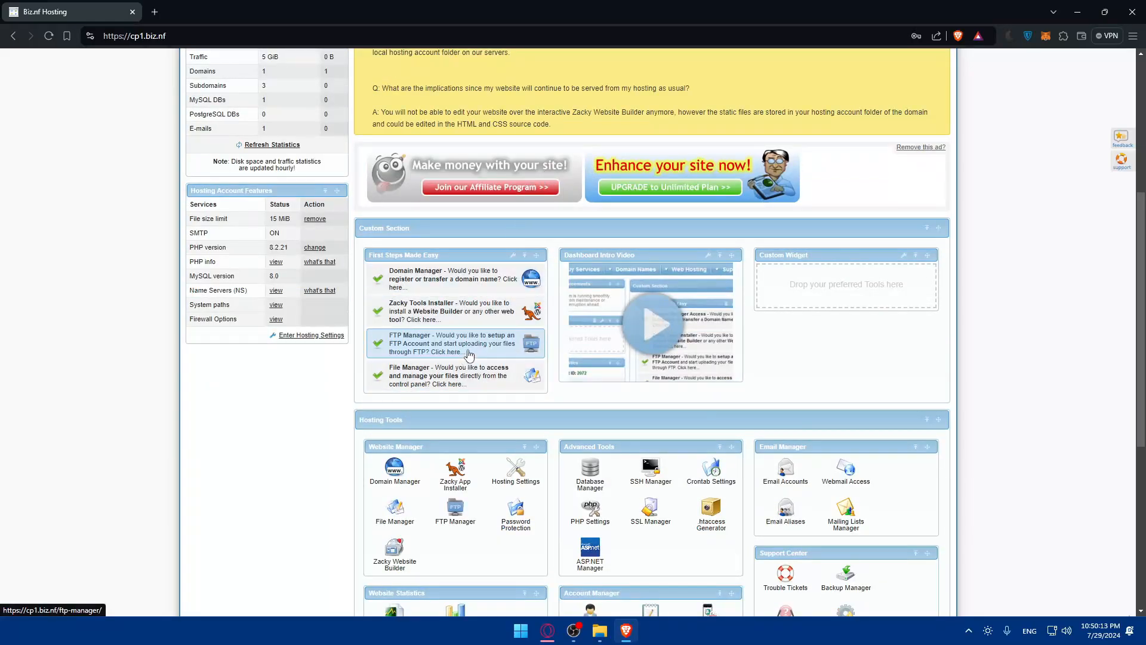
pyautogui.moveTo(384, 224)
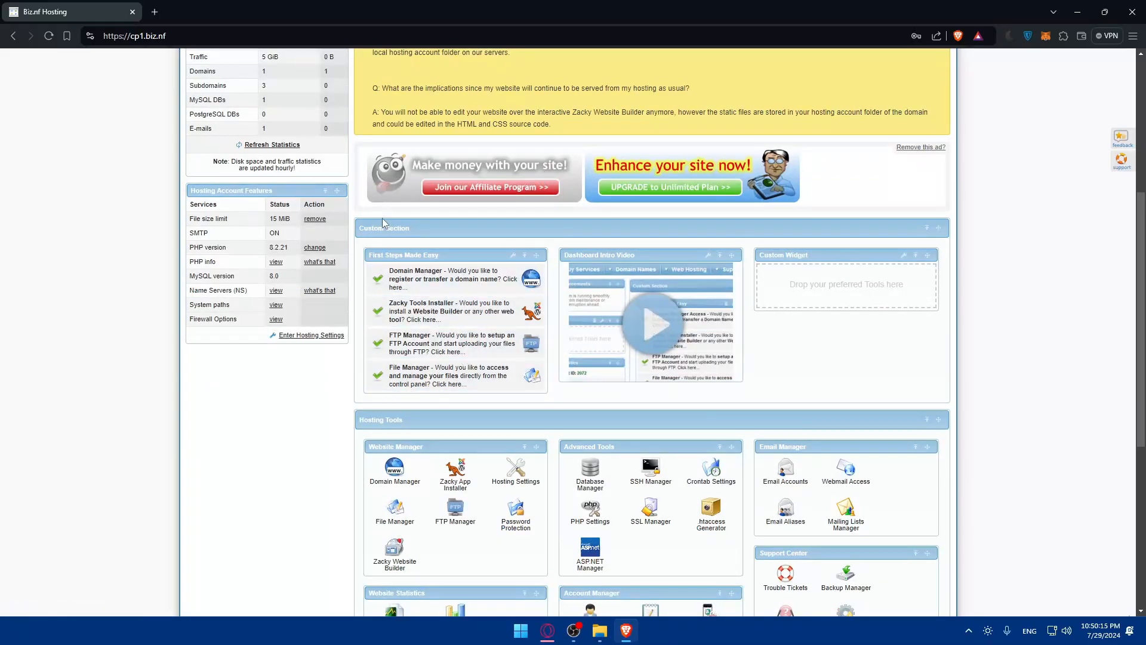
pyautogui.scroll(-3)
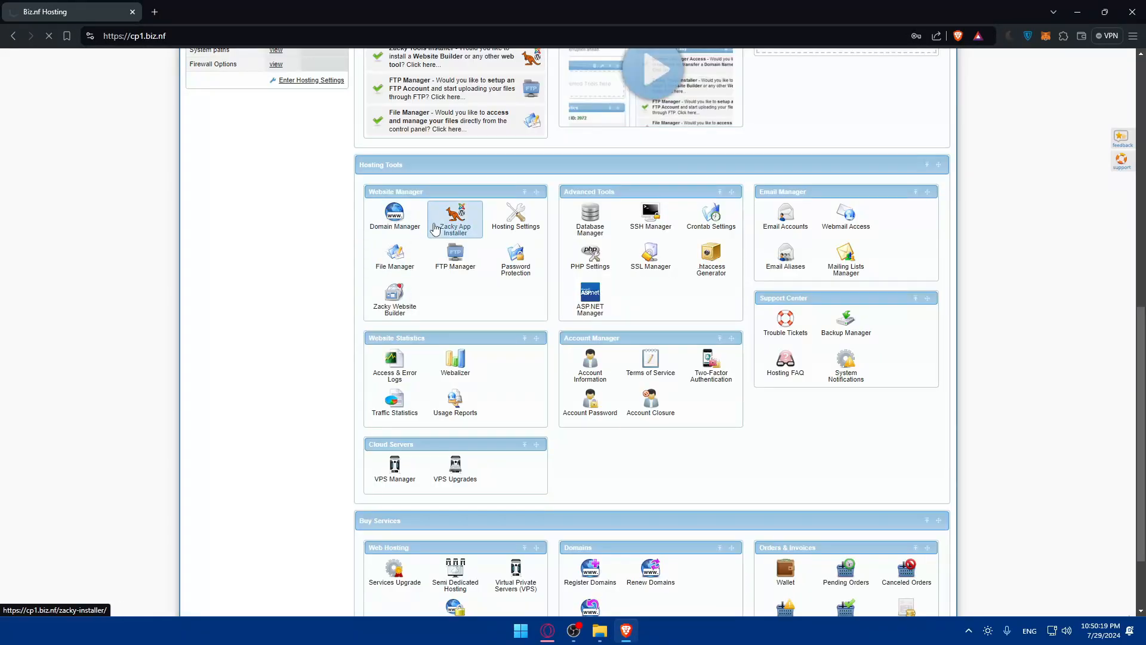
pyautogui.moveTo(483, 286)
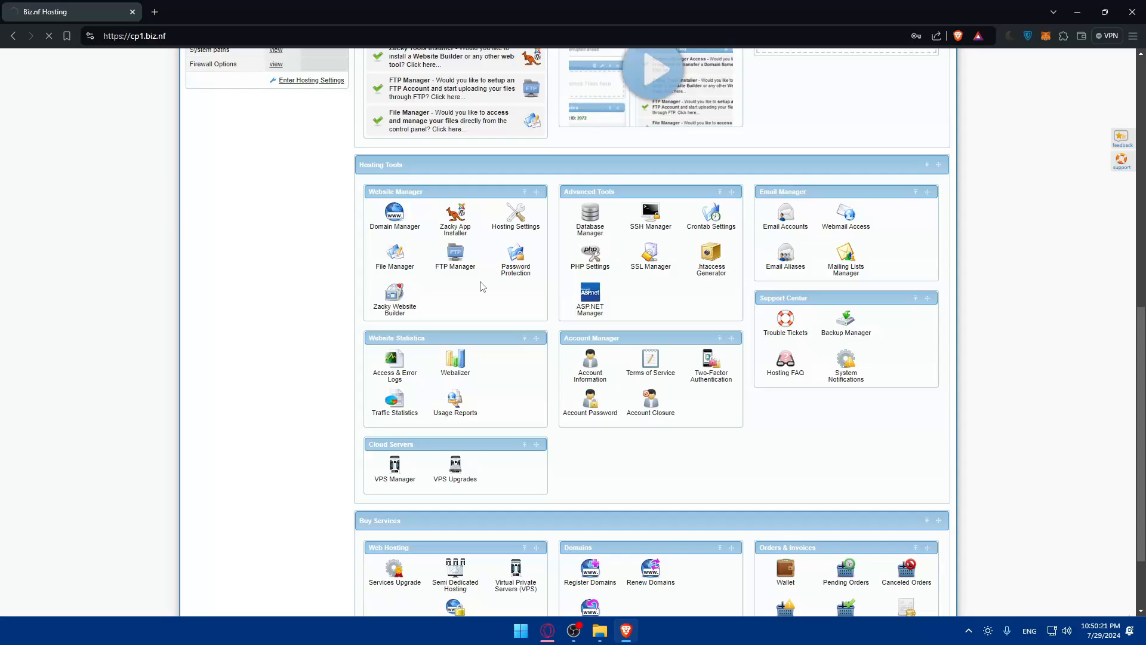
# - In Domain Manager, try Host a Domain and Register a Domain before reaching the free subdomain form
pyautogui.click(590, 570)
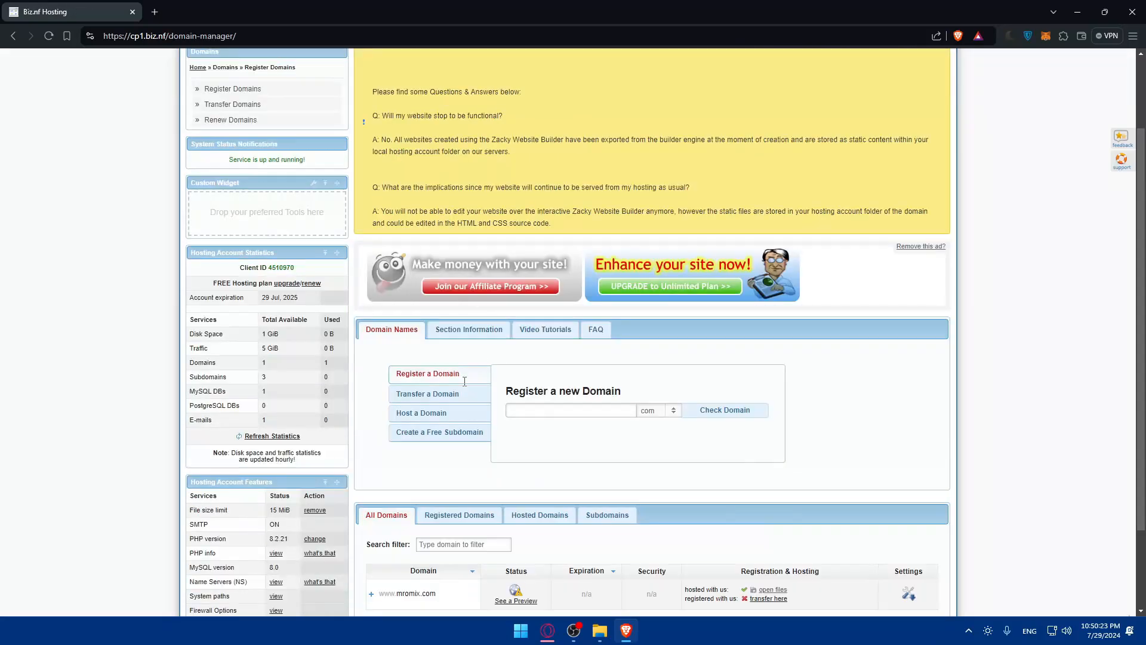
pyautogui.click(420, 412)
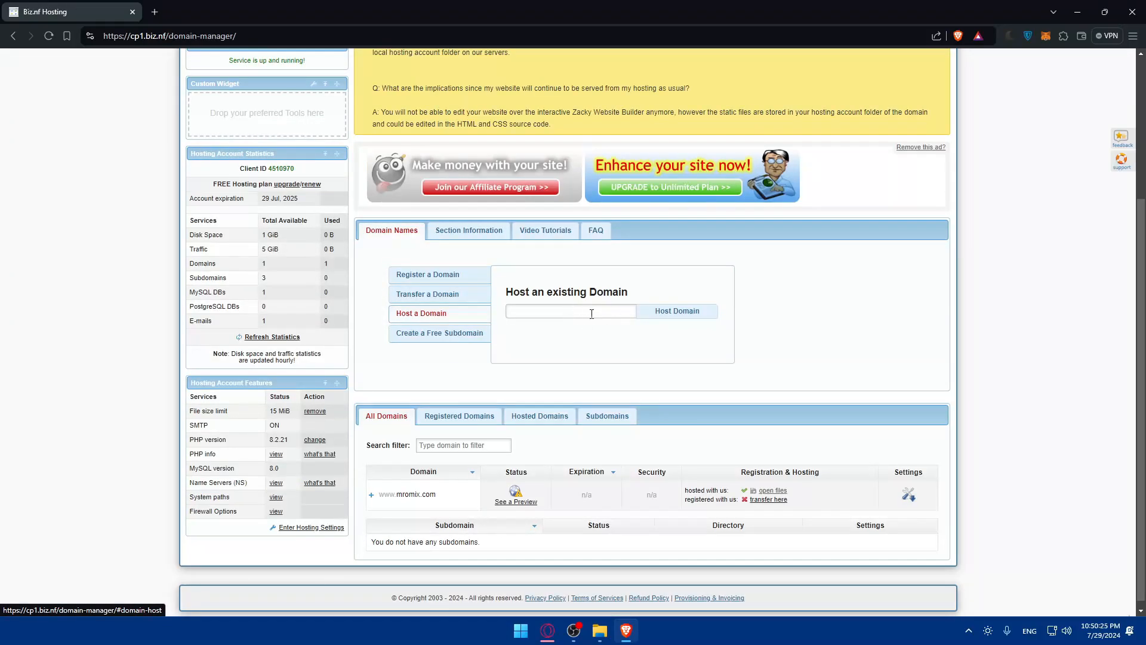
pyautogui.click(428, 274)
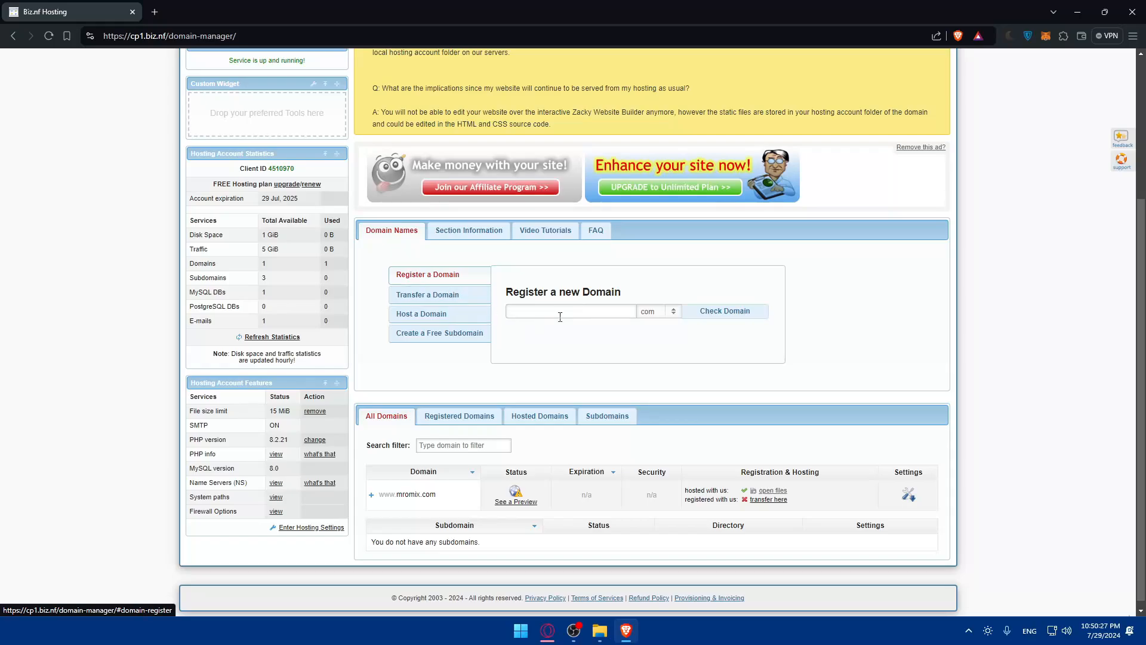
pyautogui.scroll(3)
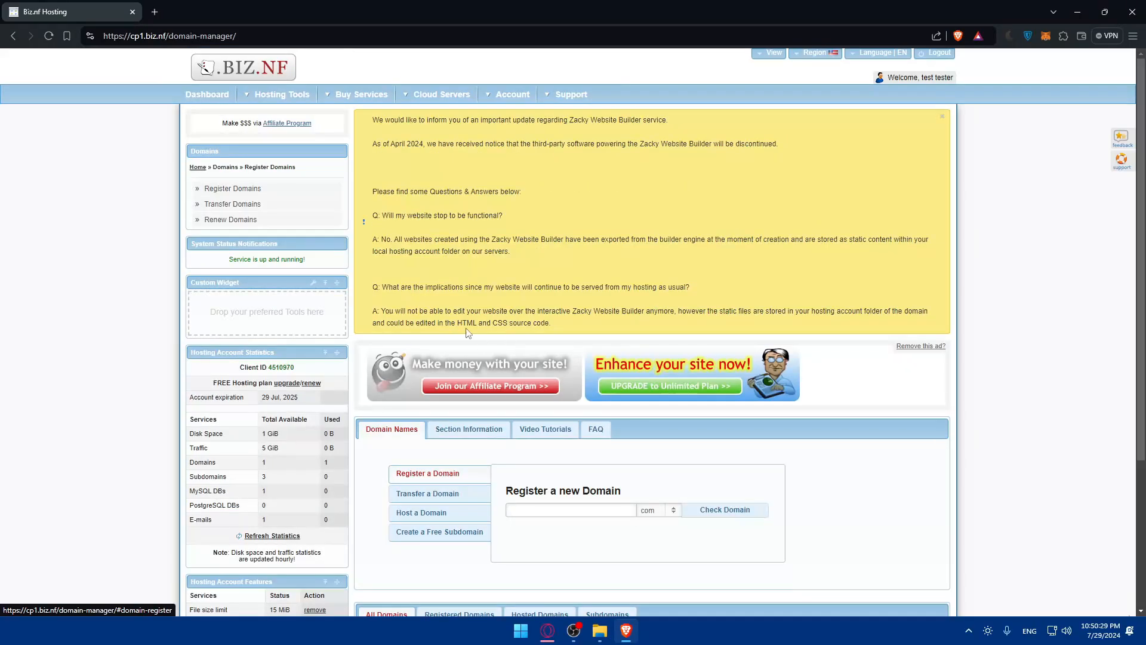
pyautogui.moveTo(423, 378)
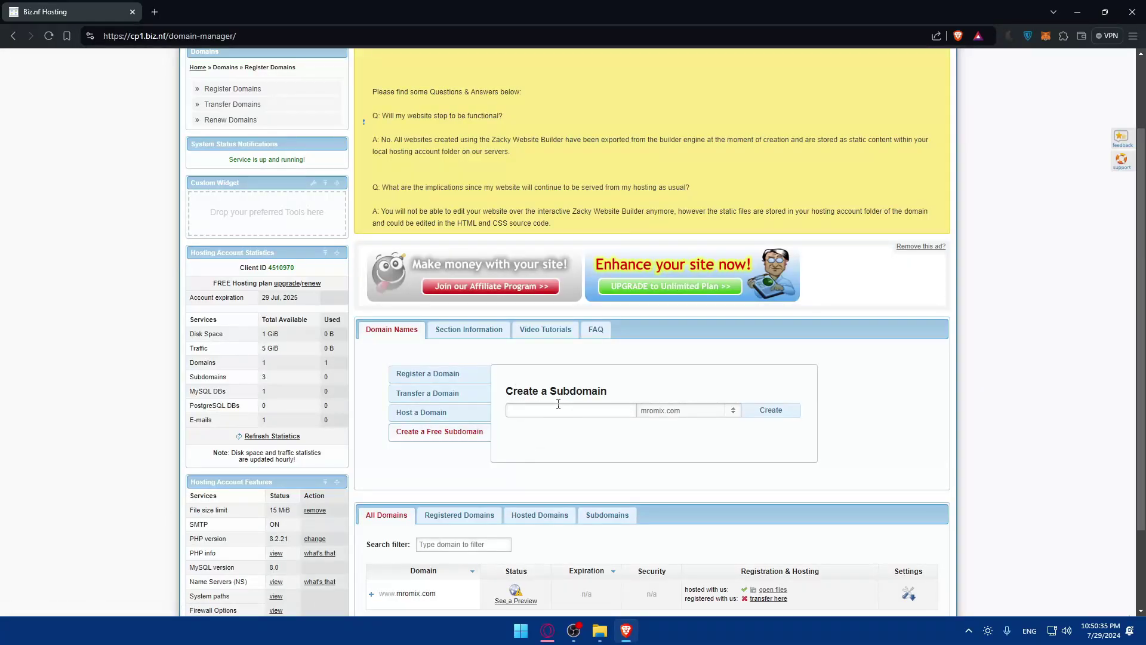
pyautogui.scroll(-3)
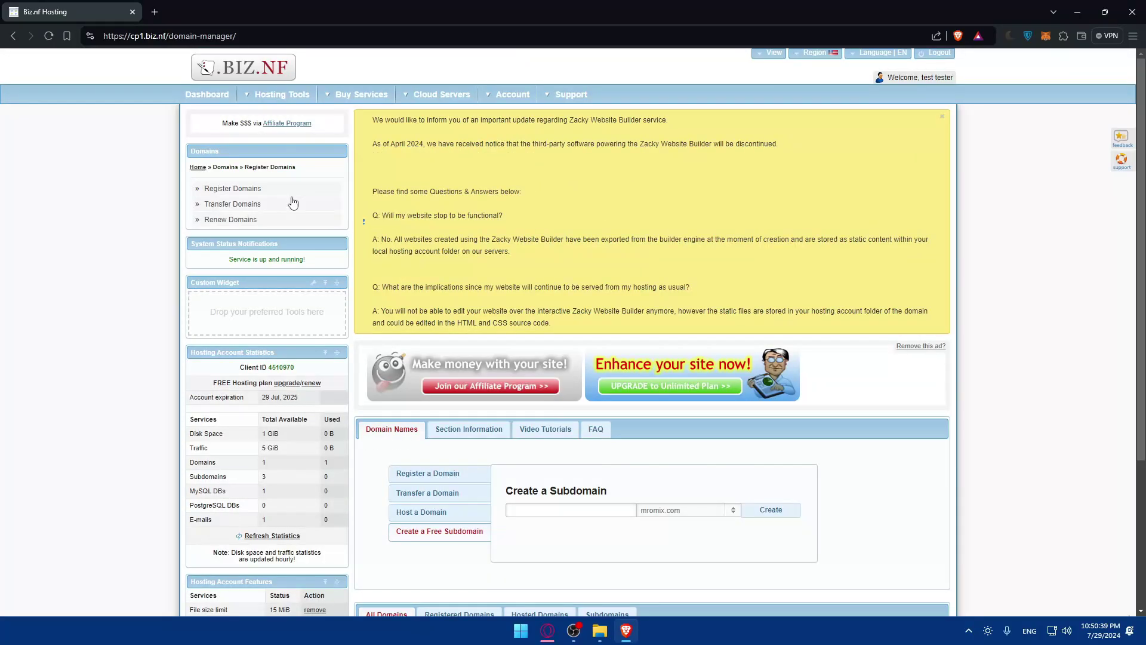
pyautogui.moveTo(197, 31)
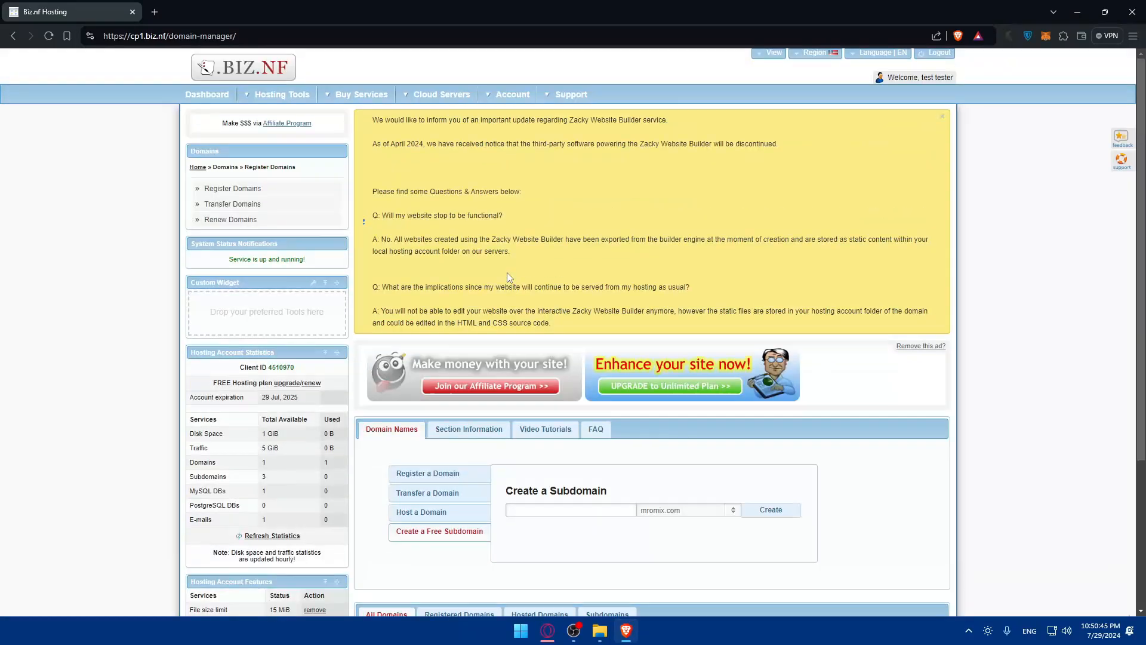
pyautogui.moveTo(515, 165)
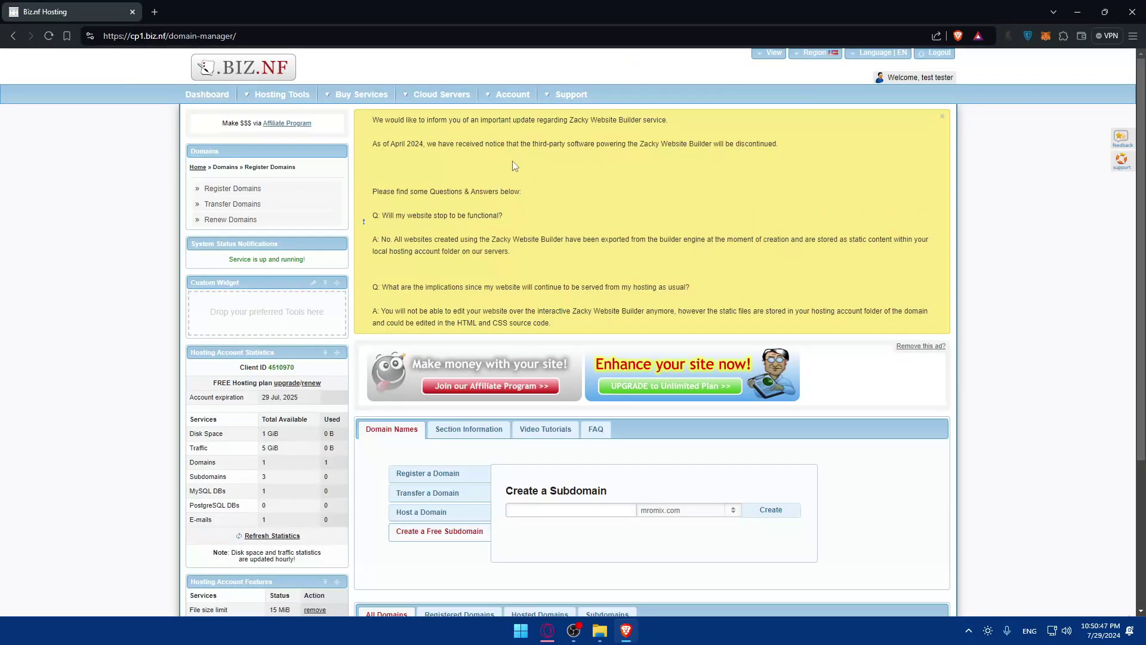